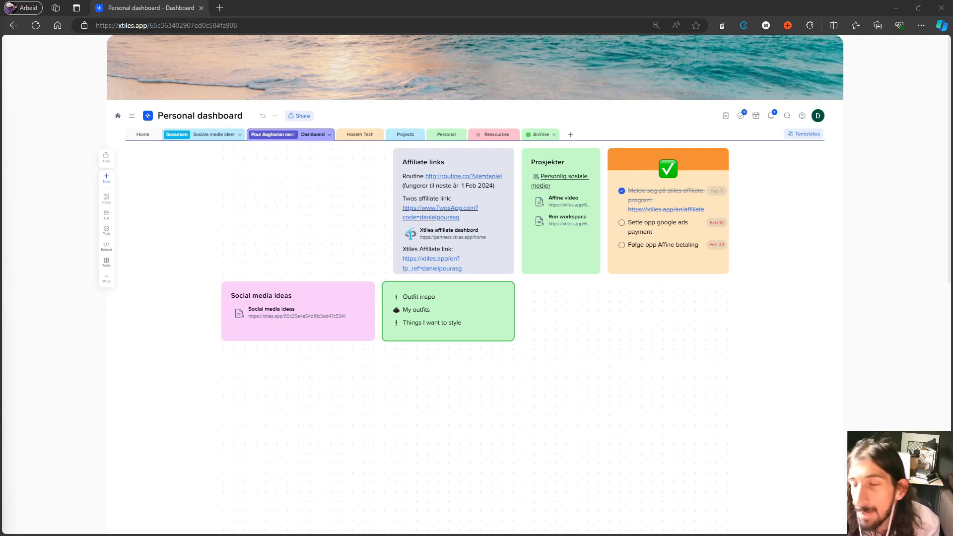
mouse_move(14, 503)
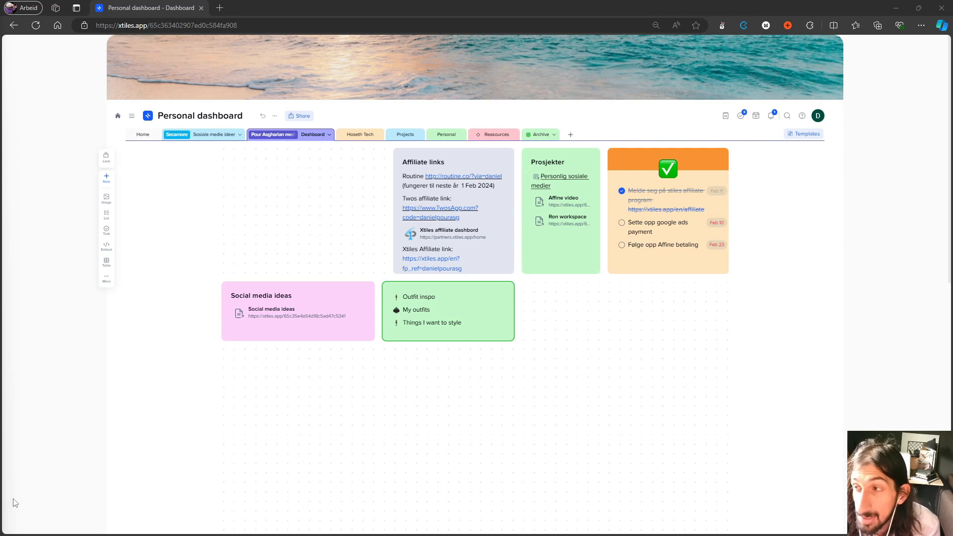
mouse_move(38, 499)
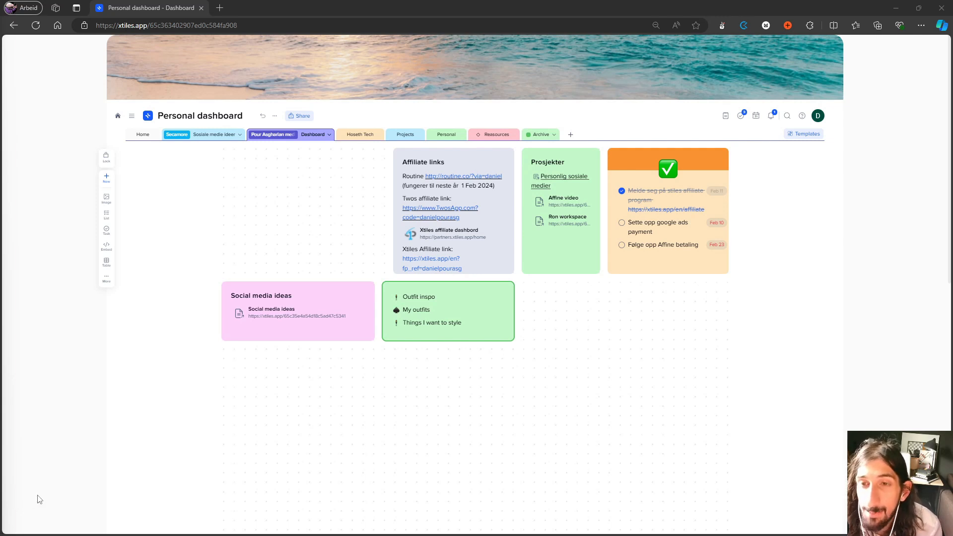
mouse_move(72, 483)
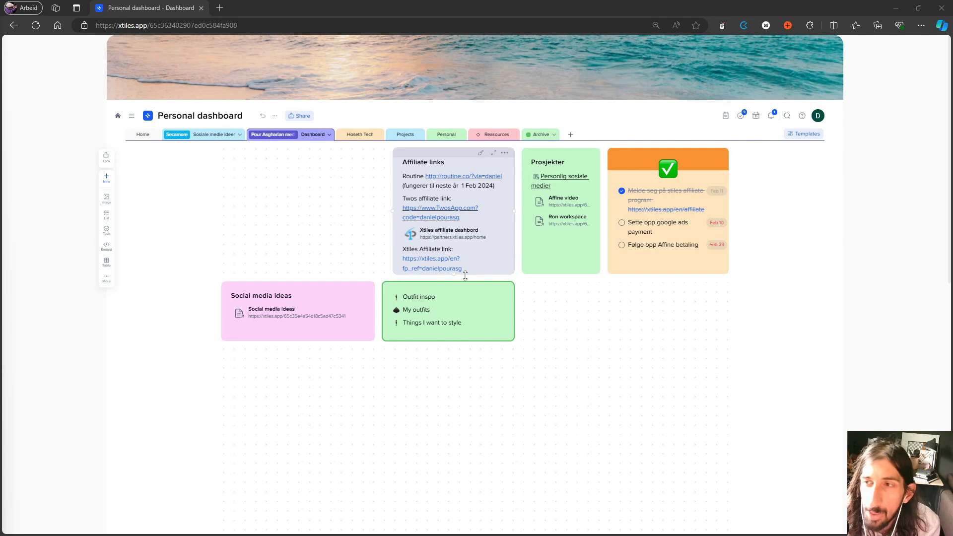
mouse_move(337, 201)
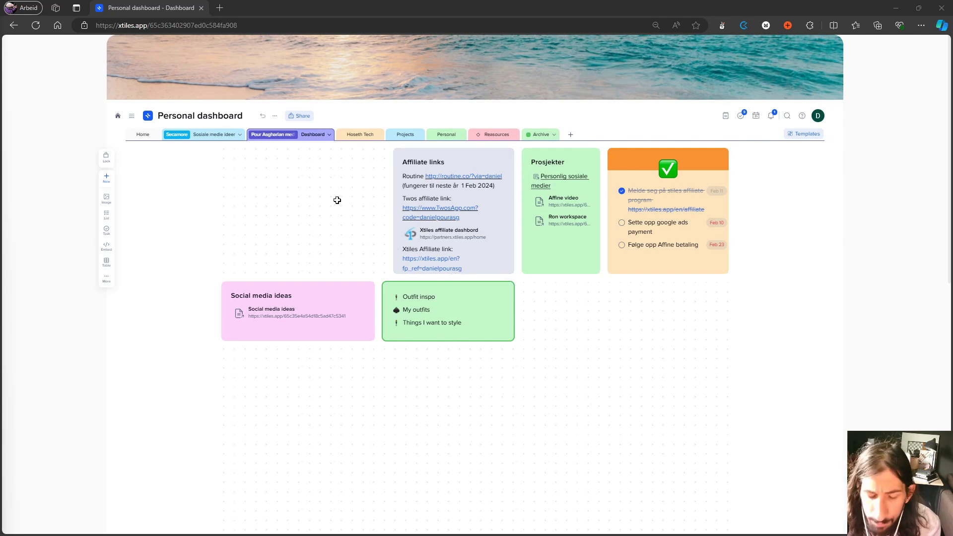
mouse_move(261, 119)
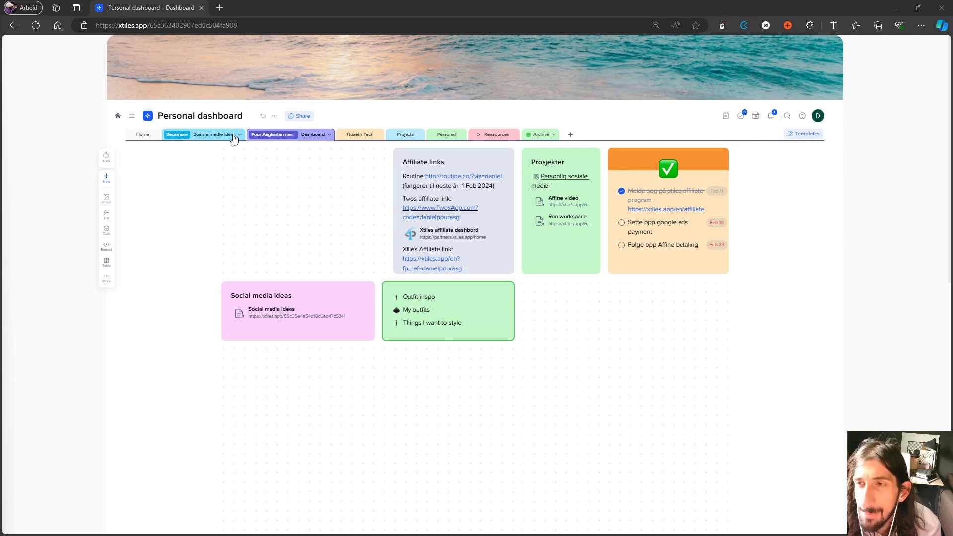
mouse_move(240, 189)
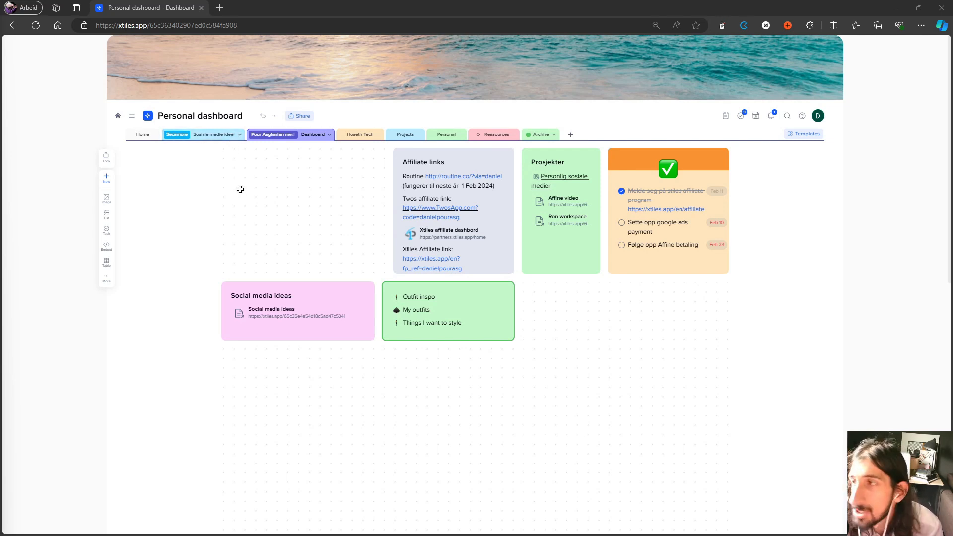
mouse_move(336, 200)
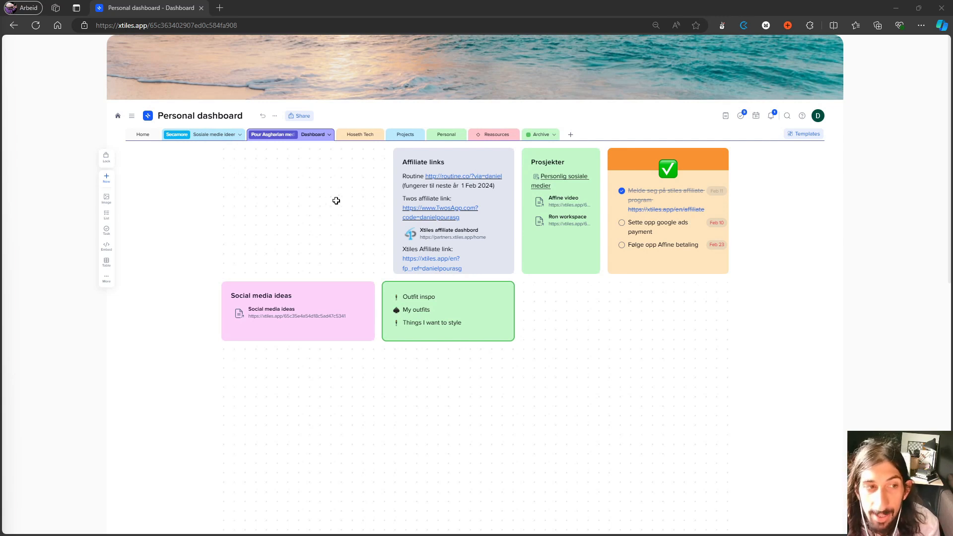
mouse_move(460, 179)
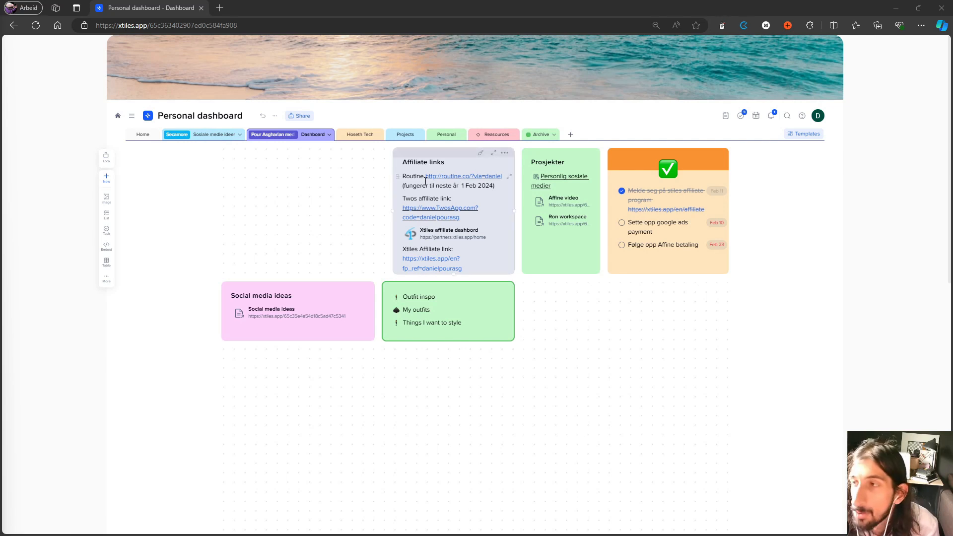
mouse_move(418, 153)
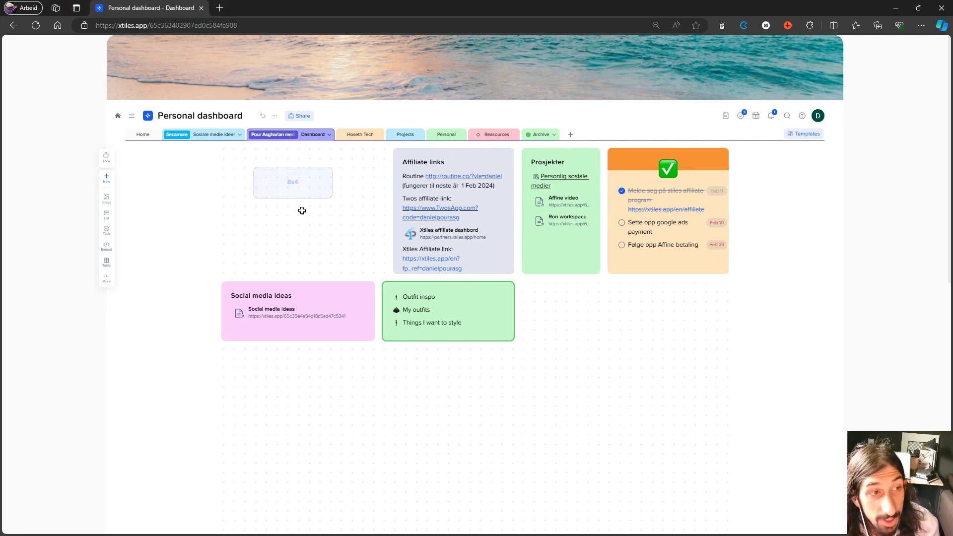
Add an image tile with a picture to the empty Xtiles canvas
click(292, 182)
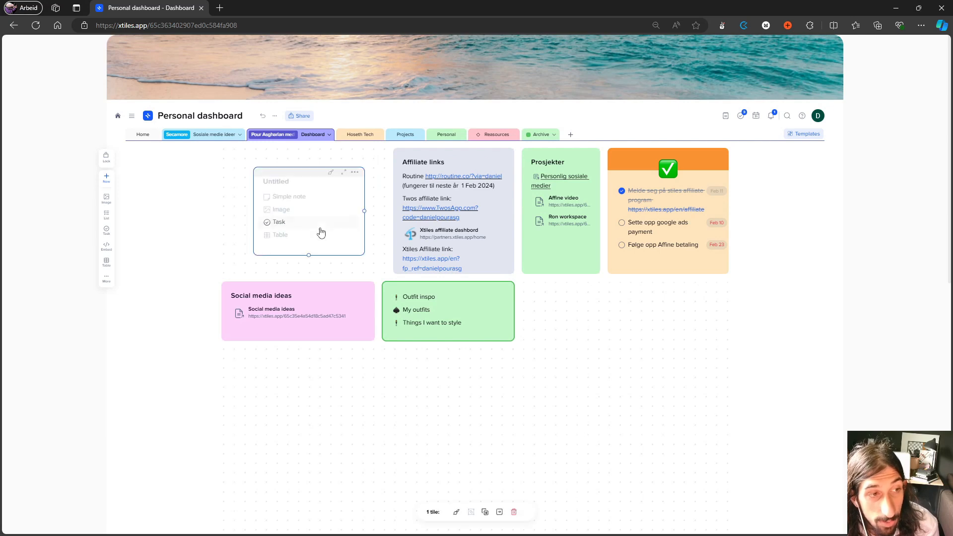
click(282, 209)
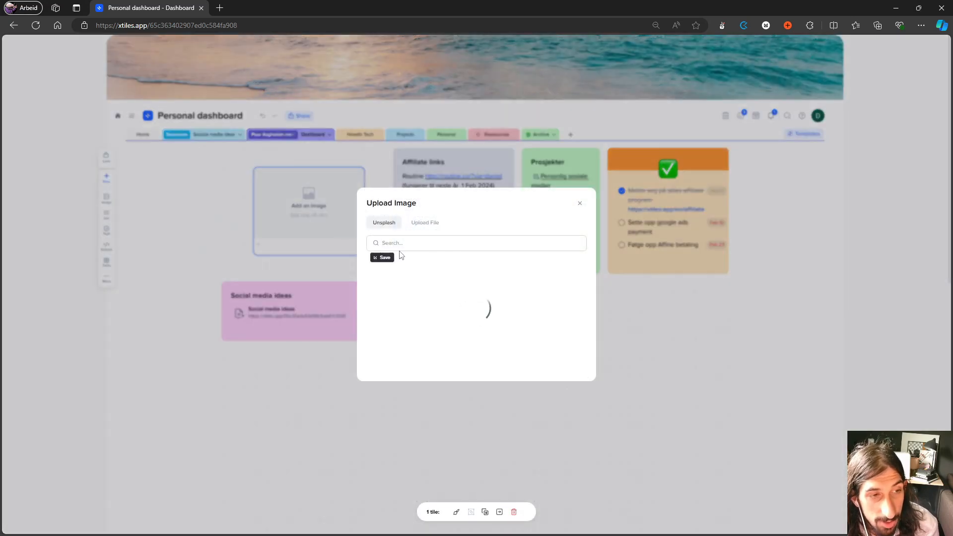
click(578, 203)
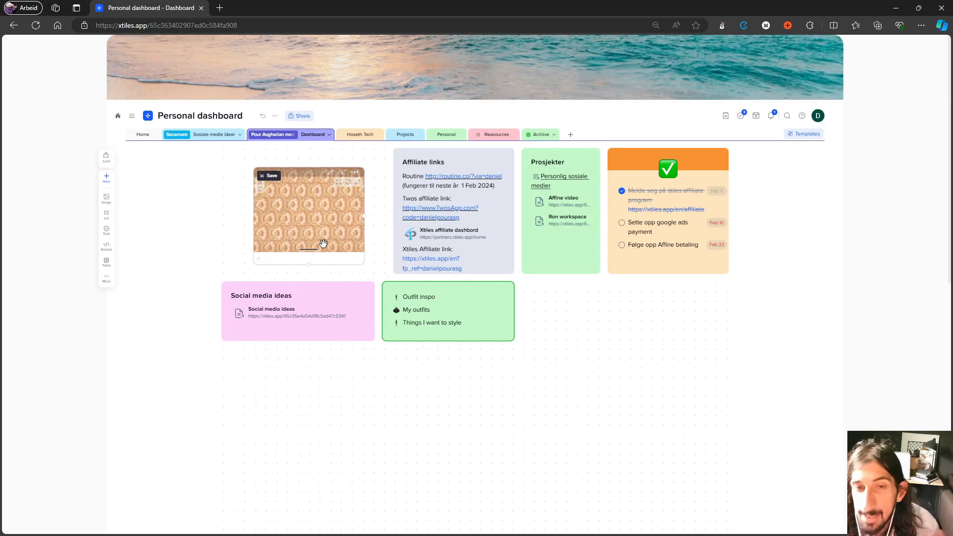
mouse_move(249, 167)
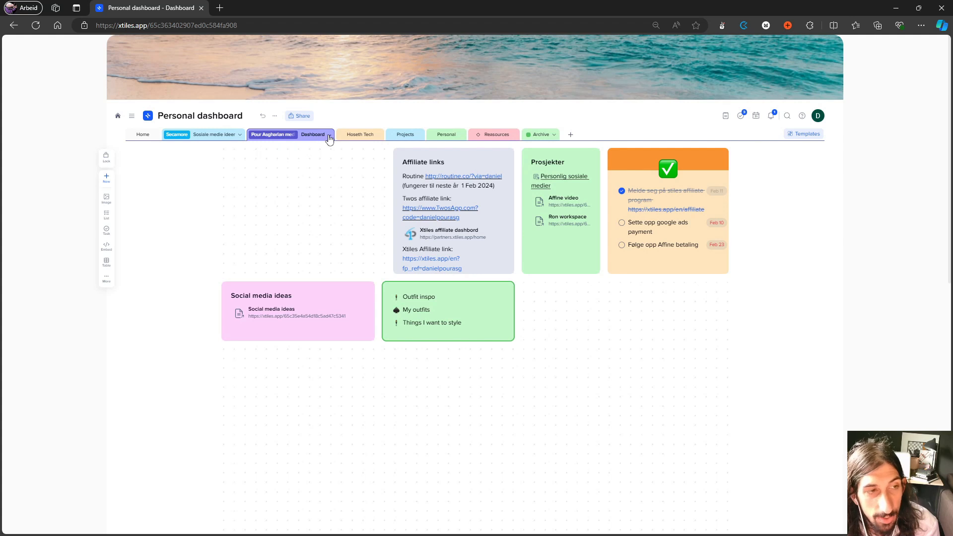
Open the Social media ideas page and display its ideas as a Board
click(314, 135)
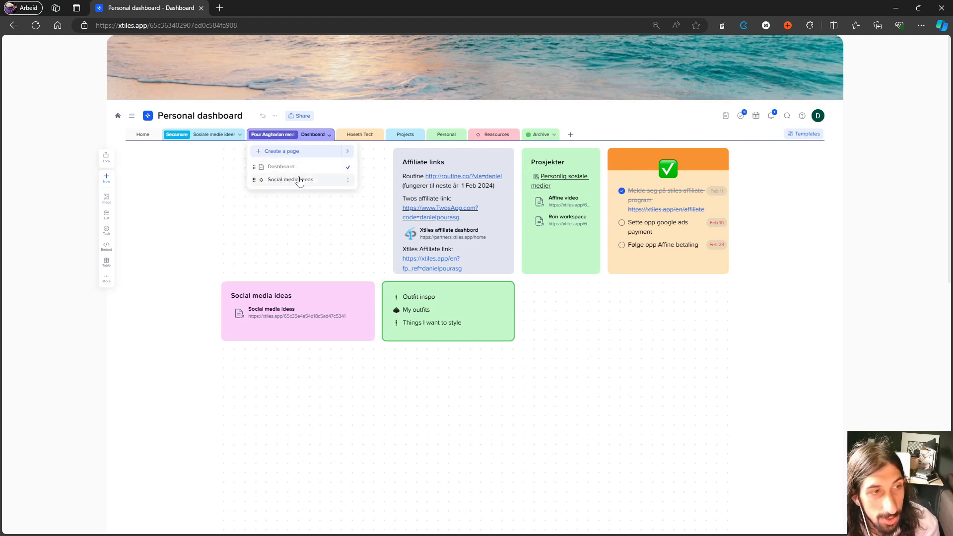
click(290, 179)
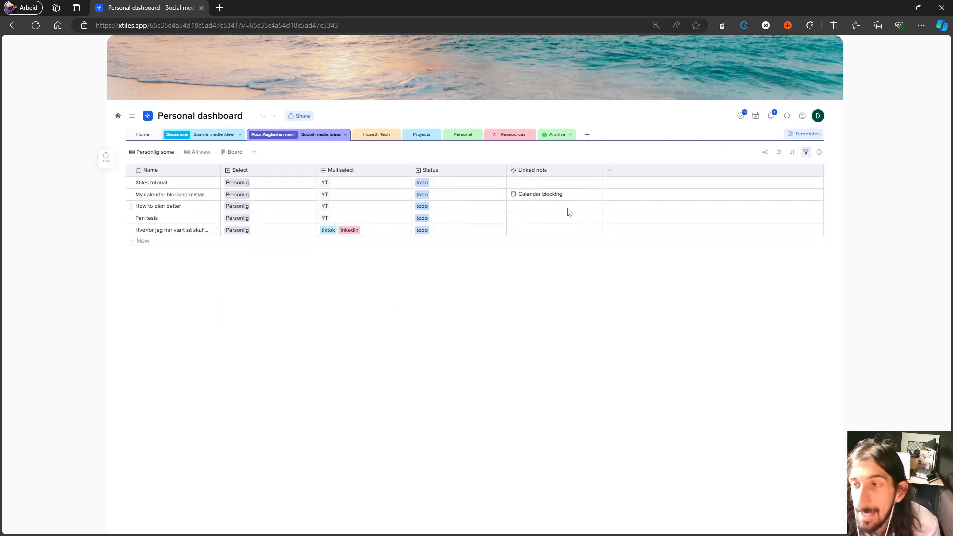
mouse_move(729, 230)
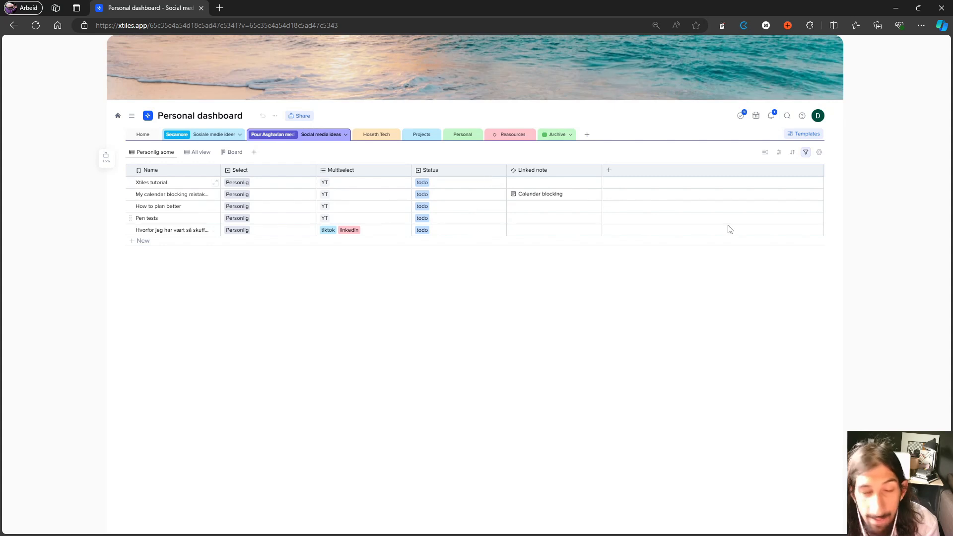
mouse_move(525, 184)
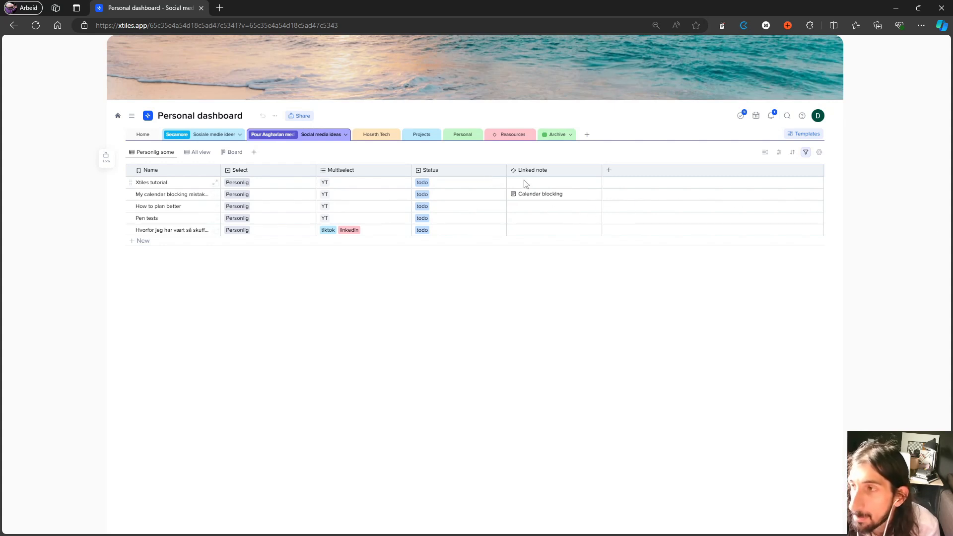
mouse_move(536, 192)
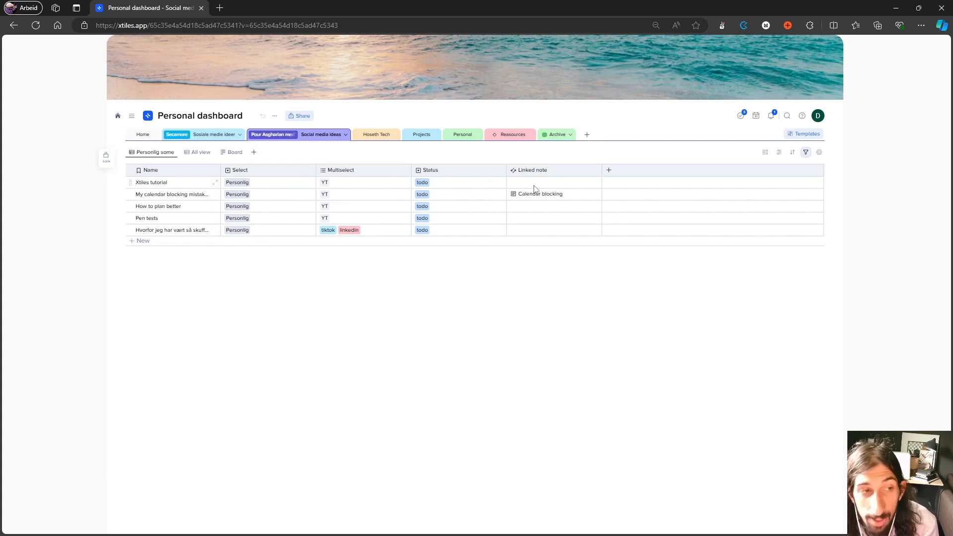
mouse_move(366, 181)
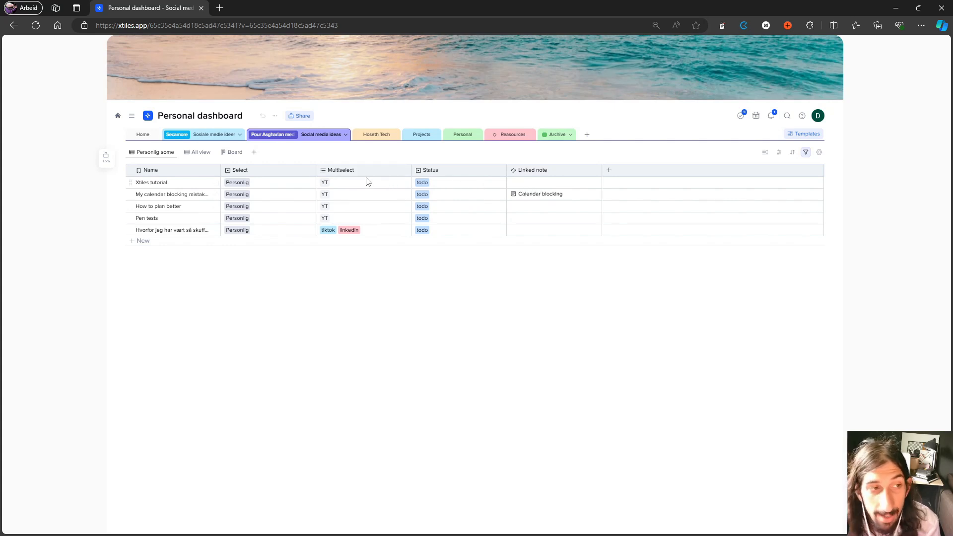
mouse_move(448, 185)
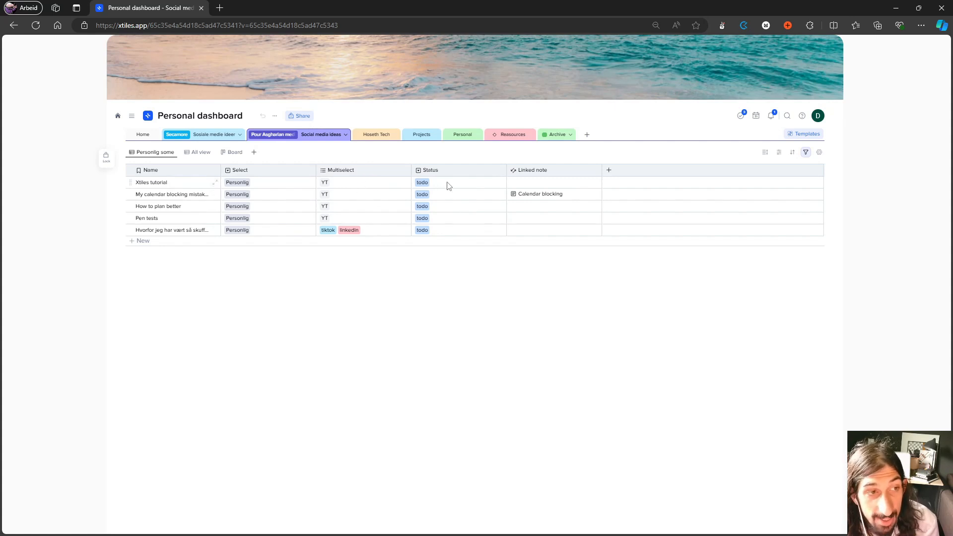
click(233, 152)
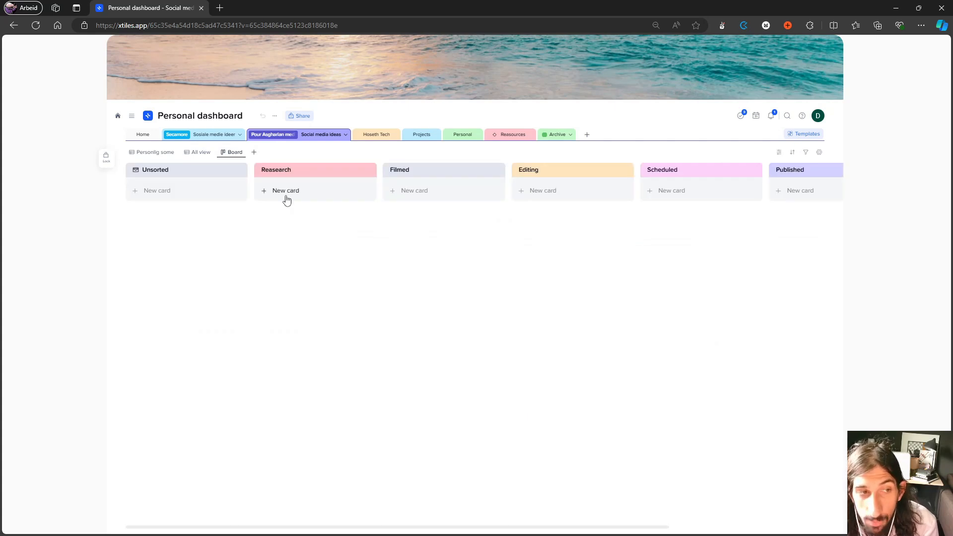
mouse_move(249, 167)
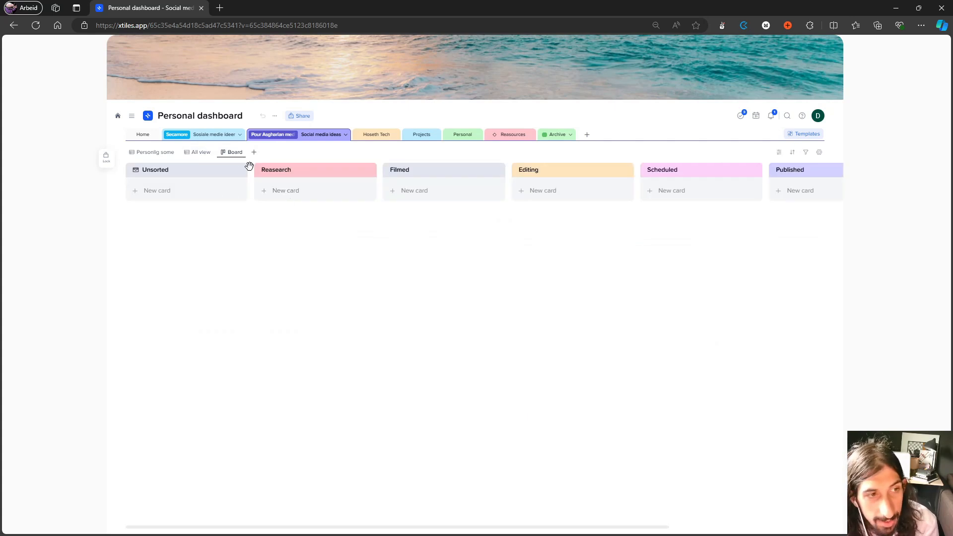
mouse_move(233, 162)
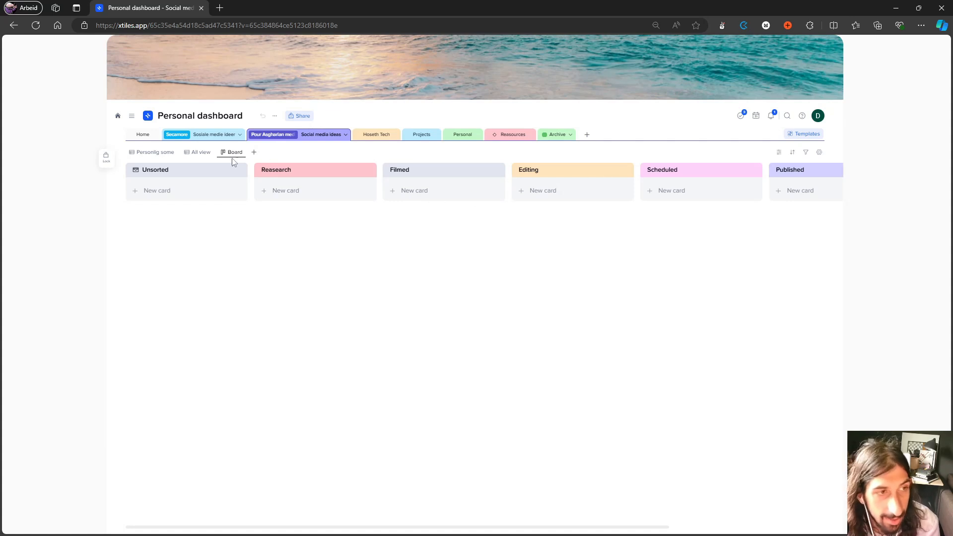
click(200, 152)
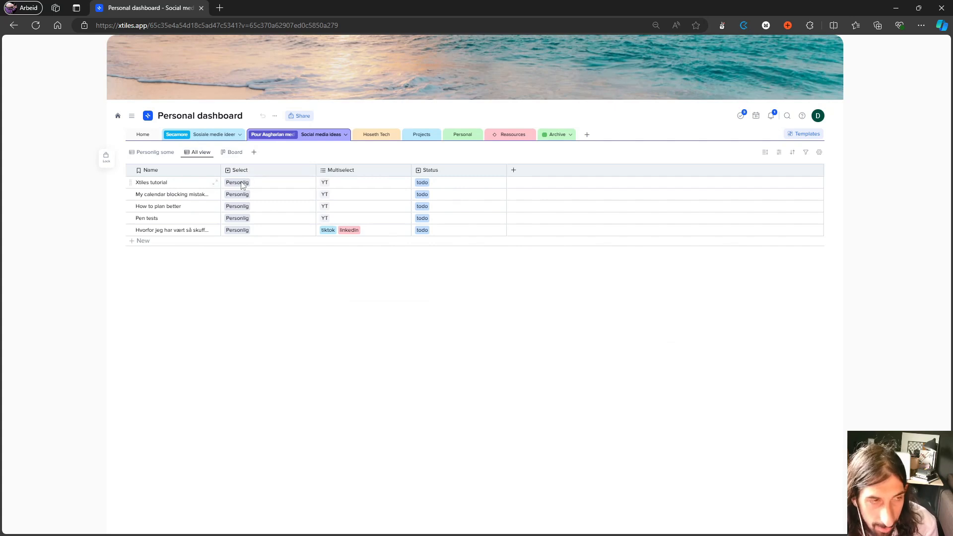
mouse_move(237, 168)
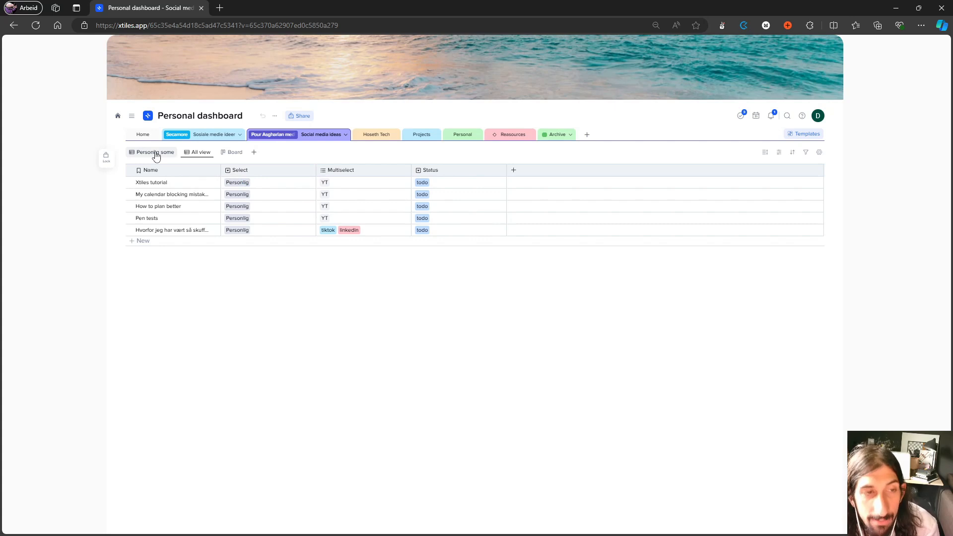
mouse_move(740, 116)
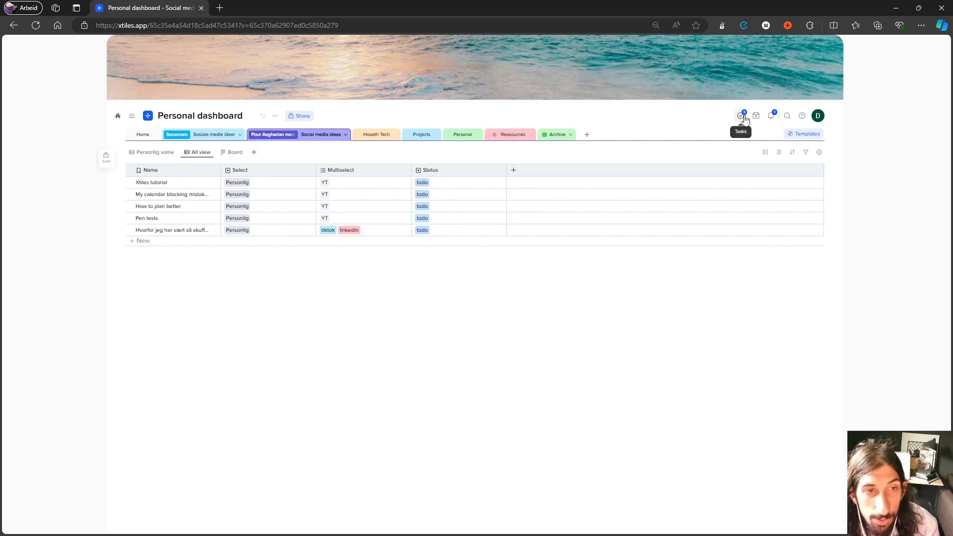
mouse_move(756, 116)
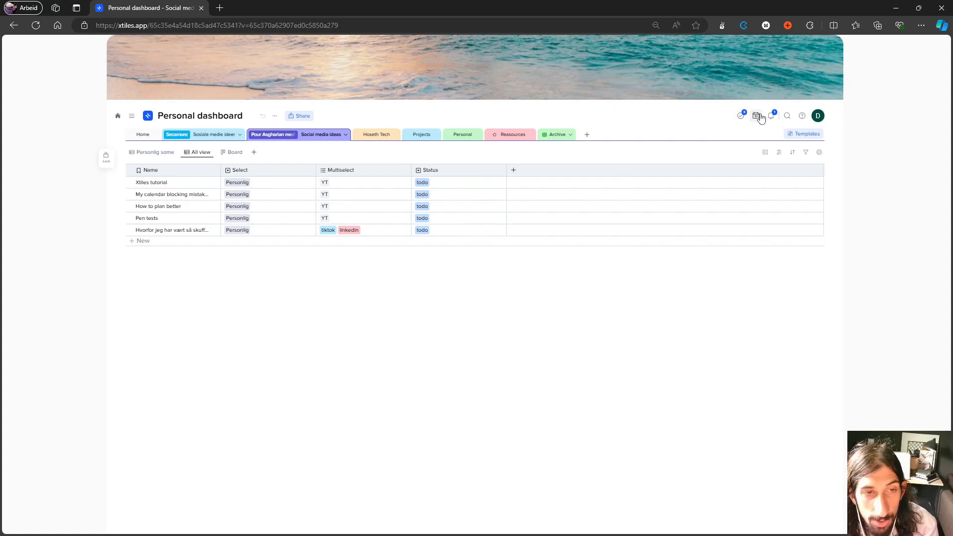
mouse_move(587, 103)
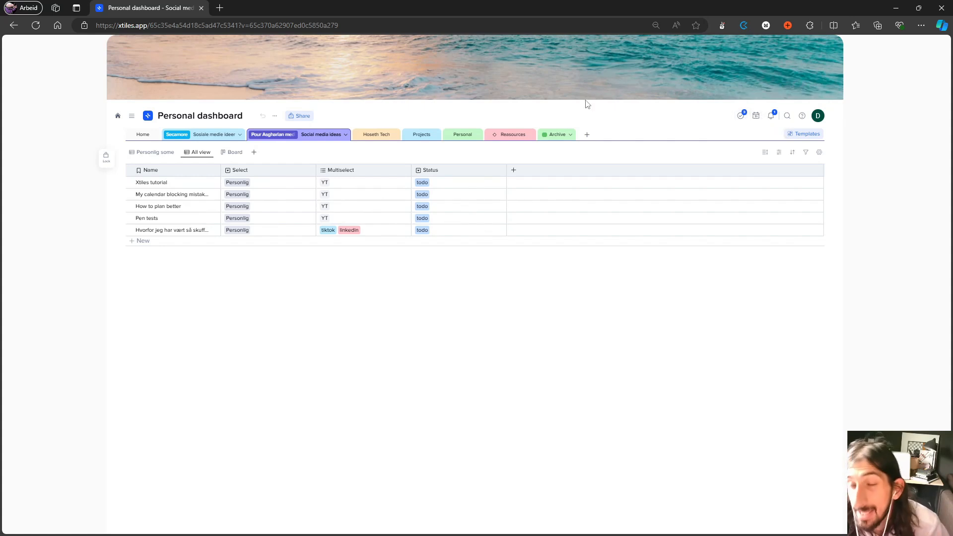
mouse_move(561, 120)
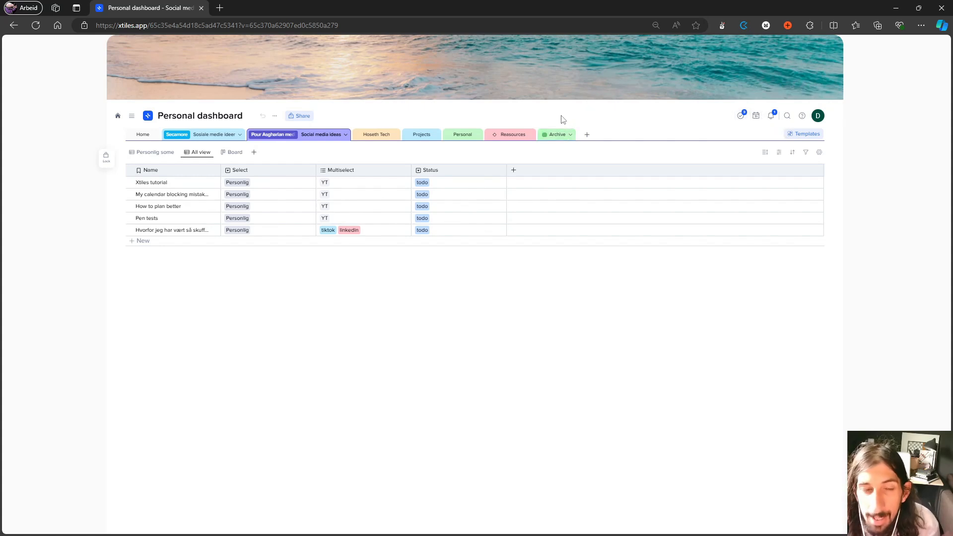
mouse_move(575, 123)
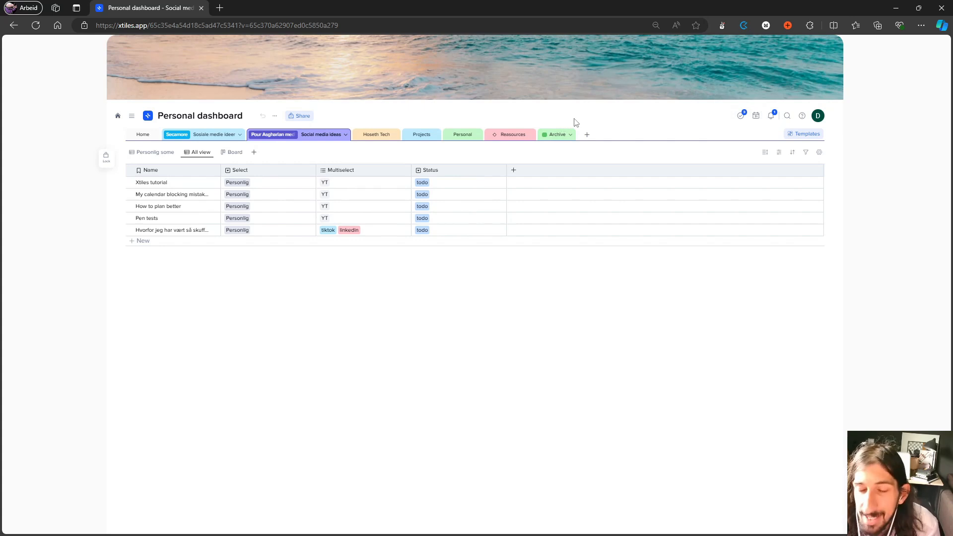
mouse_move(556, 134)
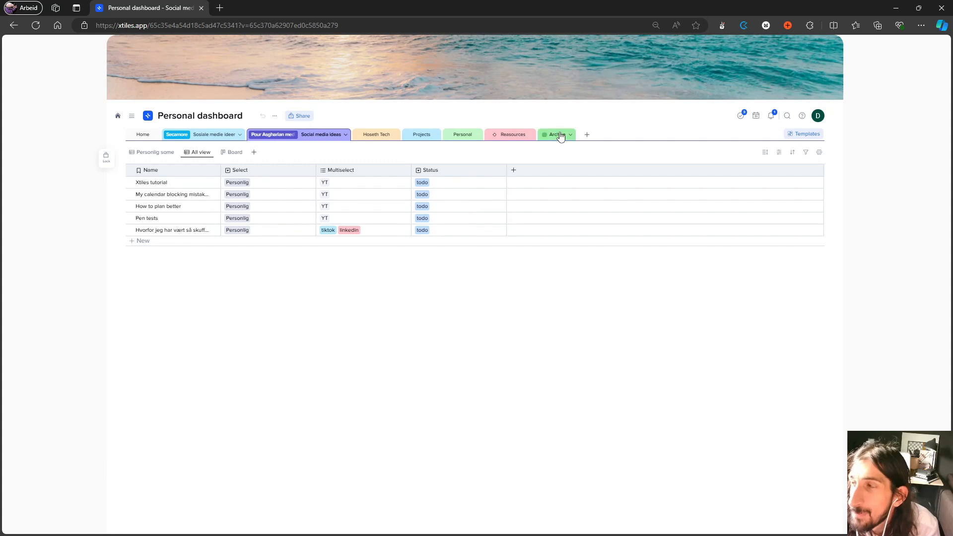
mouse_move(273, 144)
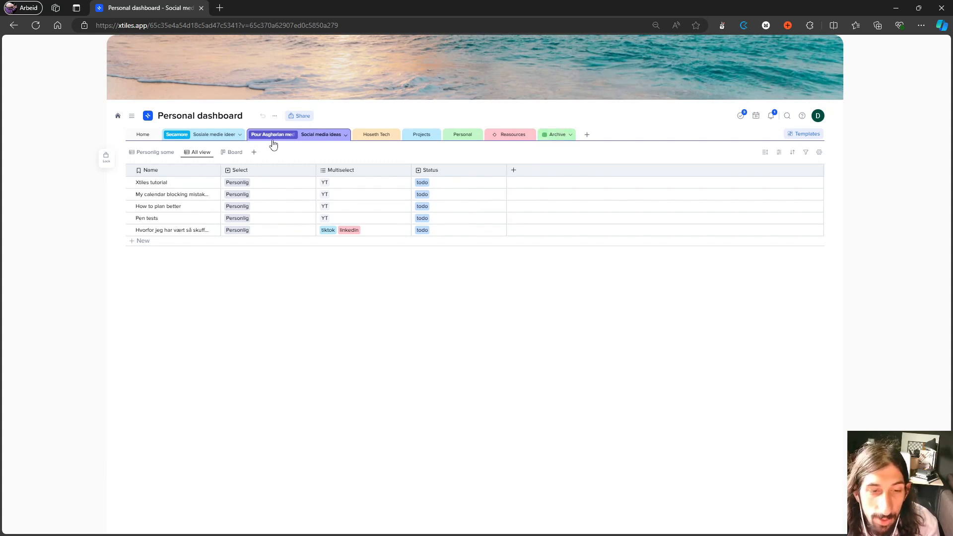
mouse_move(143, 134)
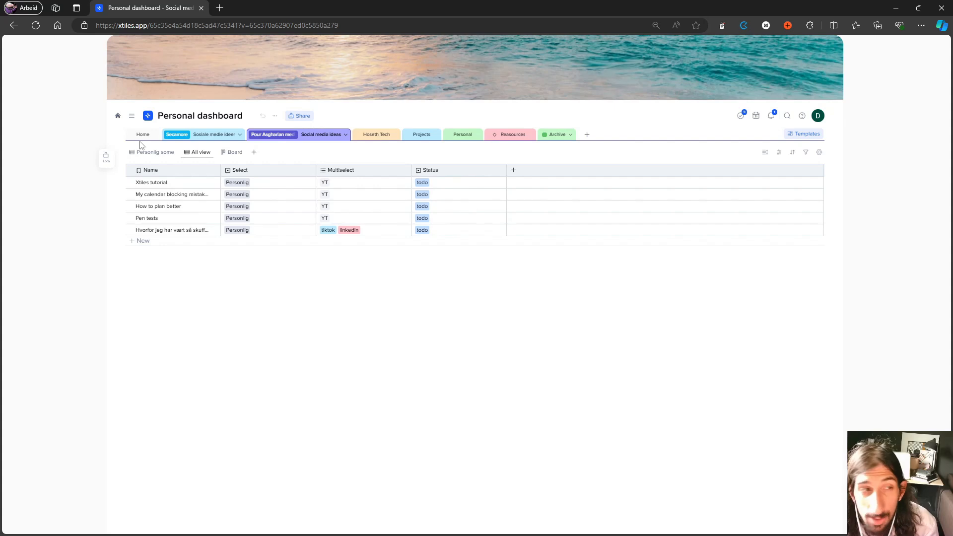
mouse_move(142, 135)
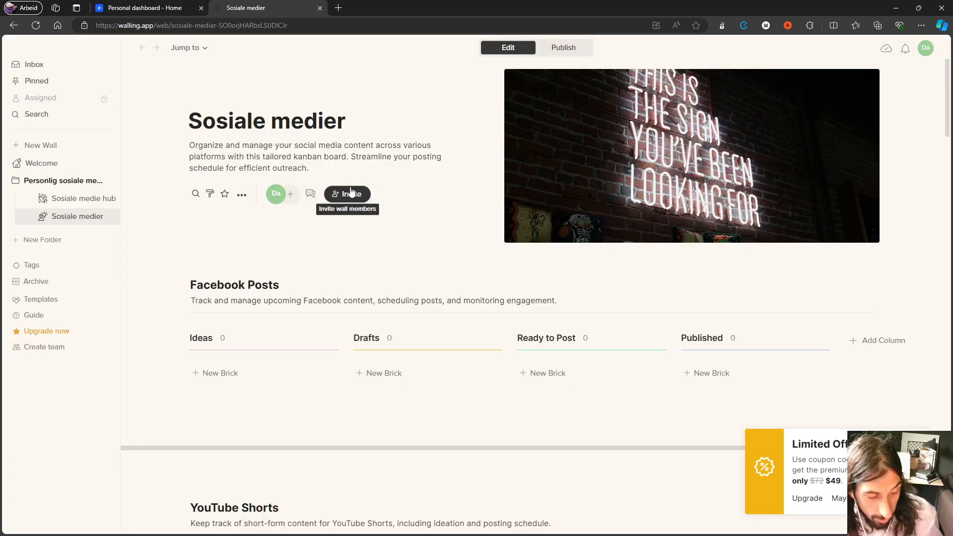
mouse_move(374, 143)
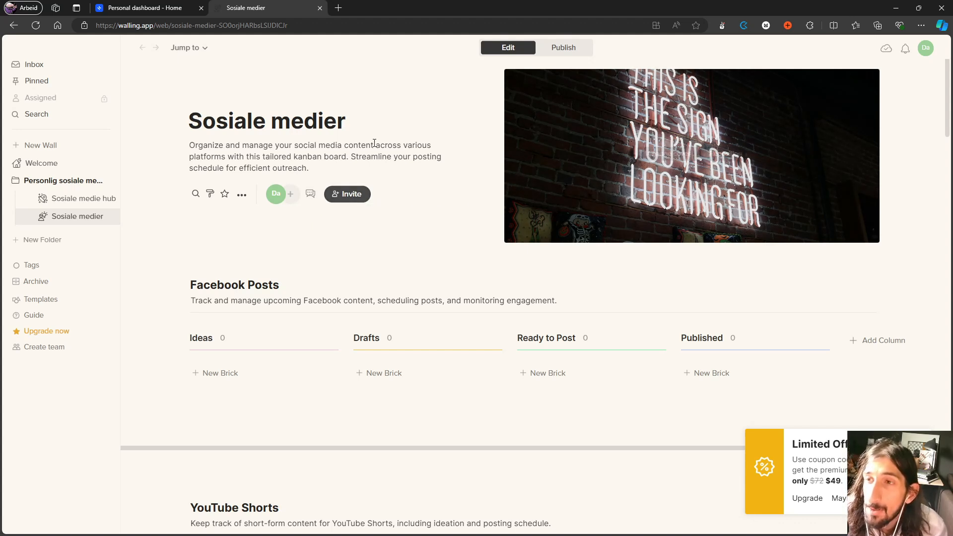
scroll(down, 3)
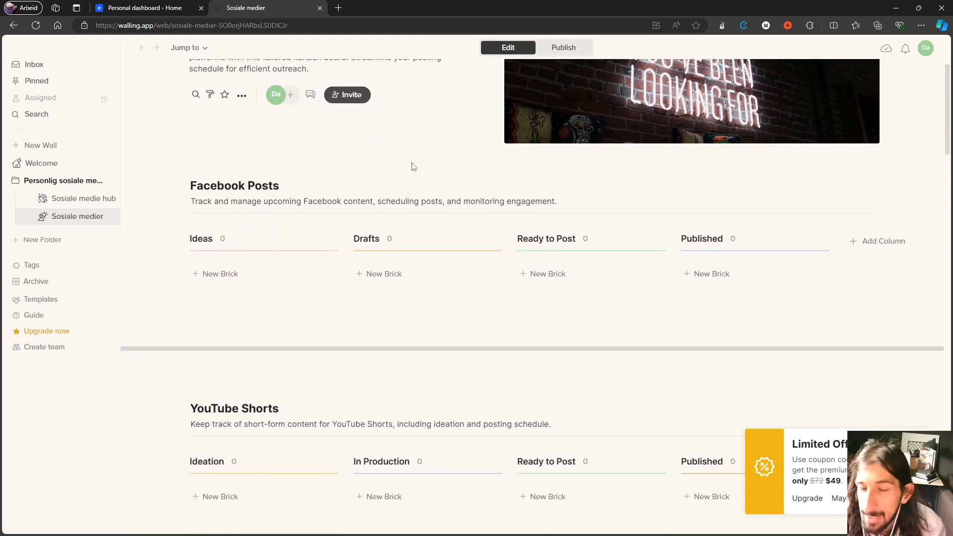
scroll(down, 3)
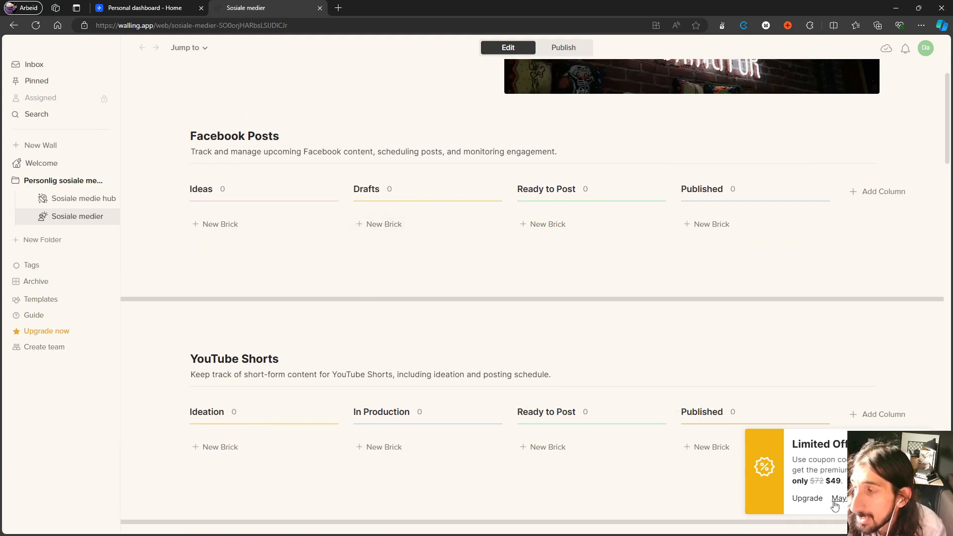
scroll(up, 3)
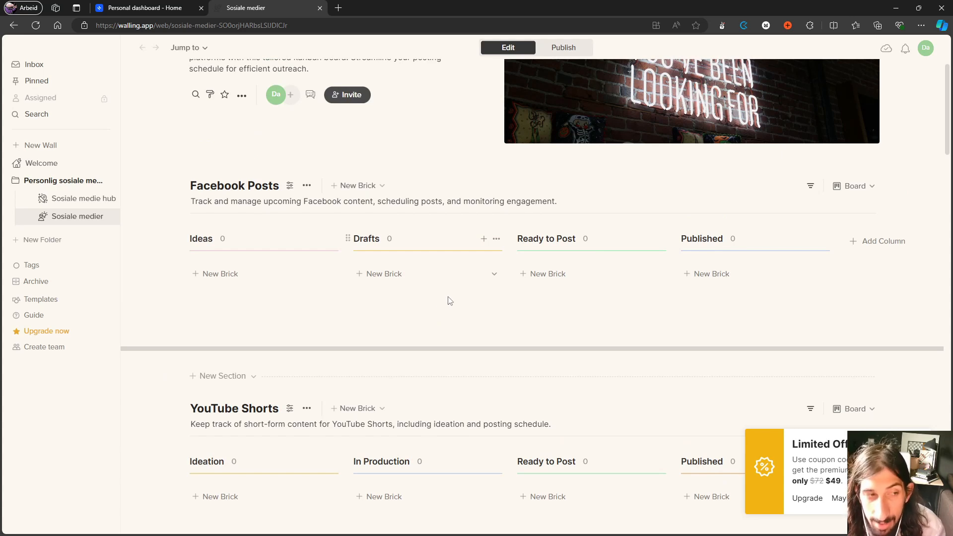
scroll(up, 3)
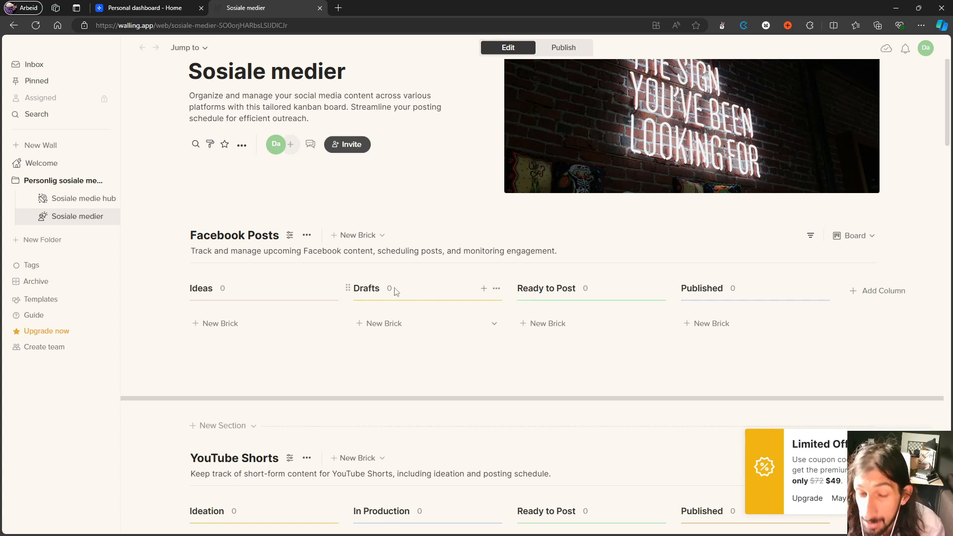
scroll(down, 3)
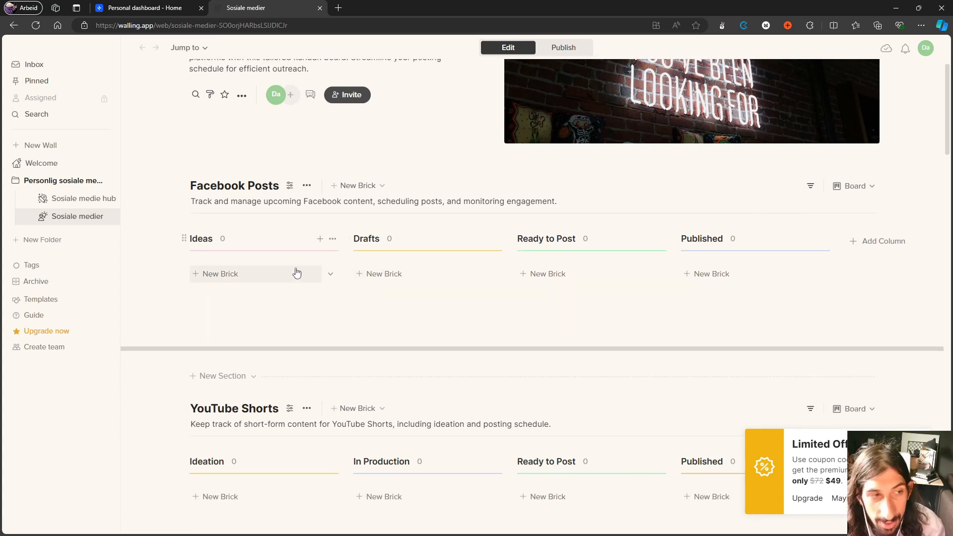
scroll(down, 3)
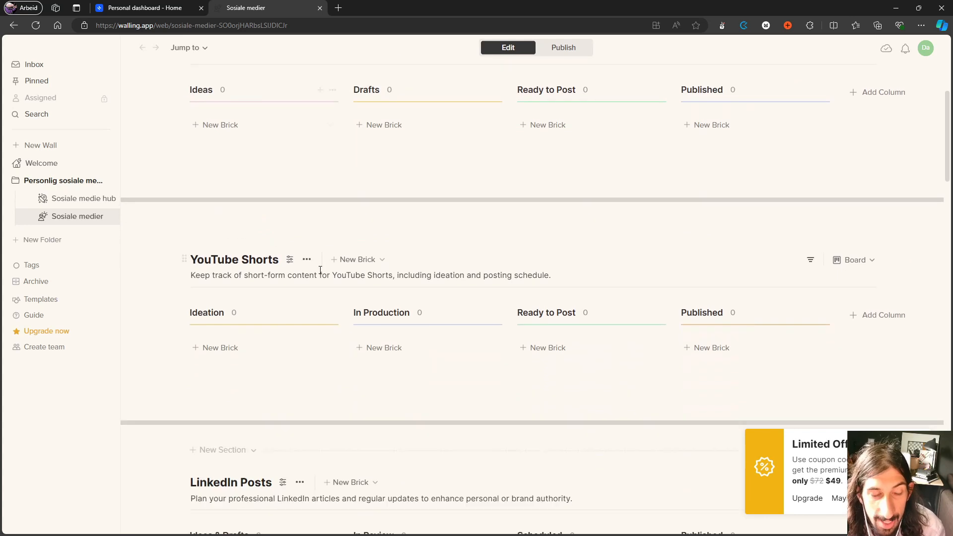
scroll(down, 3)
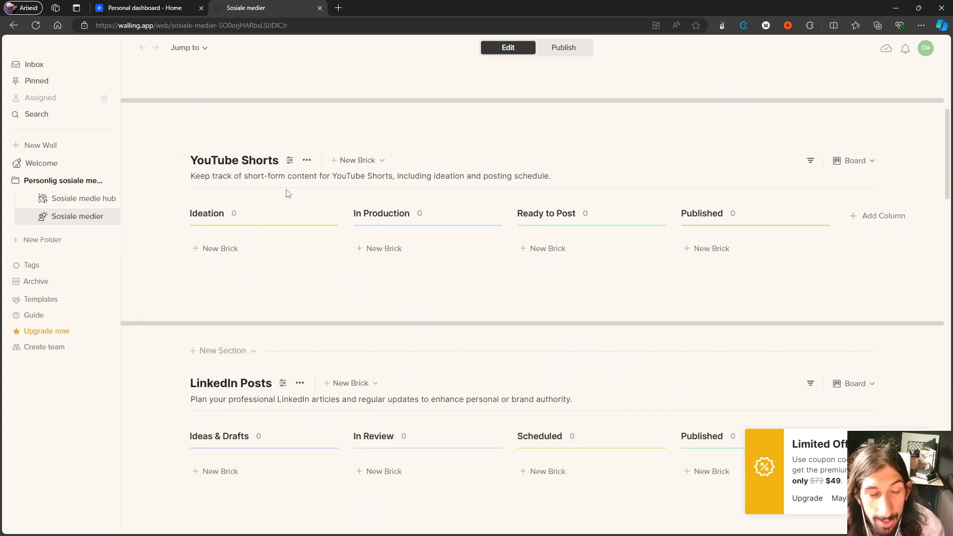
scroll(up, 3)
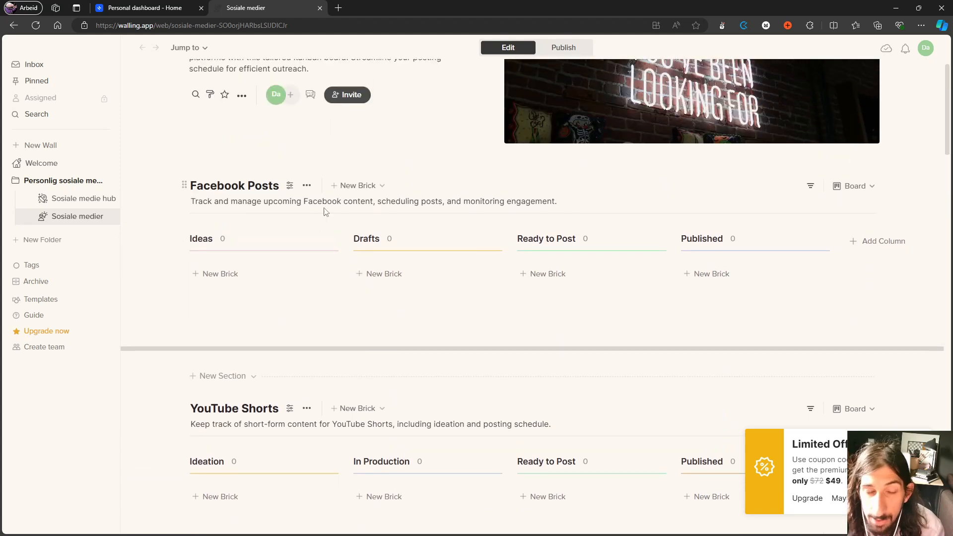
scroll(up, 3)
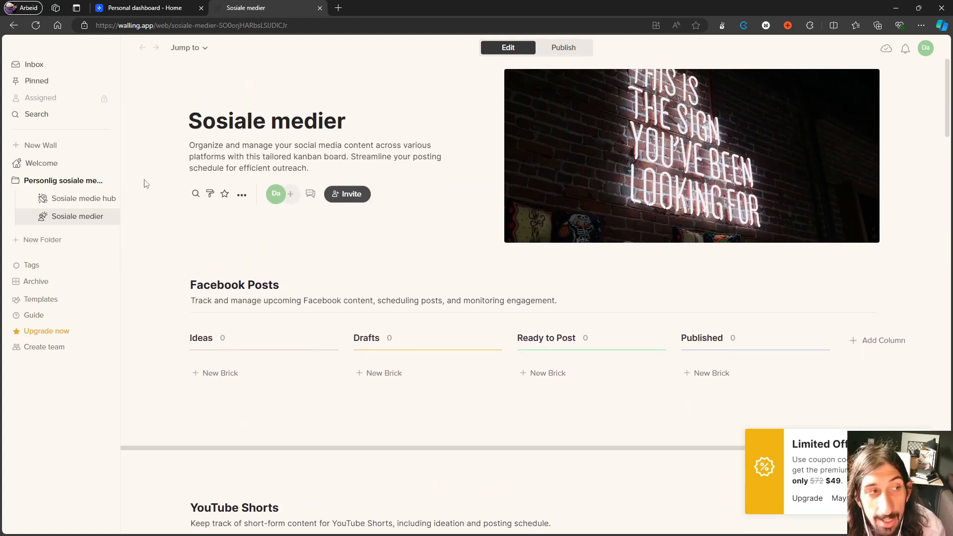
scroll(down, 3)
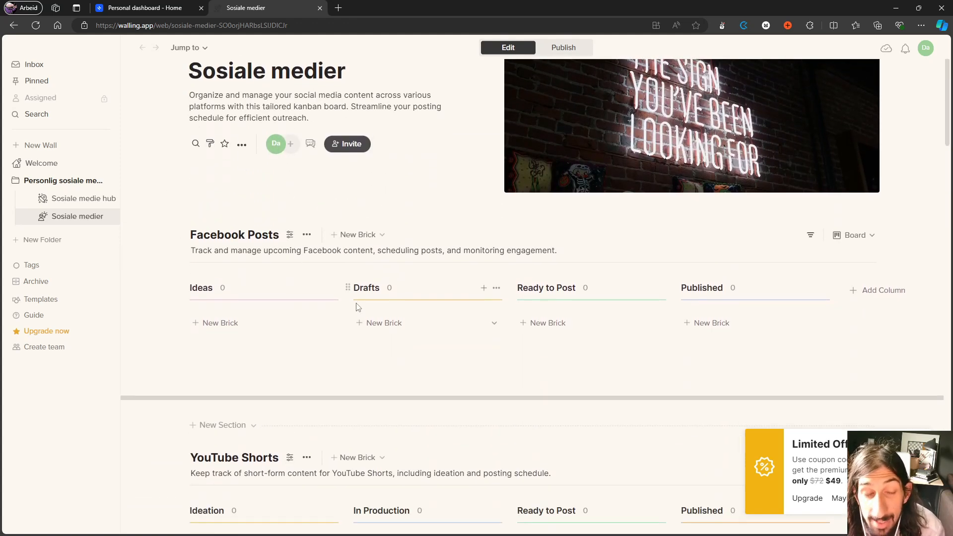
scroll(down, 3)
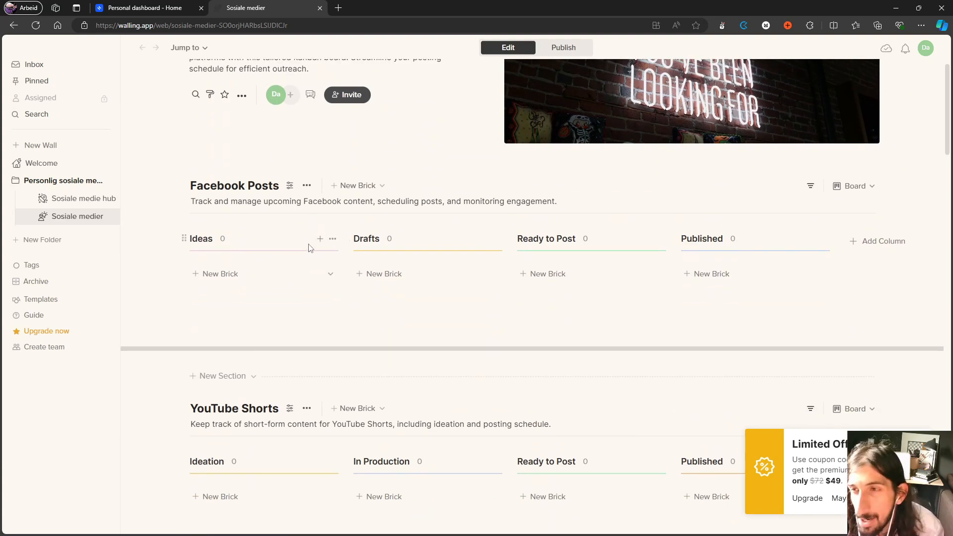
scroll(down, 3)
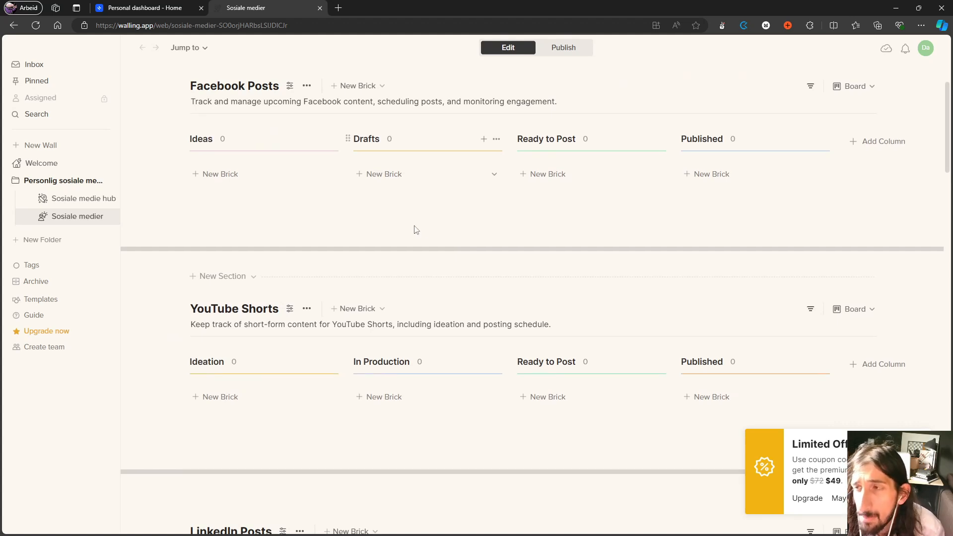
scroll(down, 3)
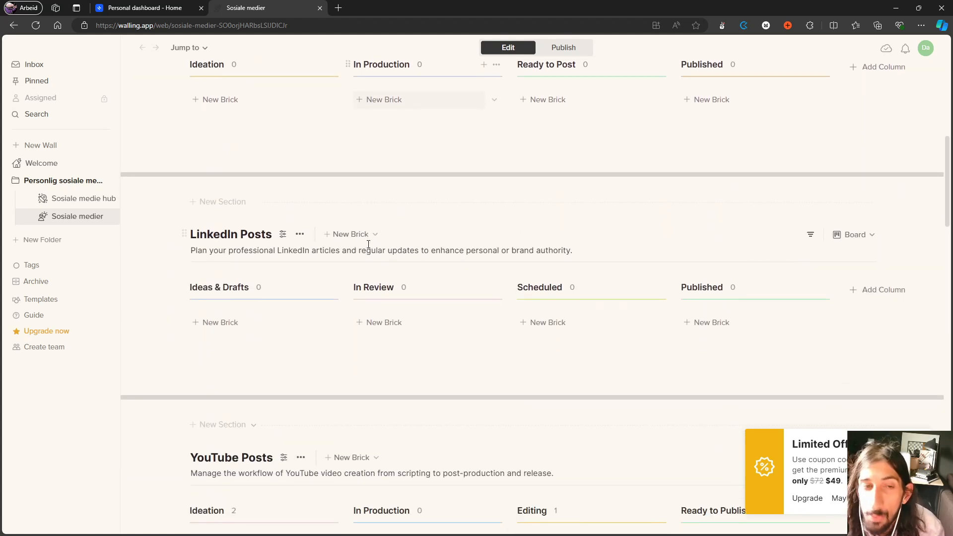
scroll(down, 3)
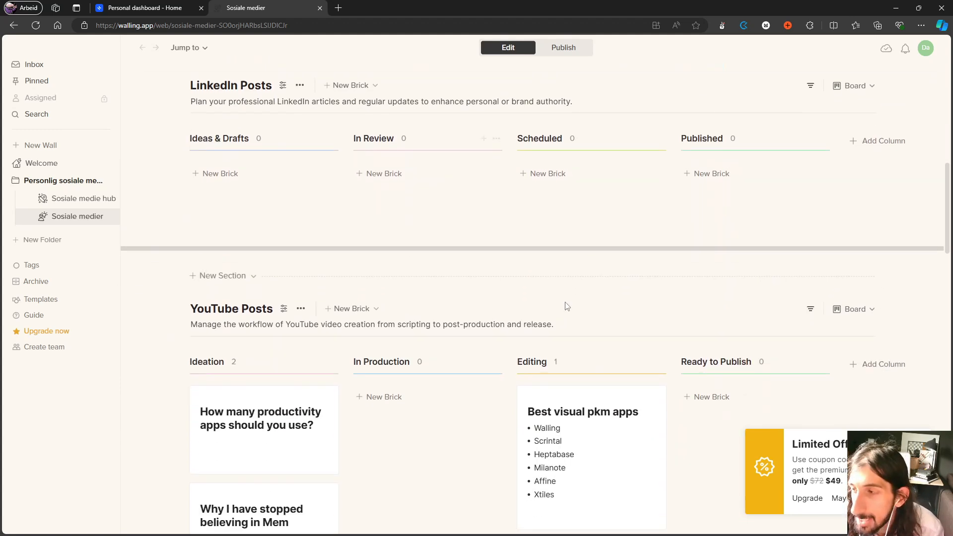
scroll(down, 3)
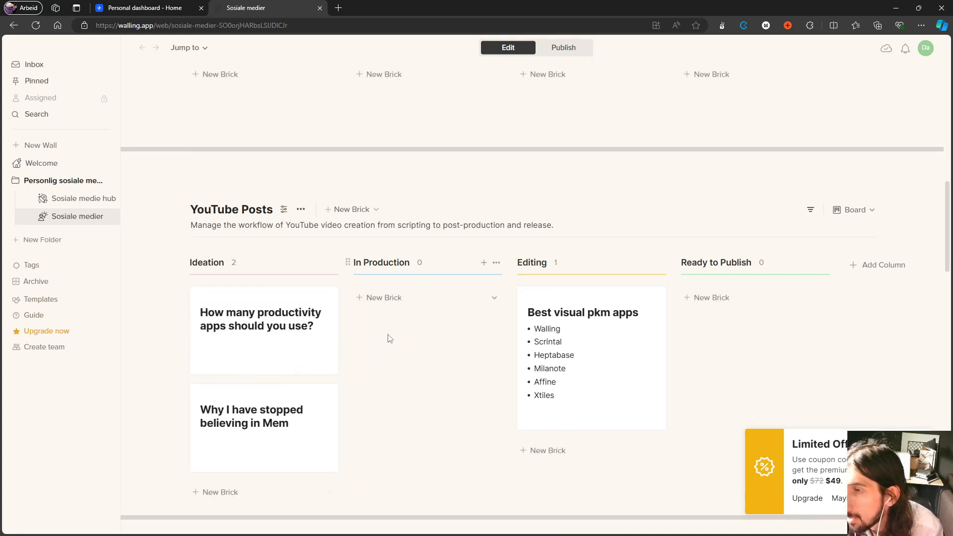
mouse_move(466, 306)
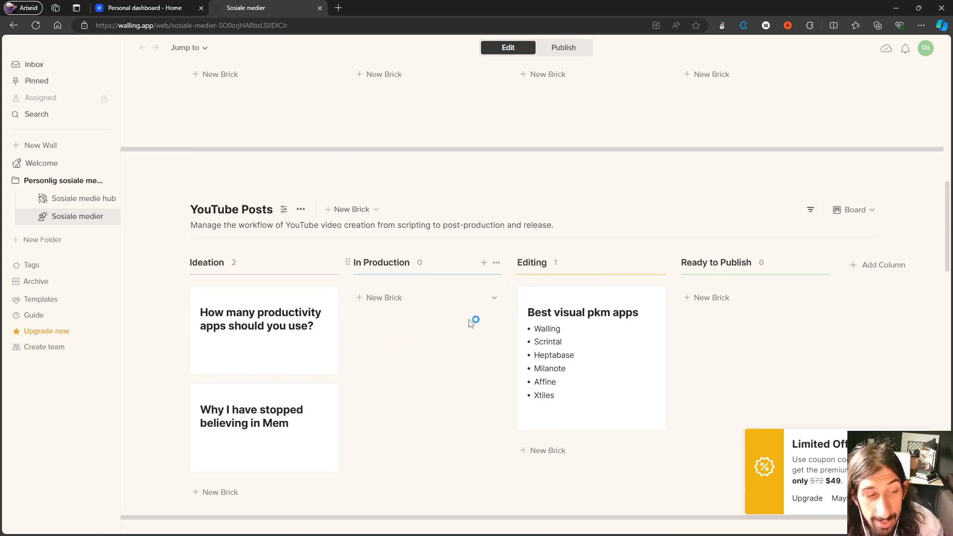
scroll(down, 3)
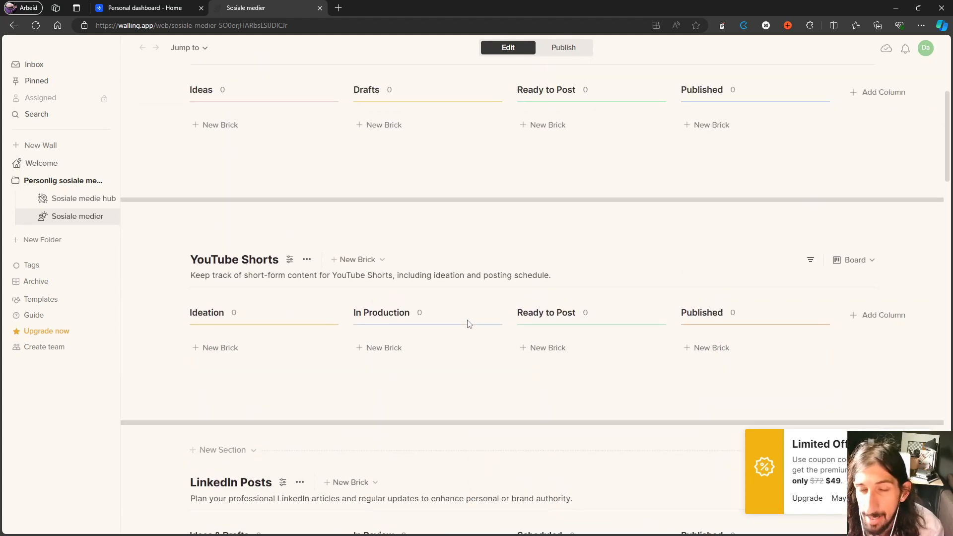
scroll(up, 3)
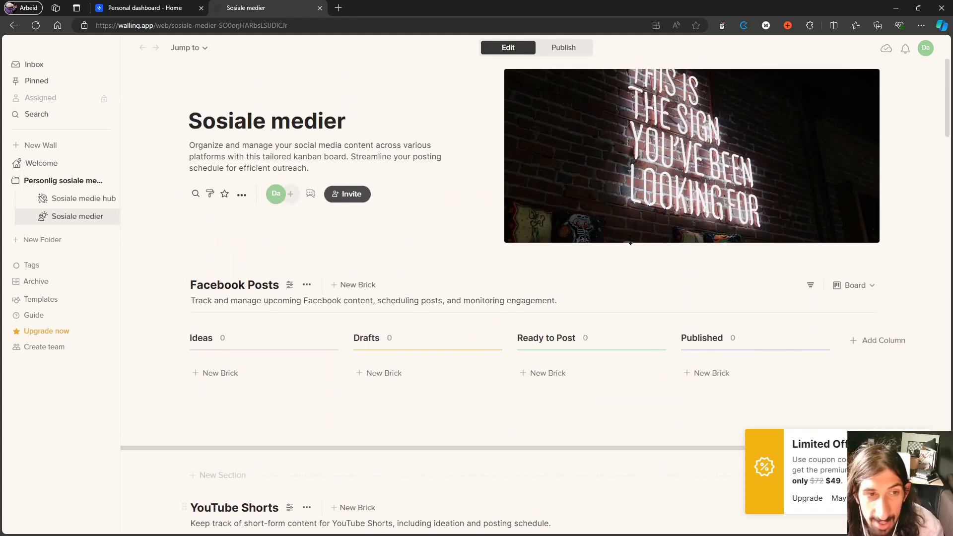
mouse_move(691, 154)
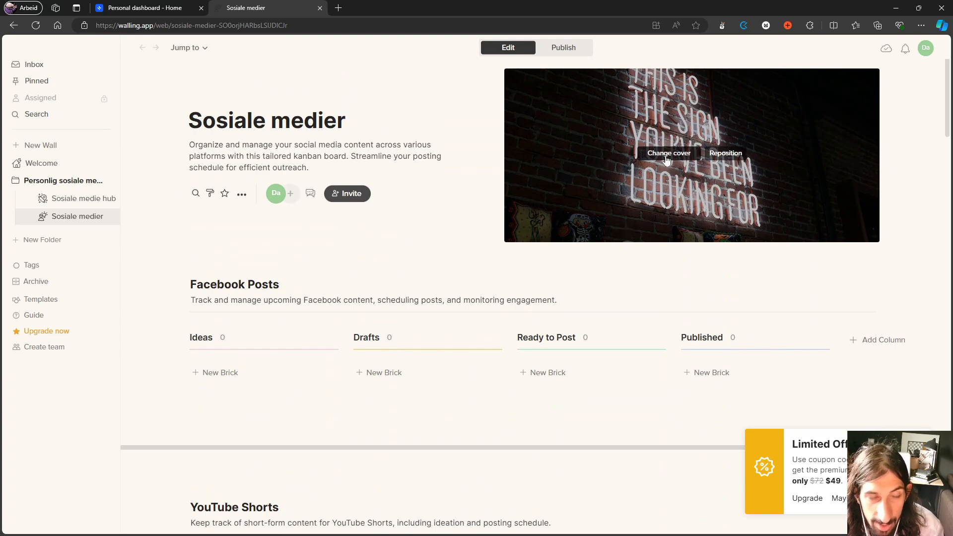
Insert a new brick in the Facebook Ideas column holding an empty image block
click(220, 372)
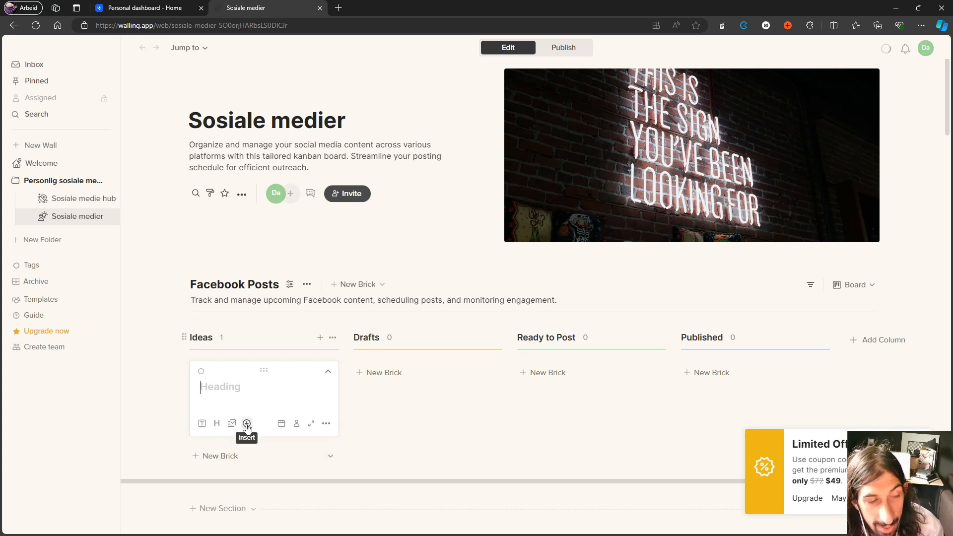
click(247, 423)
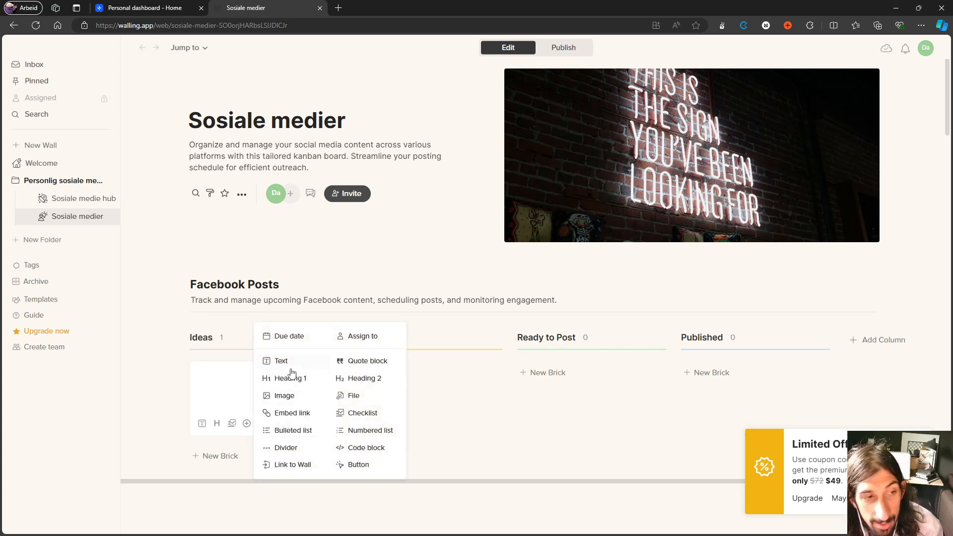
mouse_move(312, 401)
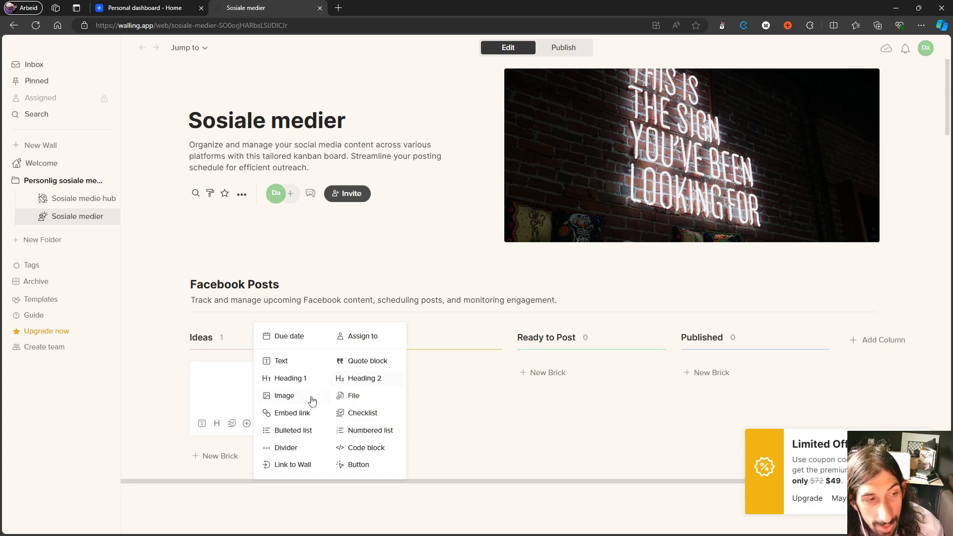
mouse_move(362, 413)
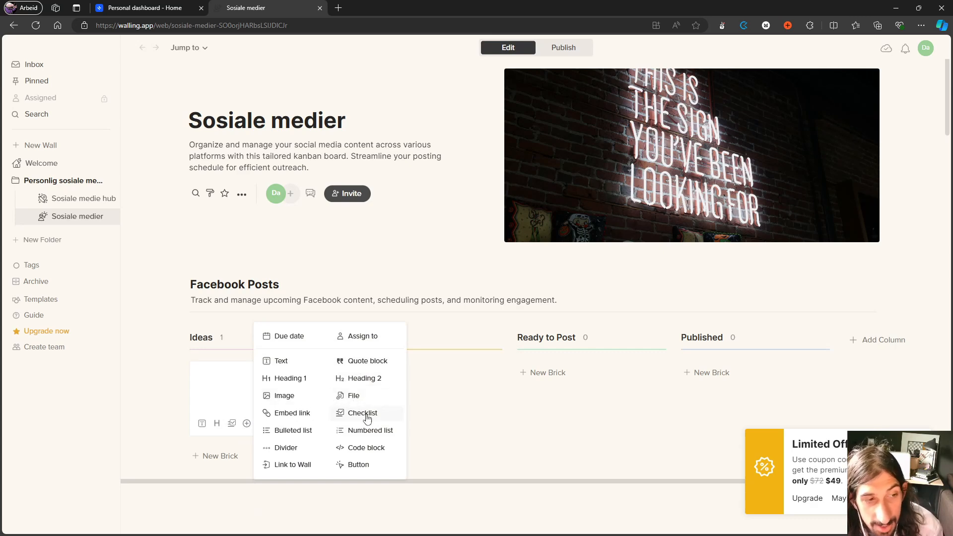
mouse_move(268, 456)
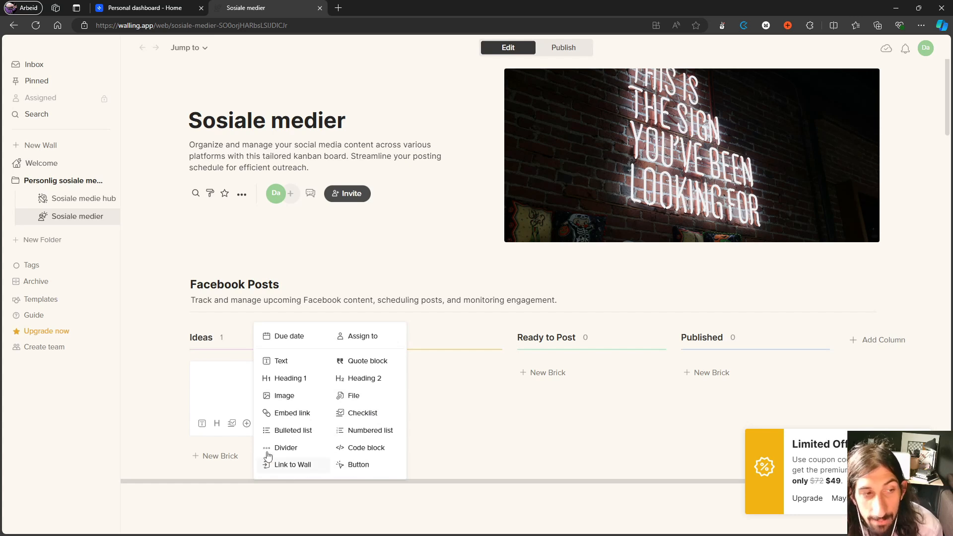
mouse_move(285, 474)
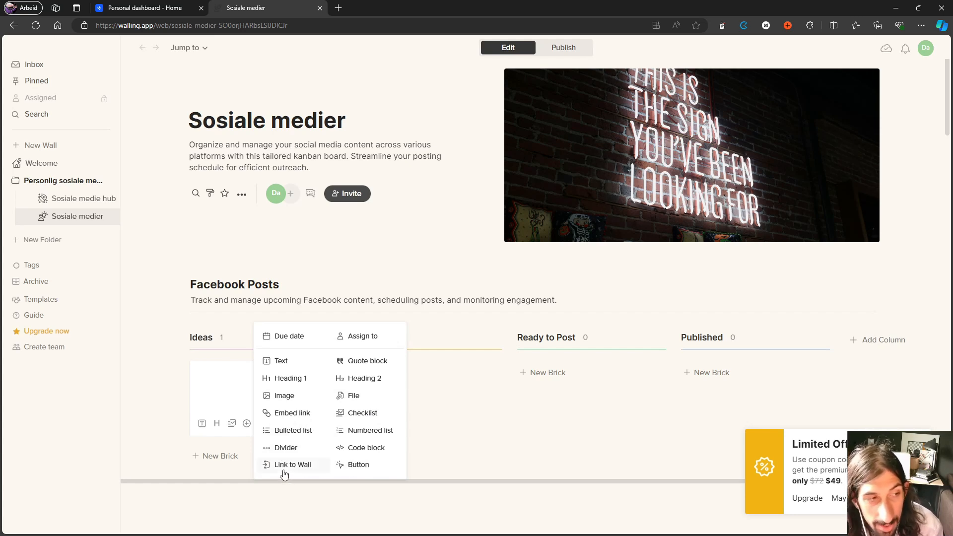
mouse_move(290, 418)
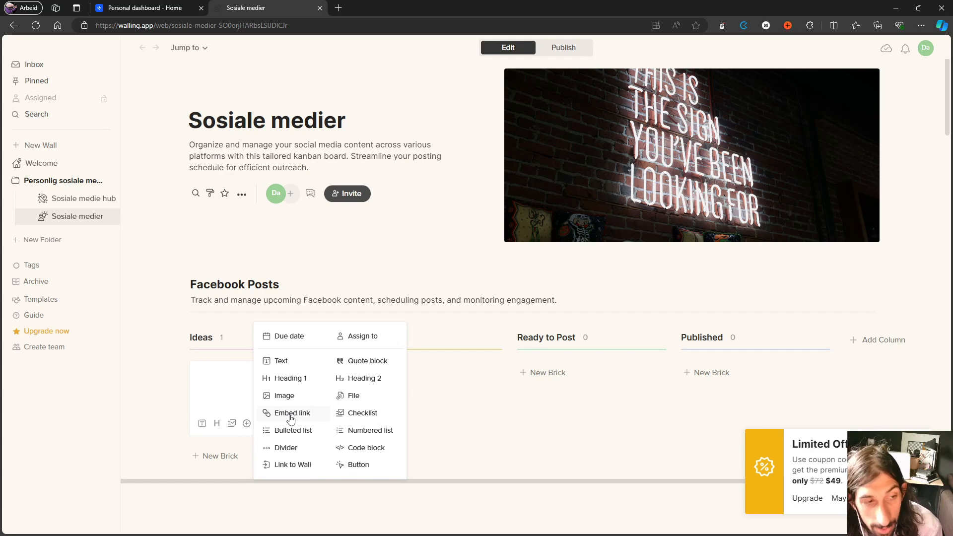
click(284, 395)
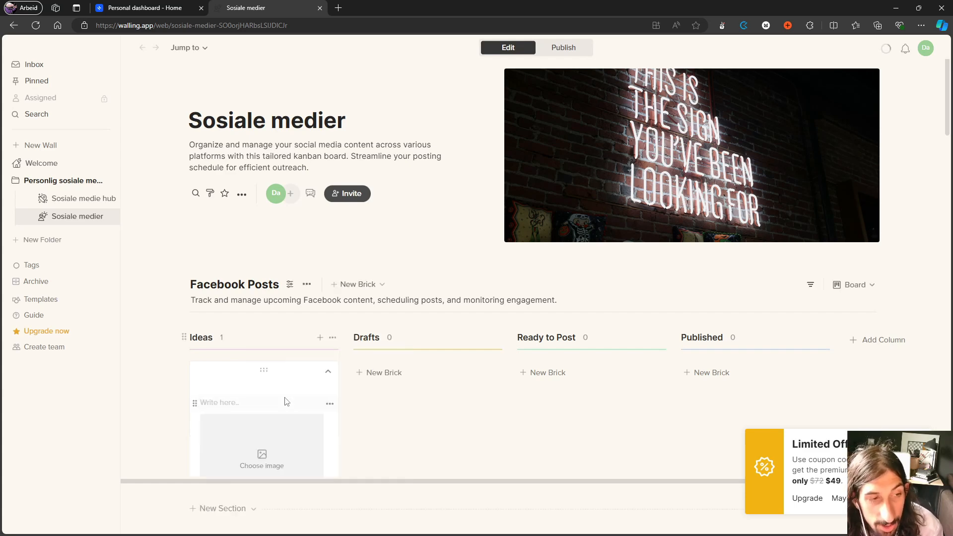
Fill the image block with an Unsplash photo, replacing the leaf with a dark blue-green one
click(262, 458)
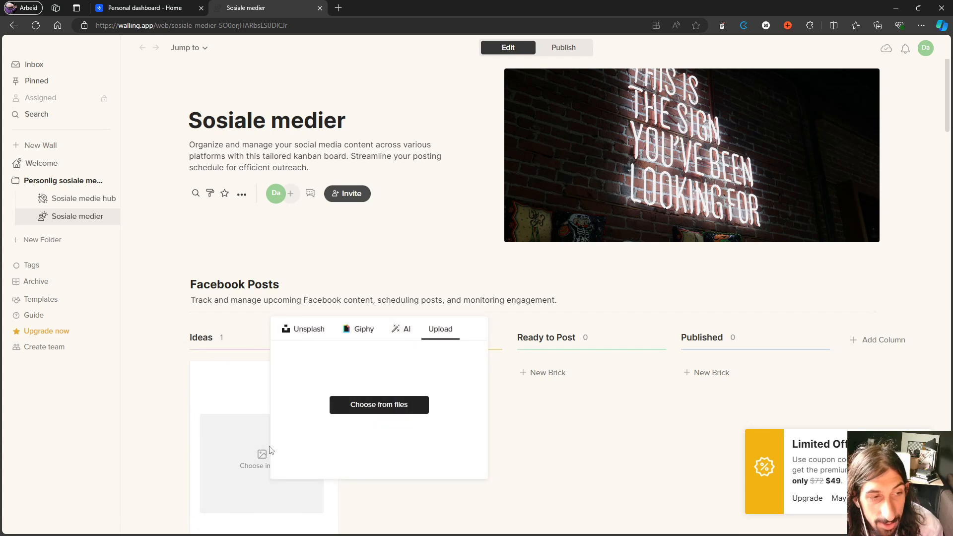
mouse_move(315, 334)
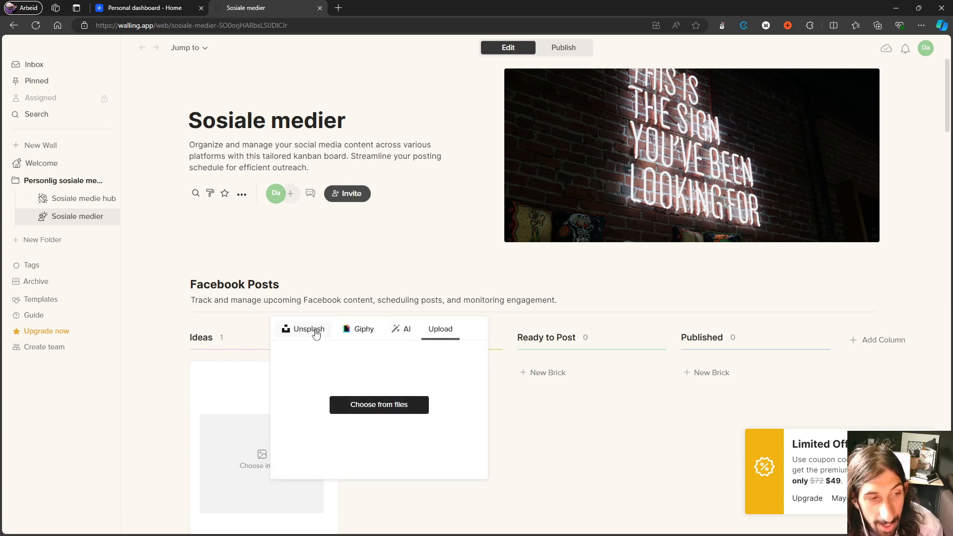
click(309, 329)
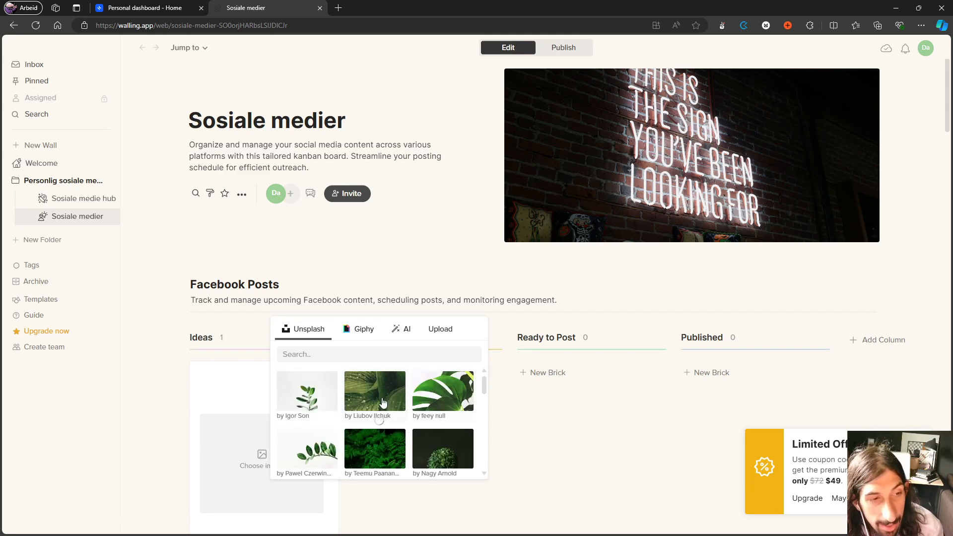
click(376, 392)
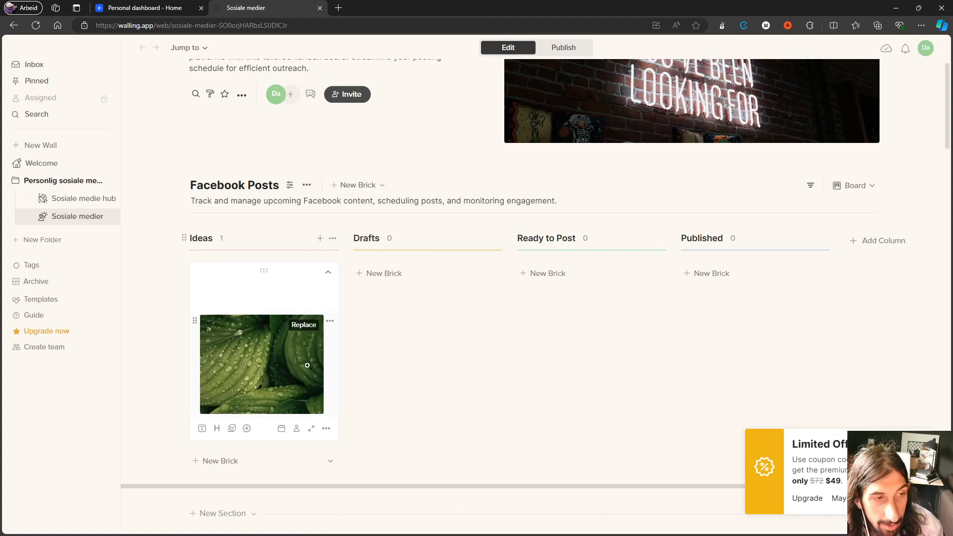
click(303, 325)
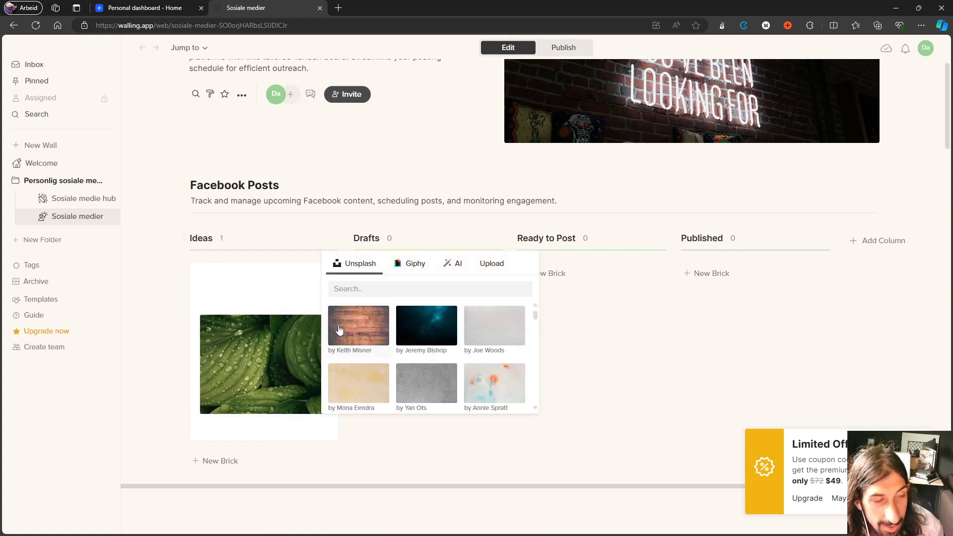
click(426, 325)
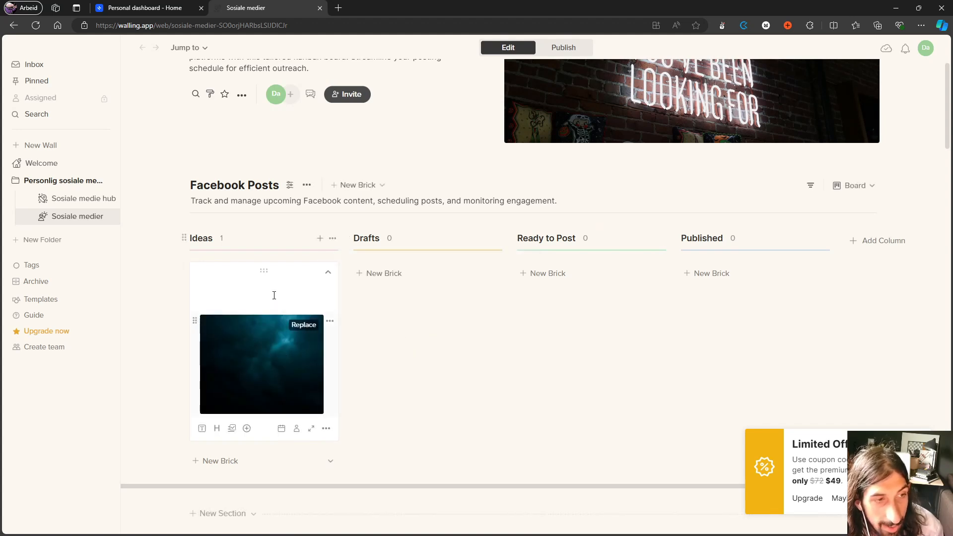
Give the idea card the heading 'Test'
click(327, 272)
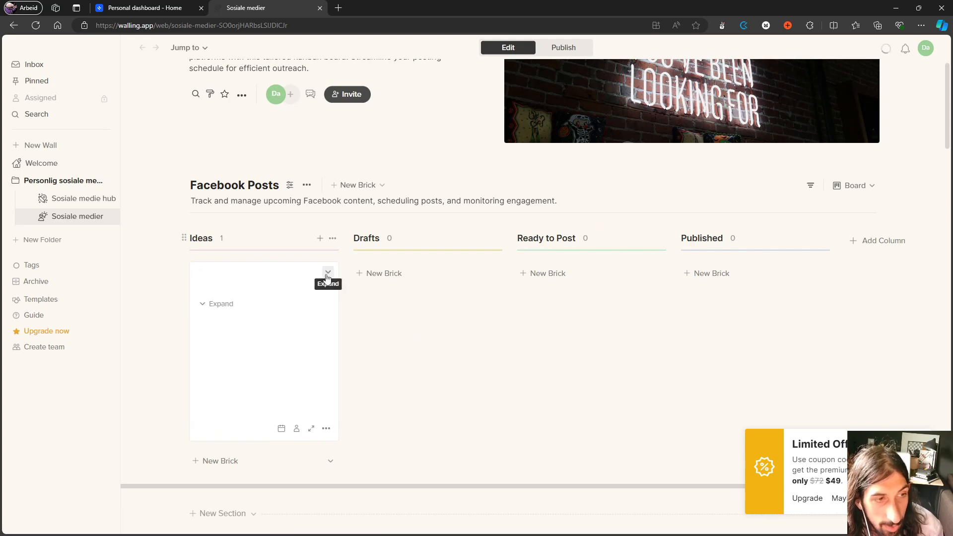
click(327, 271)
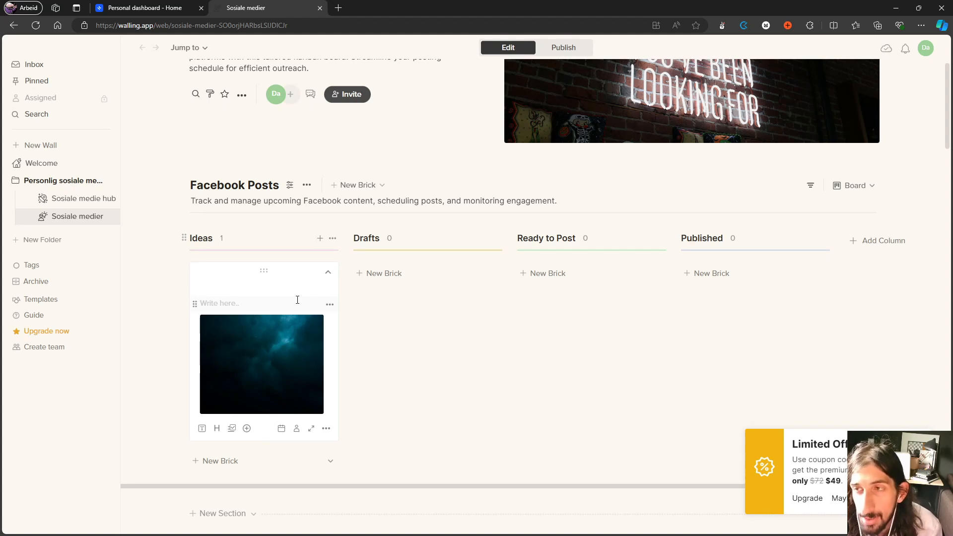
click(328, 272)
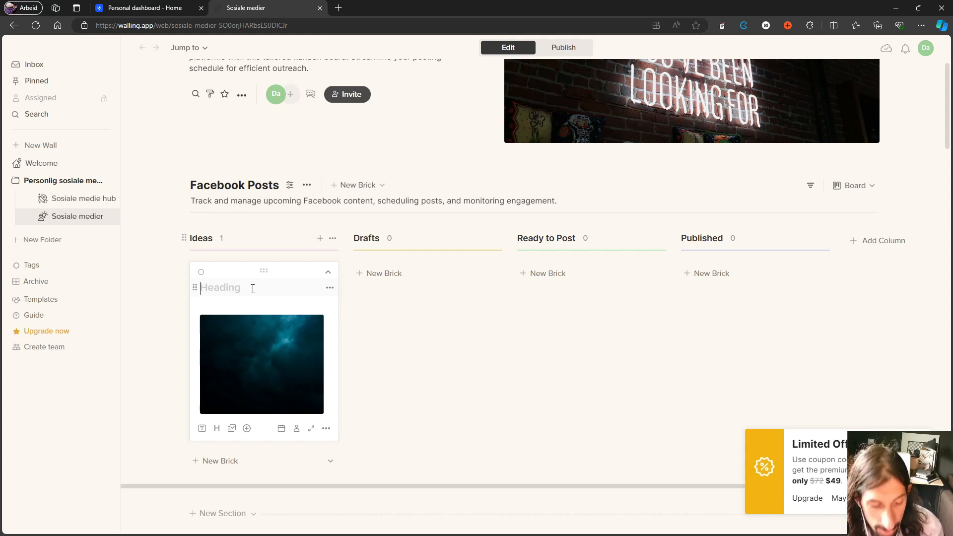
text(Test)
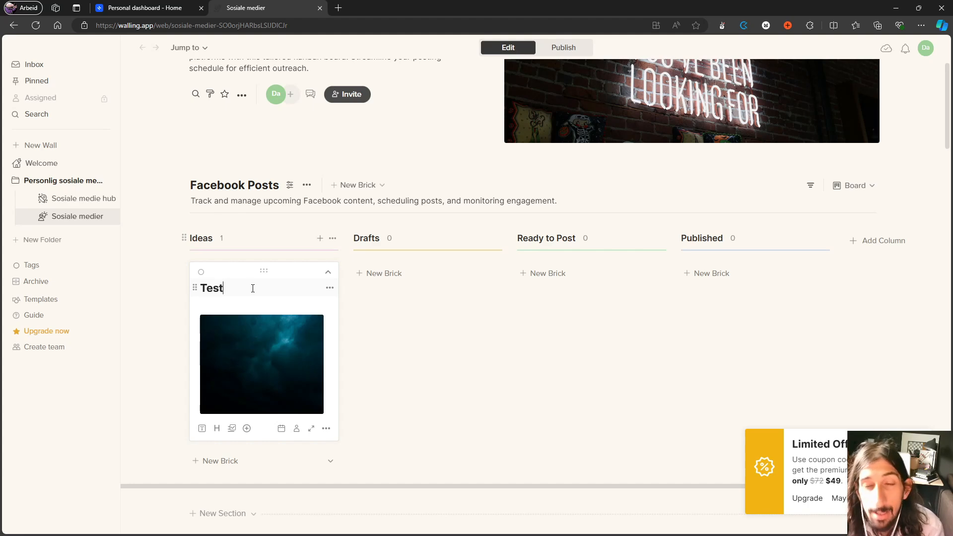
scroll(down, 3)
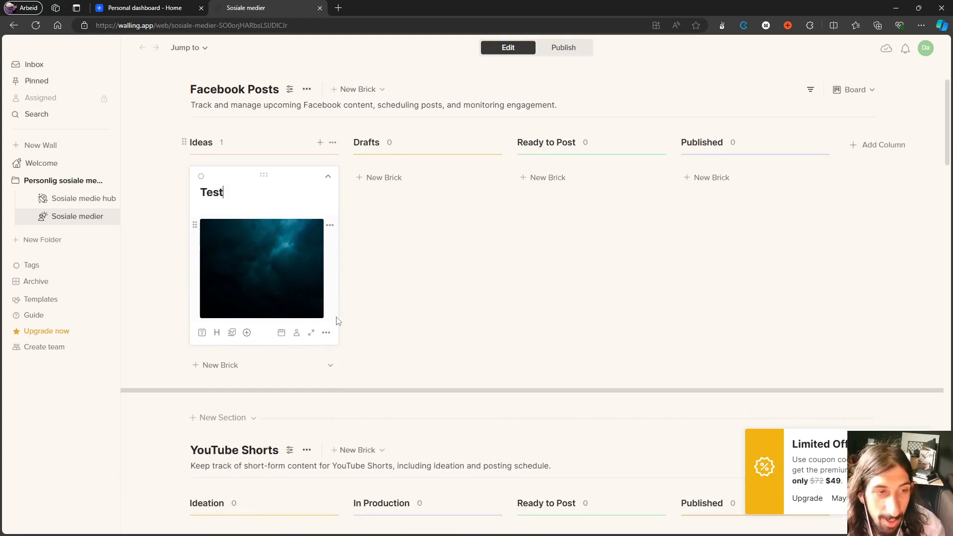
Scroll through the Instagram, TikTok and Podcast boards, then back toward Facebook Posts
scroll(down, 3)
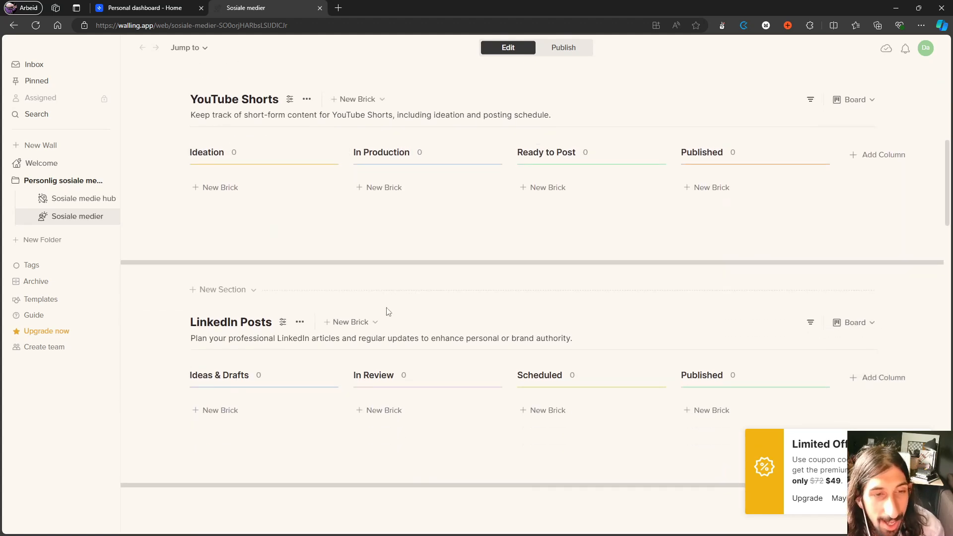
scroll(down, 3)
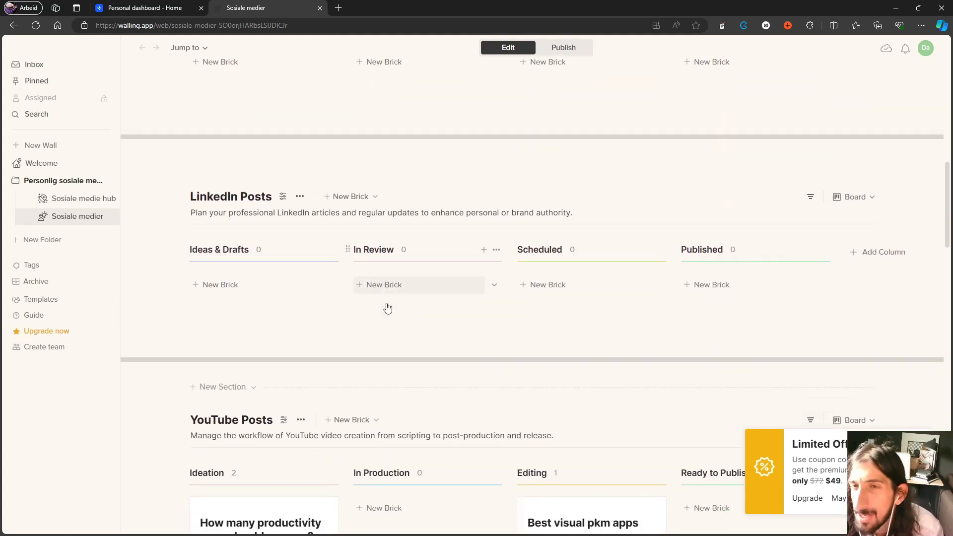
scroll(down, 3)
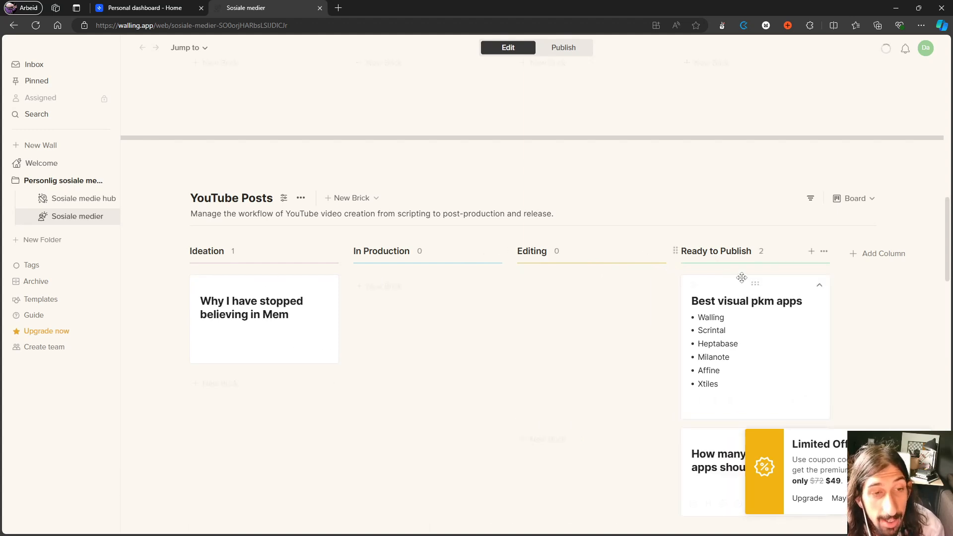
scroll(down, 3)
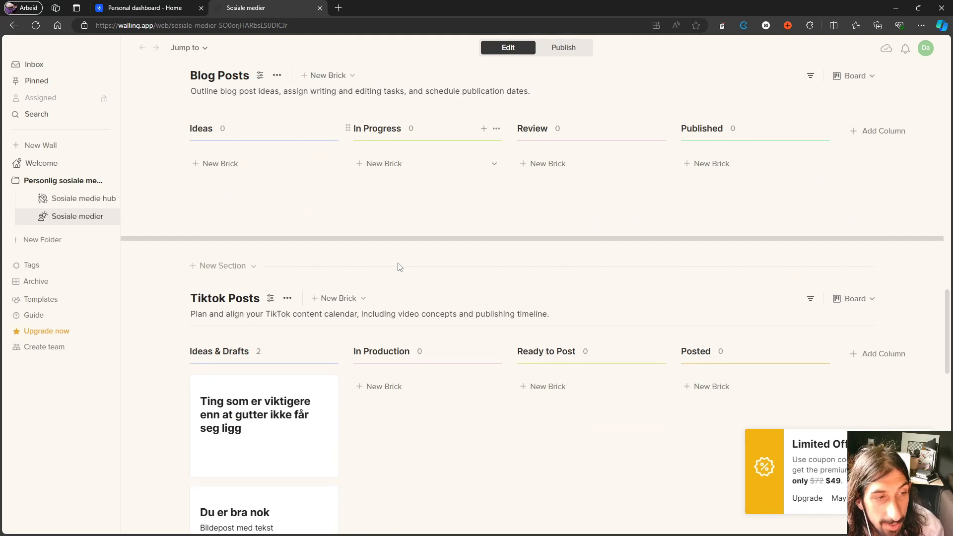
scroll(down, 3)
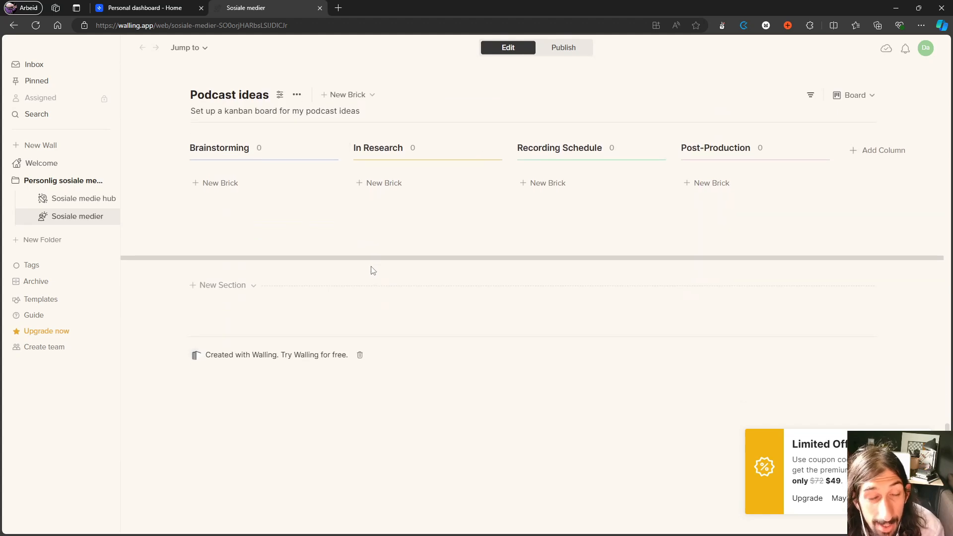
mouse_move(373, 297)
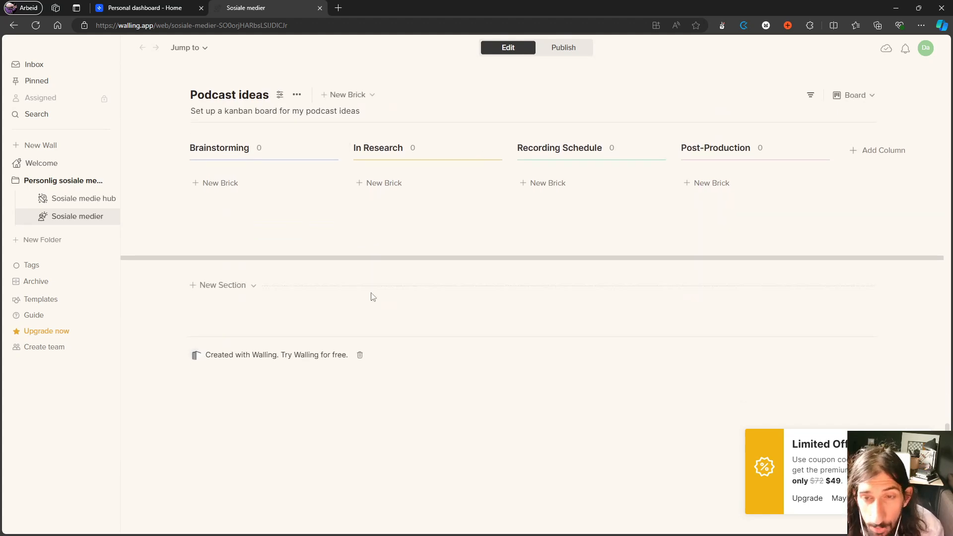
mouse_move(364, 279)
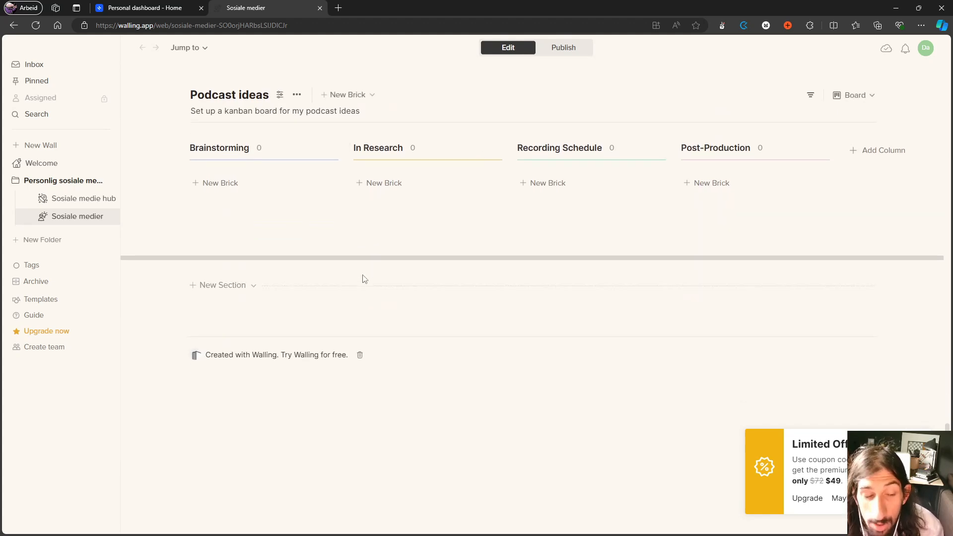
mouse_move(425, 270)
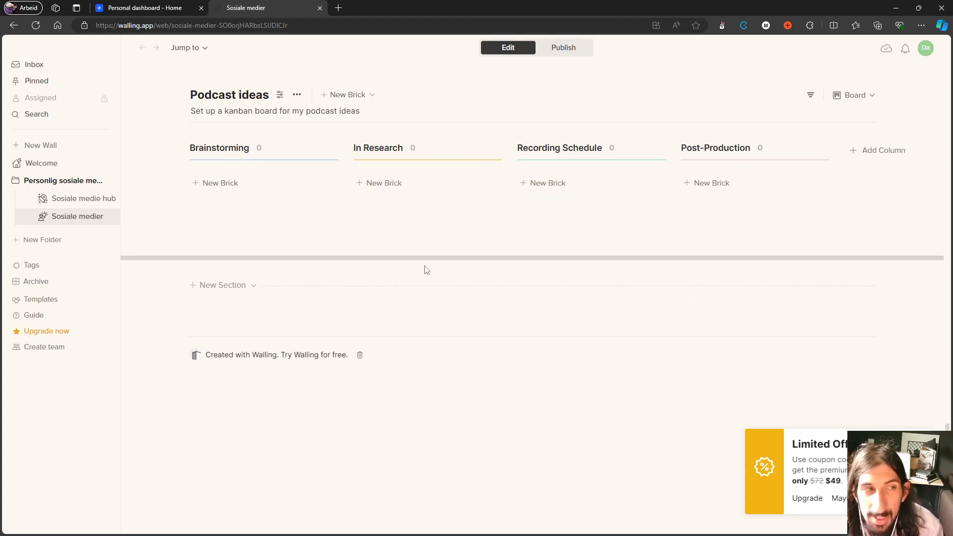
scroll(up, 3)
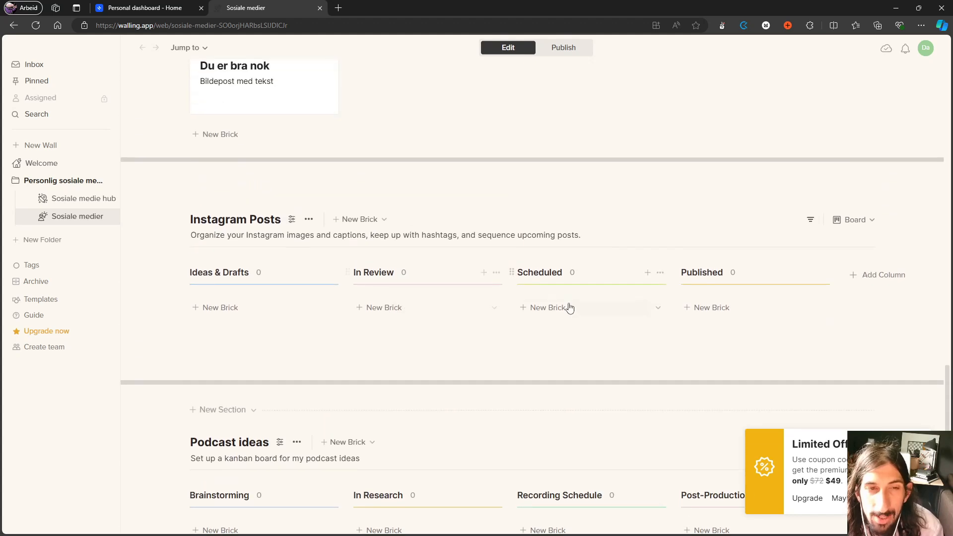
scroll(down, 3)
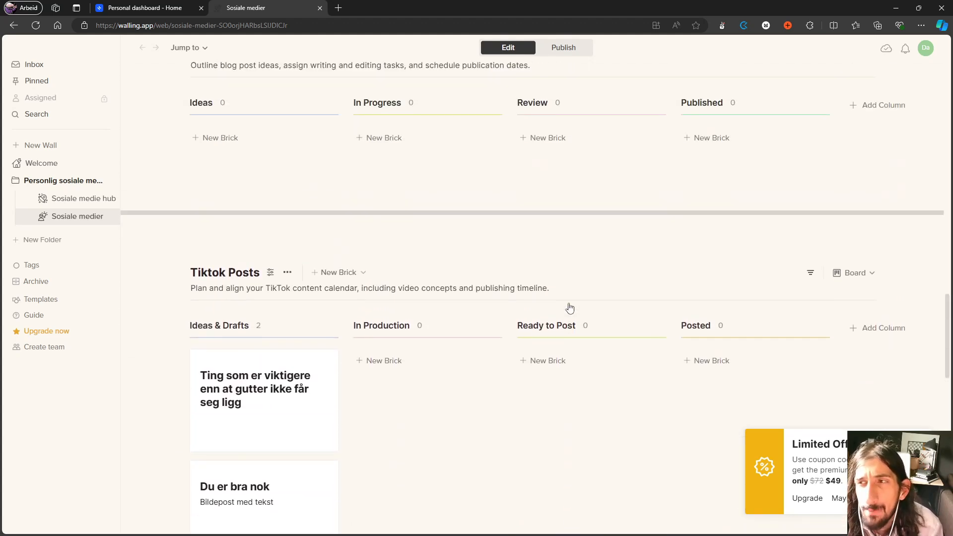
scroll(down, 3)
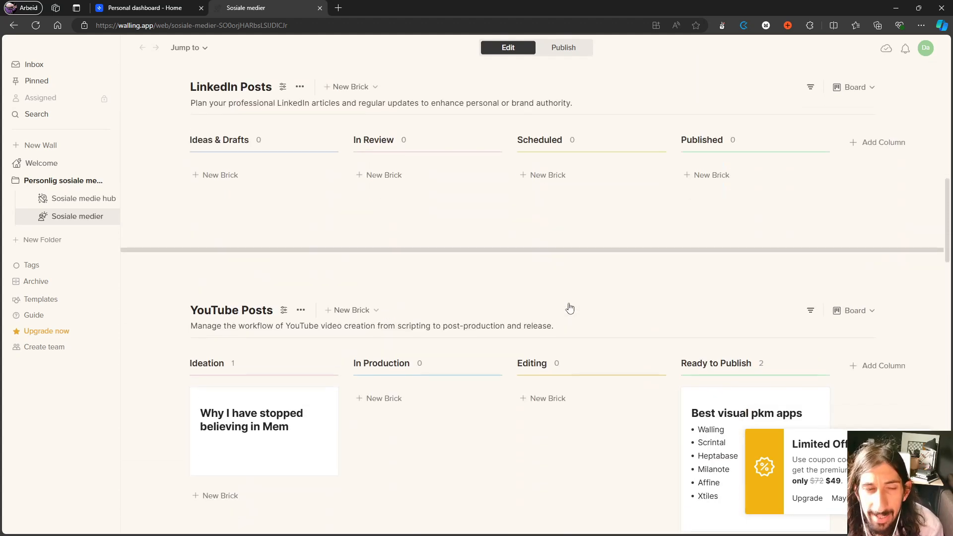
scroll(down, 3)
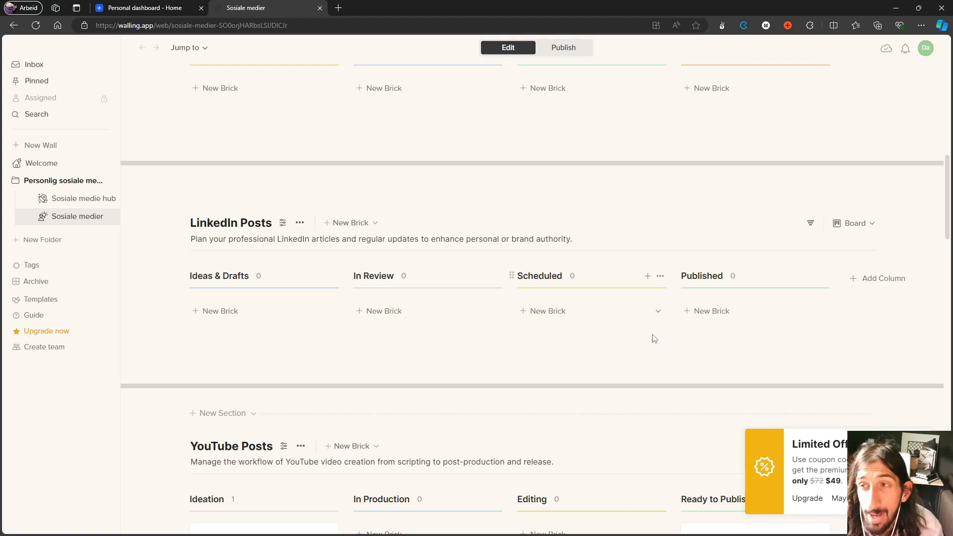
scroll(up, 3)
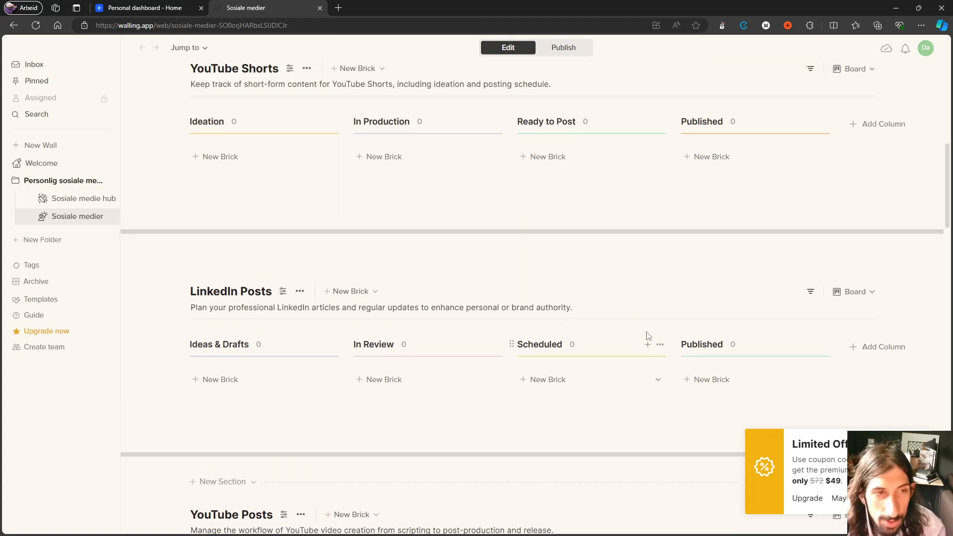
scroll(up, 3)
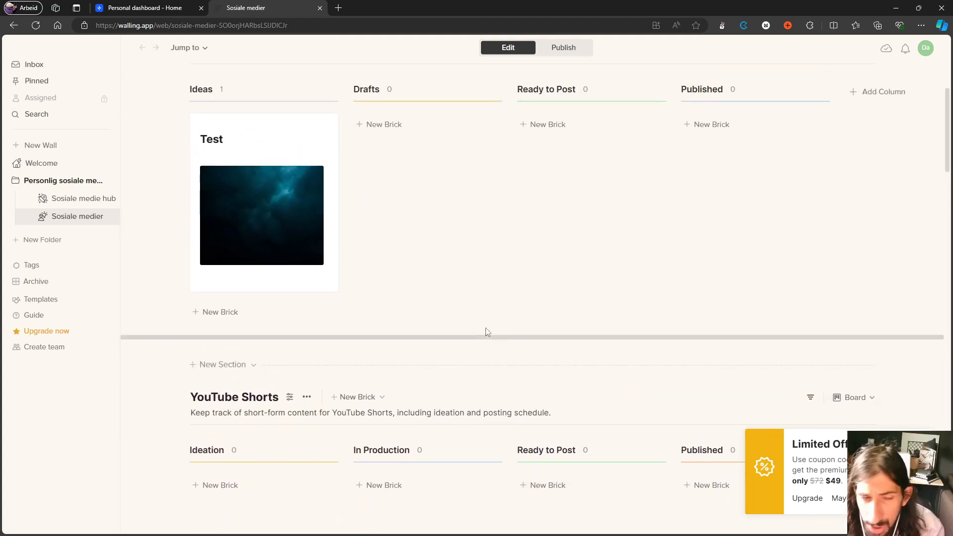
scroll(up, 3)
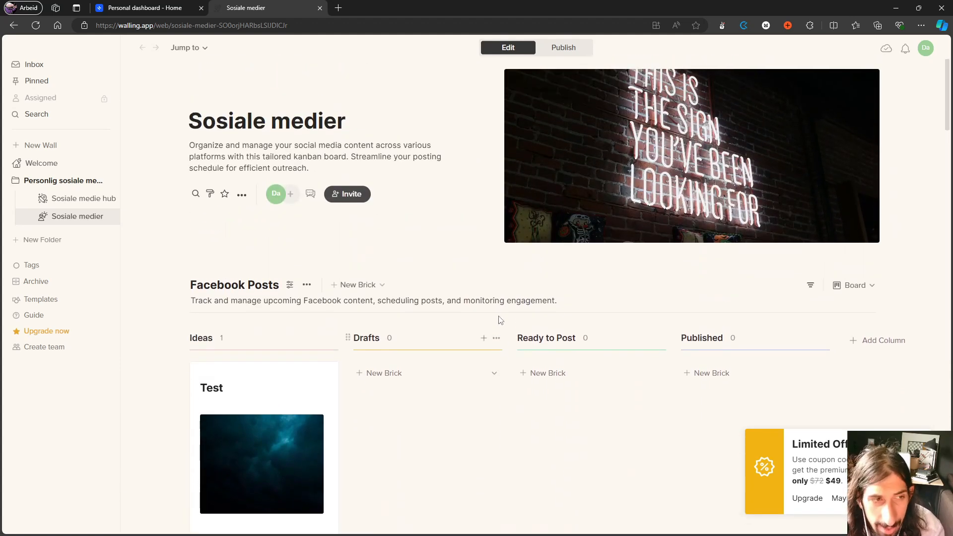
mouse_move(501, 330)
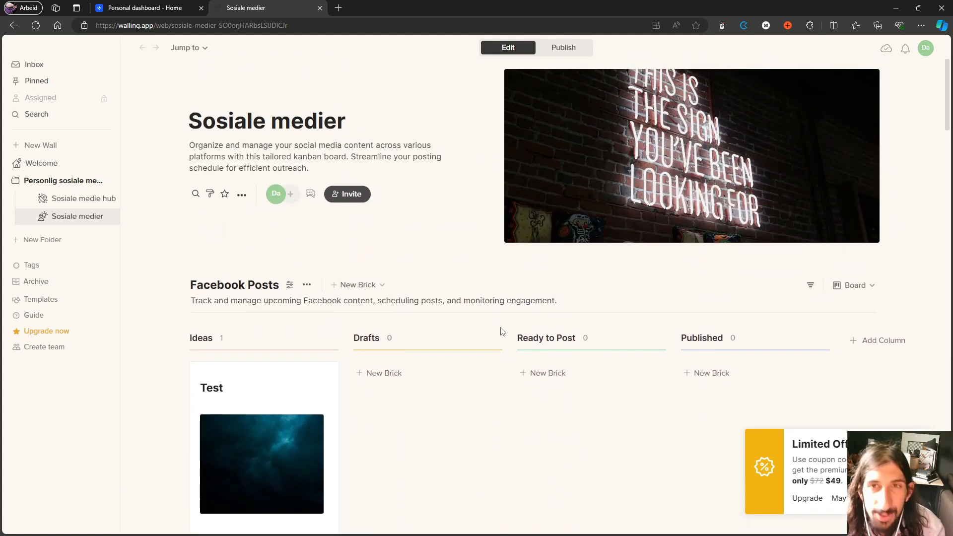
mouse_move(585, 173)
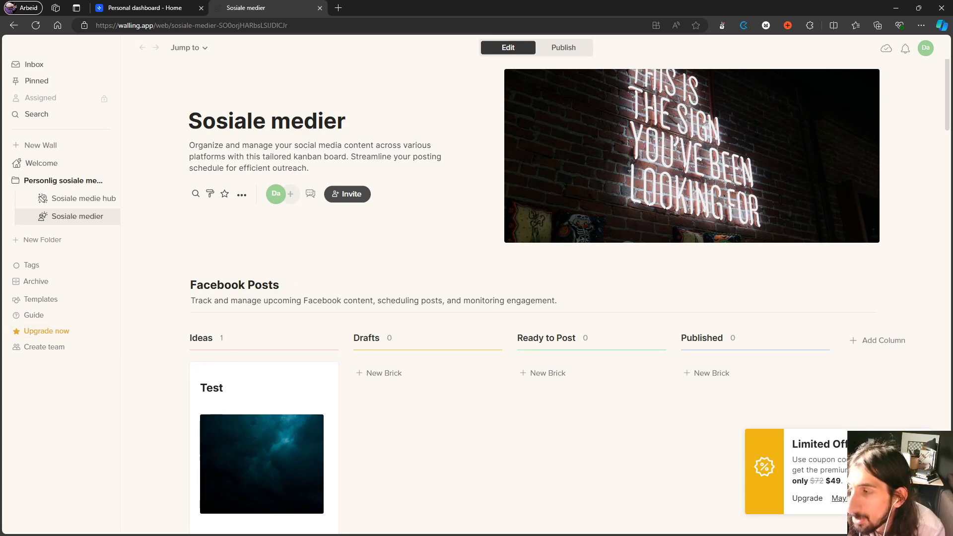
Open the Limited Offer upgrade page and compare $8 monthly against $49 yearly billing
click(808, 498)
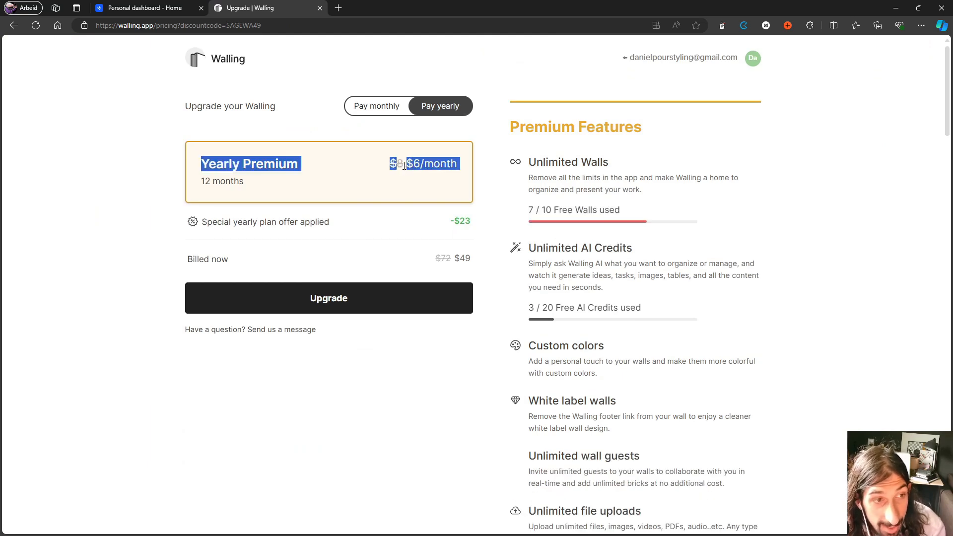
double_click(203, 106)
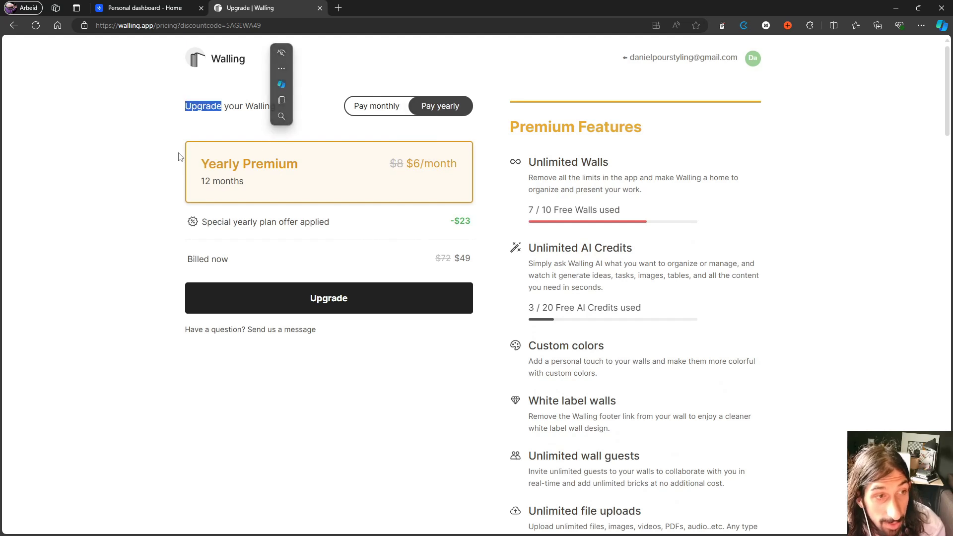
click(376, 106)
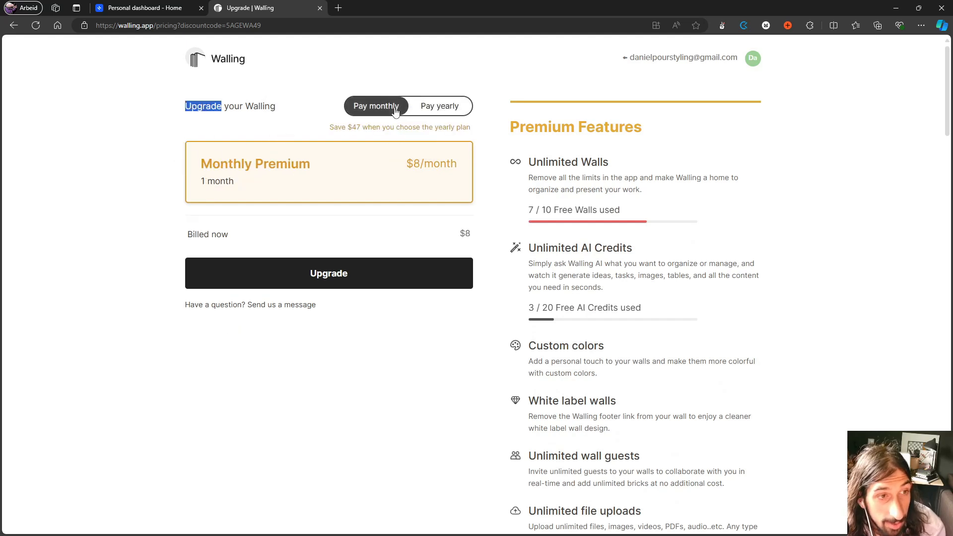
mouse_move(417, 176)
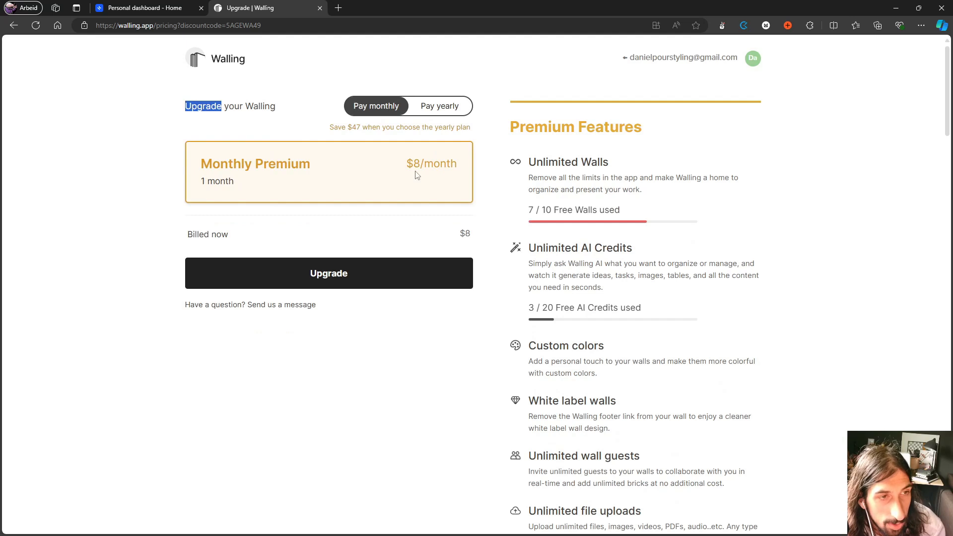
mouse_move(460, 127)
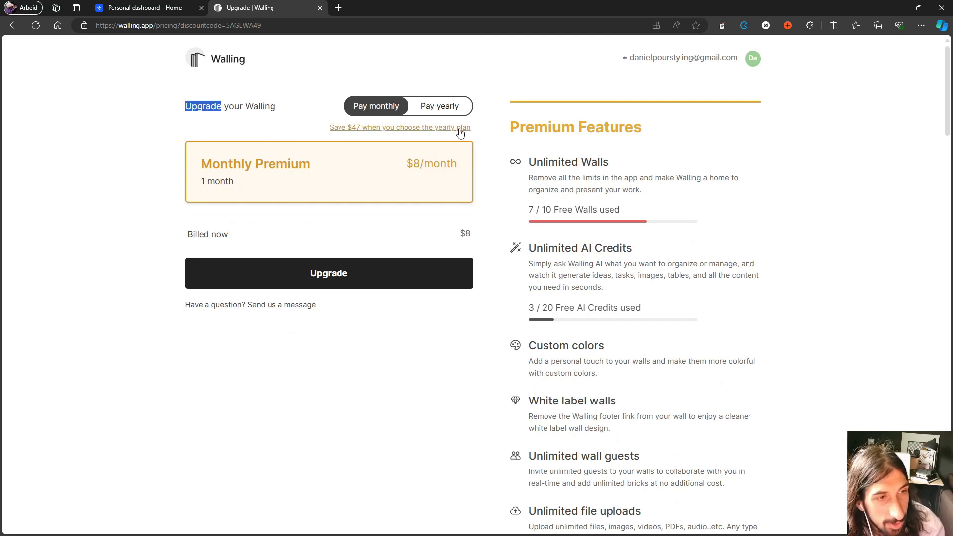
click(439, 106)
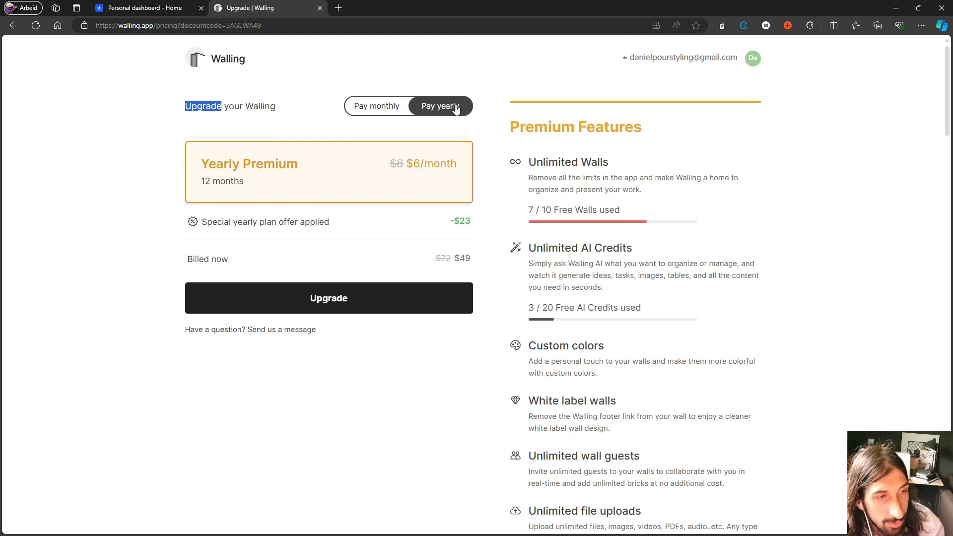
mouse_move(446, 181)
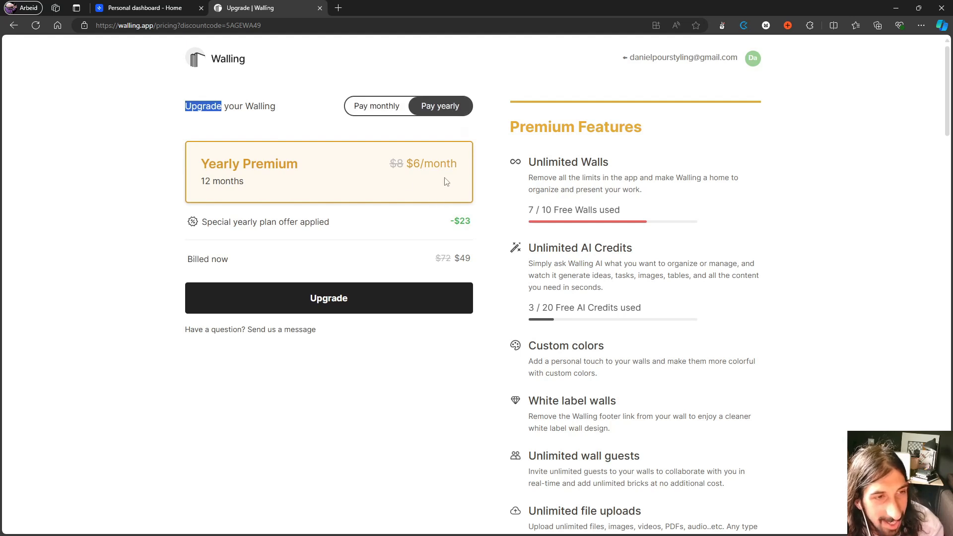
mouse_move(348, 148)
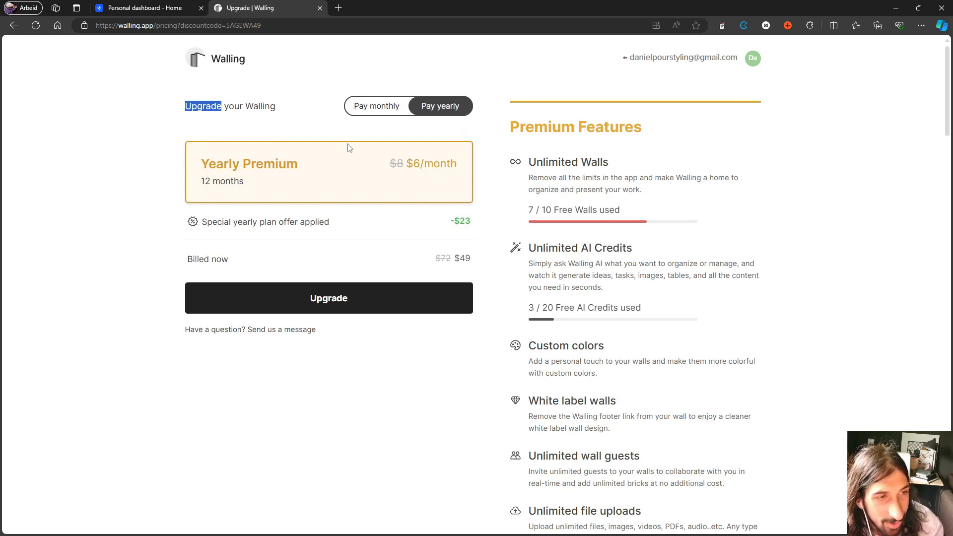
mouse_move(389, 173)
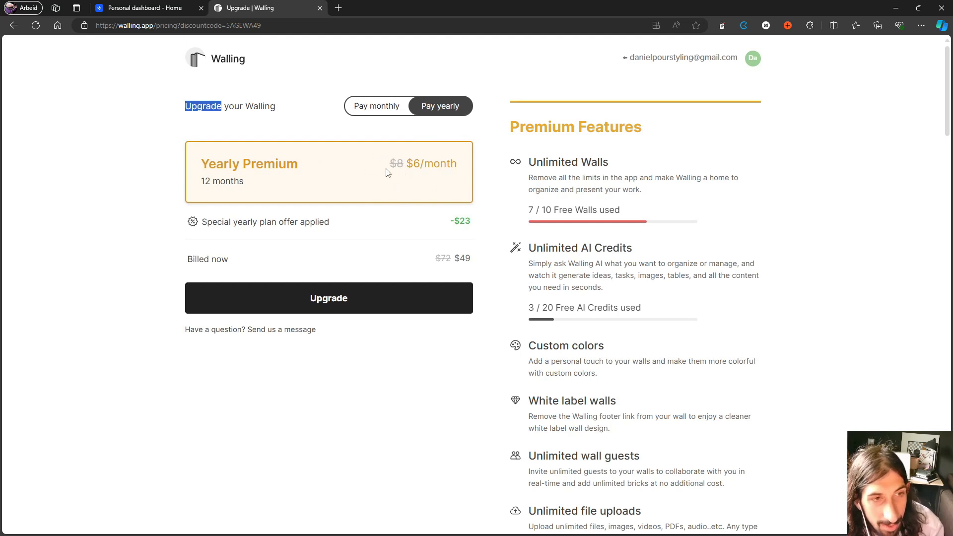
mouse_move(396, 164)
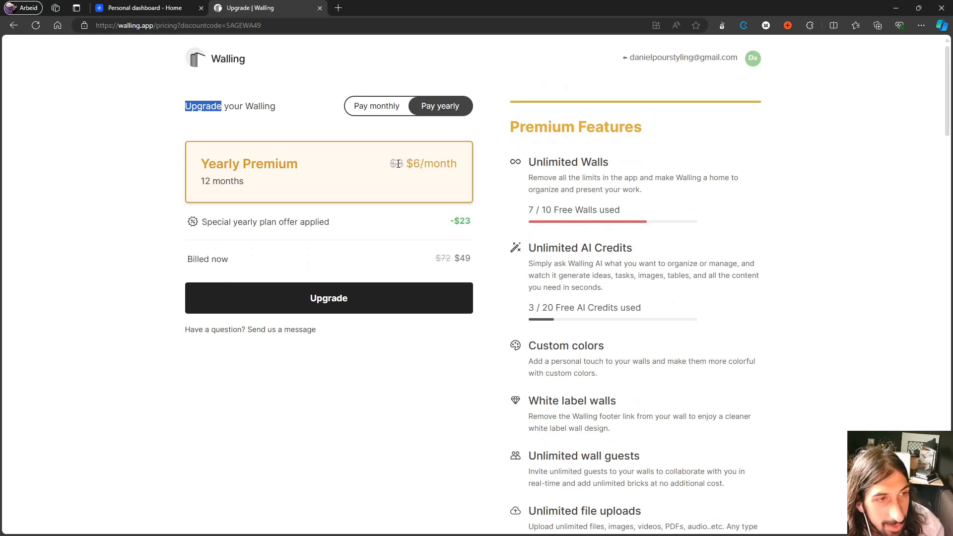
mouse_move(433, 177)
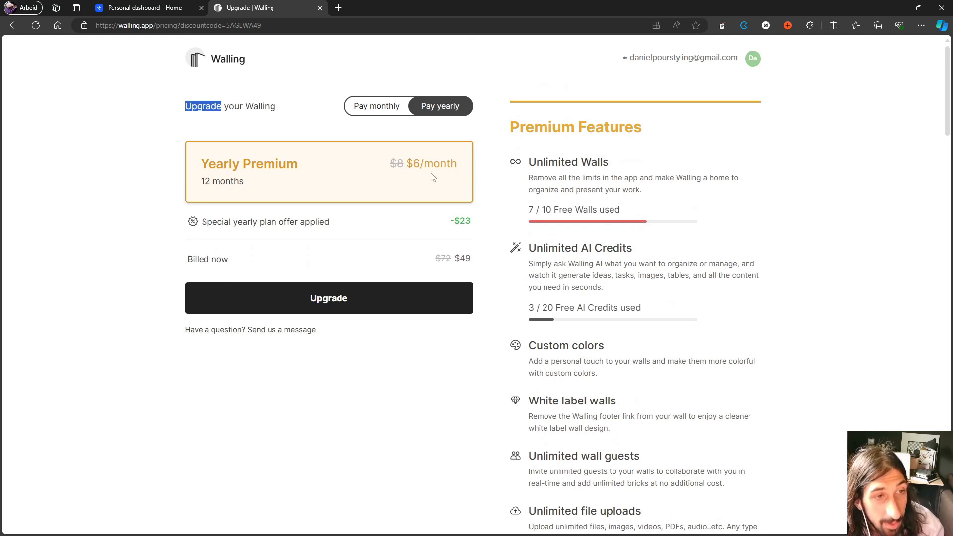
mouse_move(254, 220)
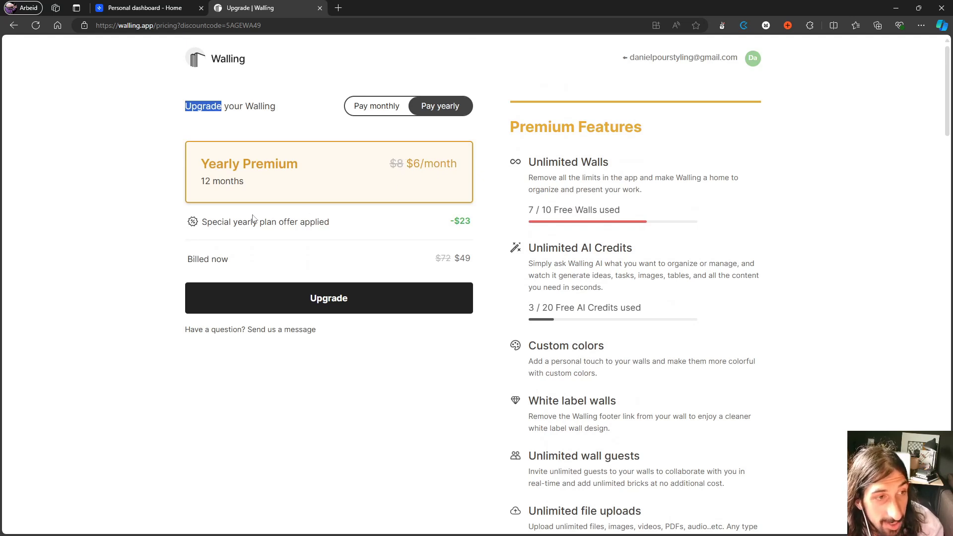
mouse_move(274, 231)
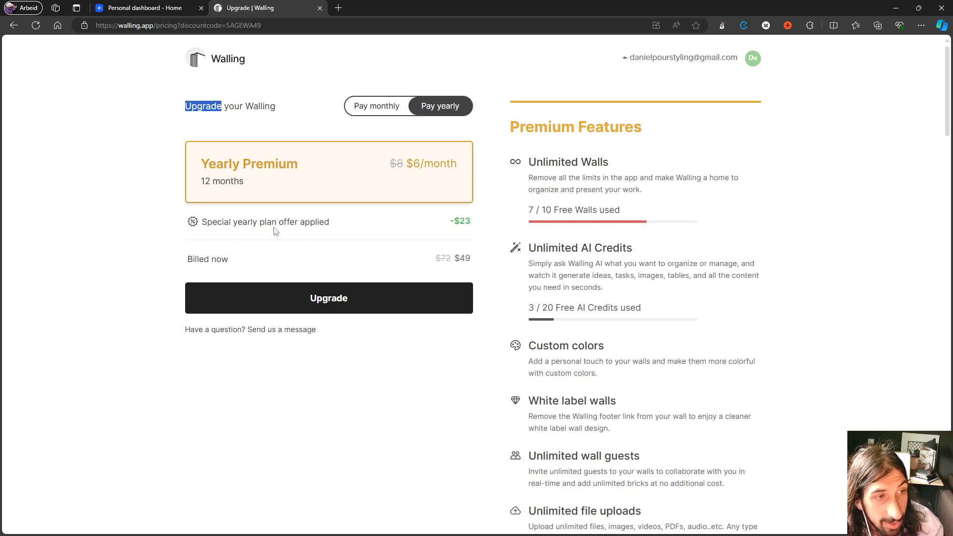
mouse_move(321, 193)
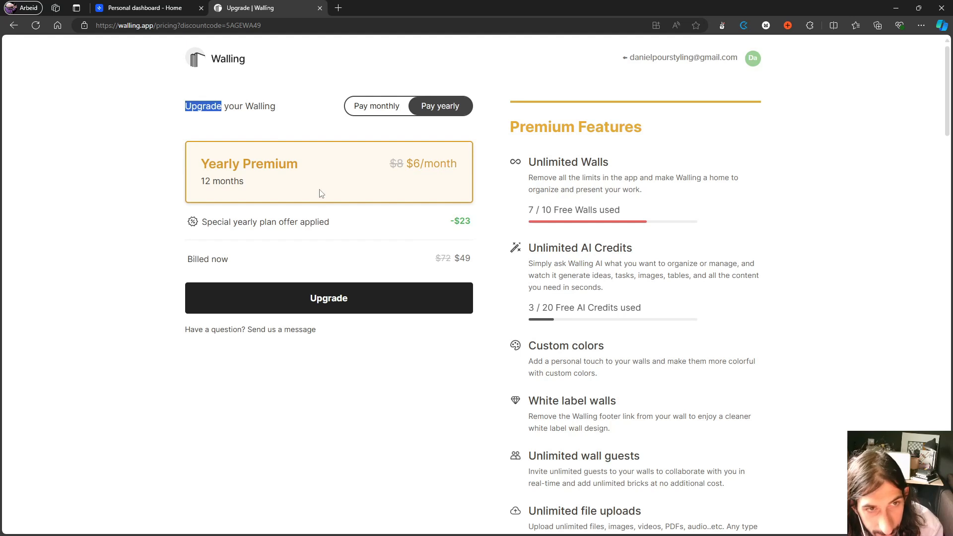
mouse_move(349, 156)
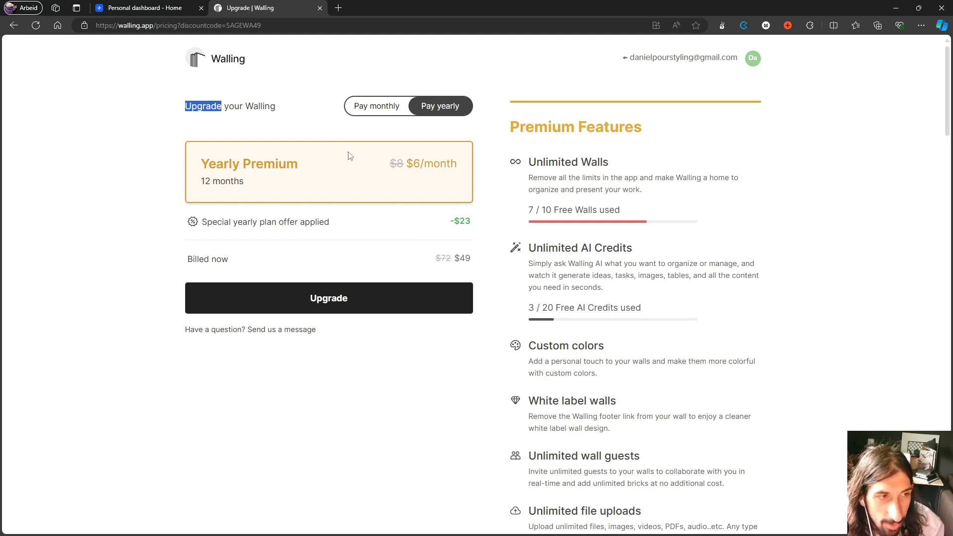
click(376, 106)
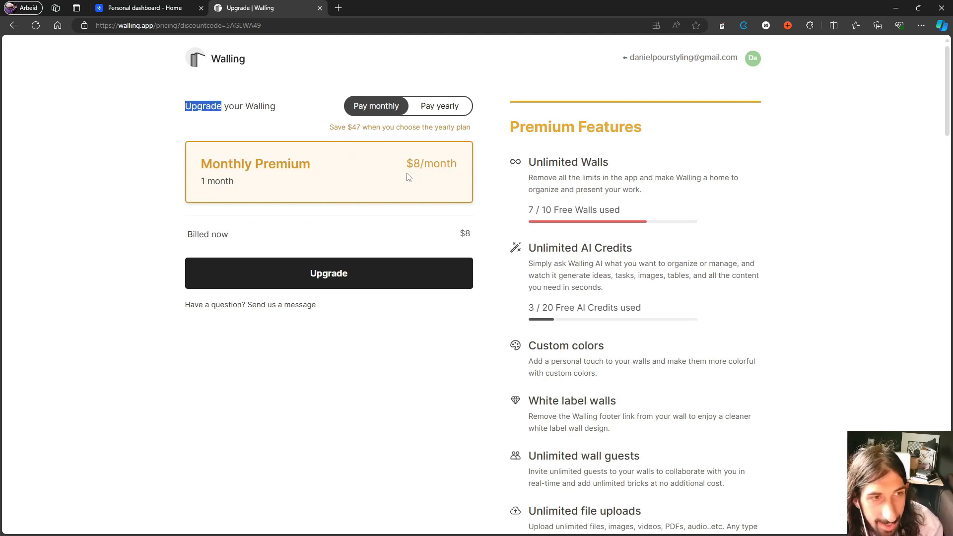
click(440, 106)
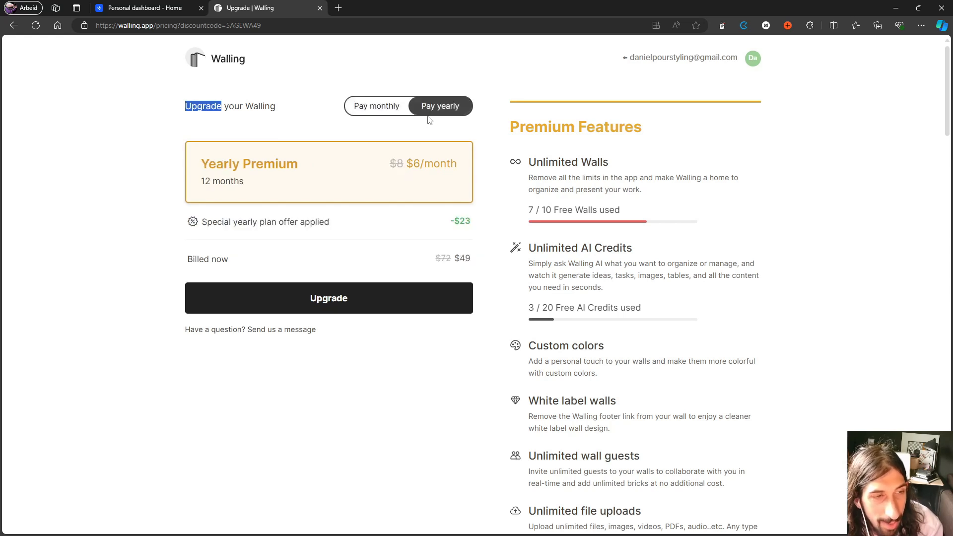
click(376, 106)
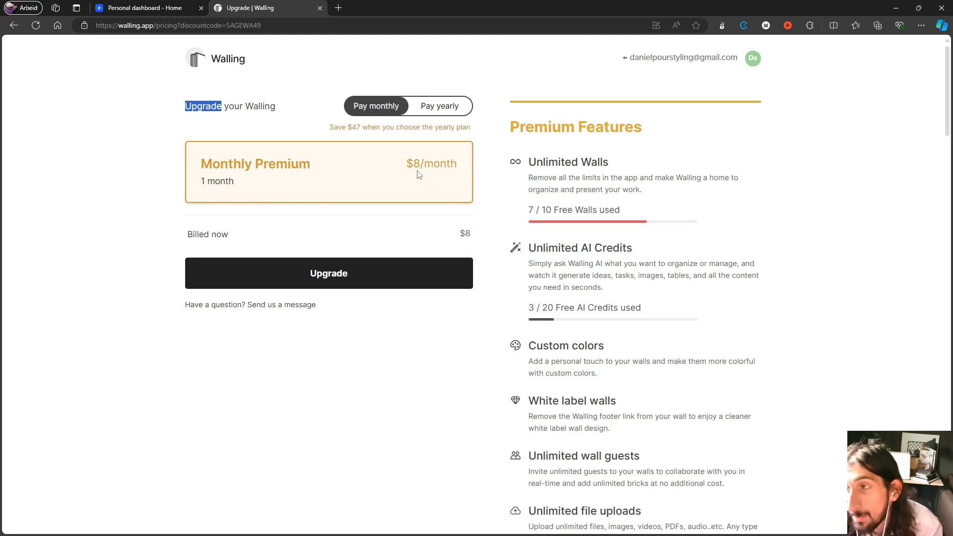
mouse_move(501, 266)
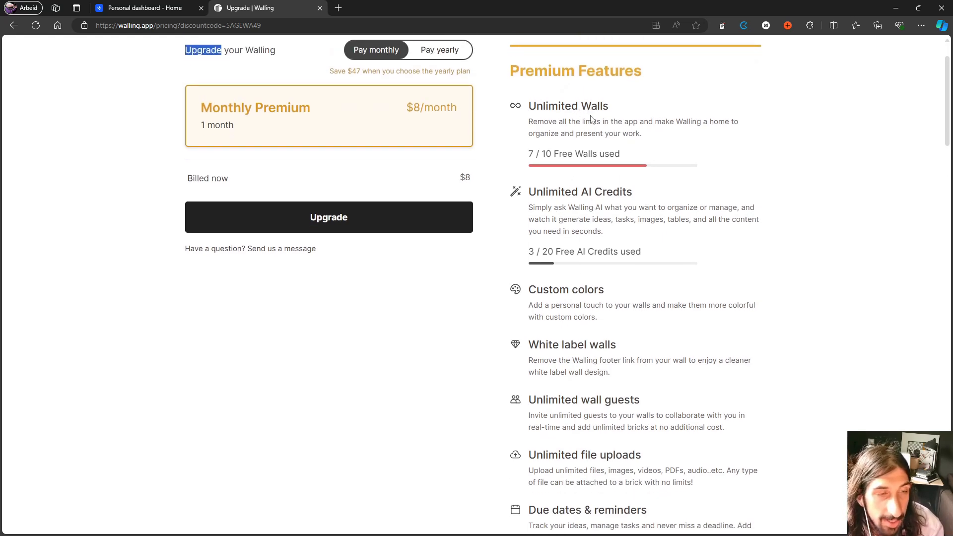
scroll(down, 3)
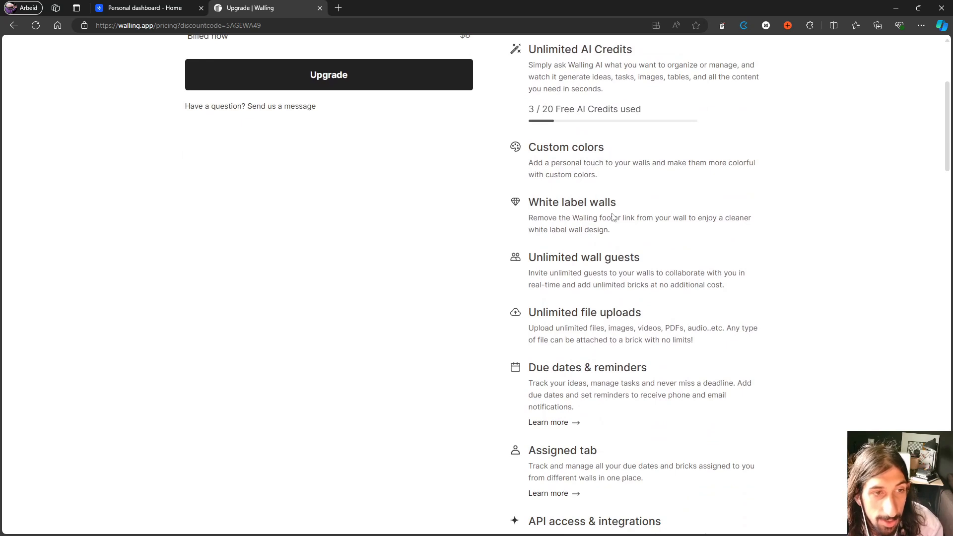
mouse_move(596, 271)
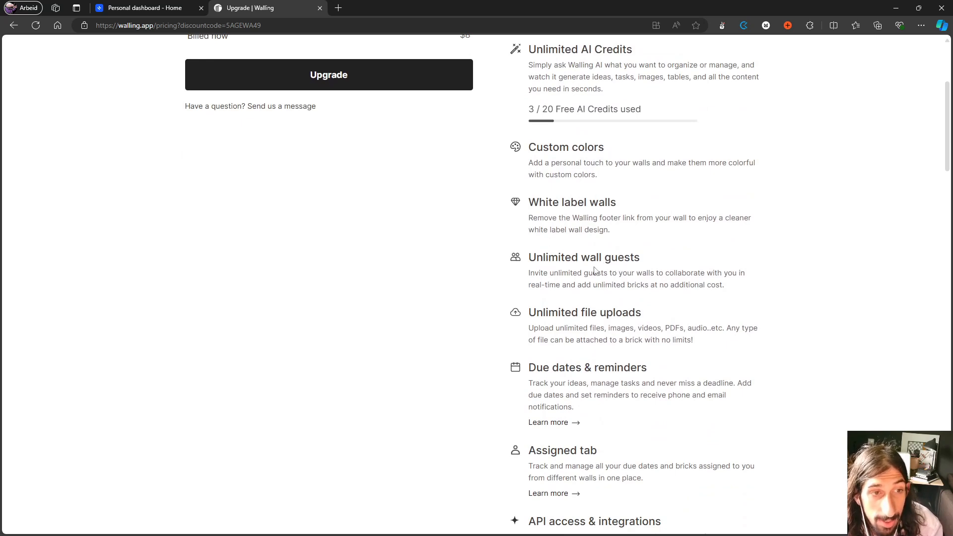
scroll(down, 3)
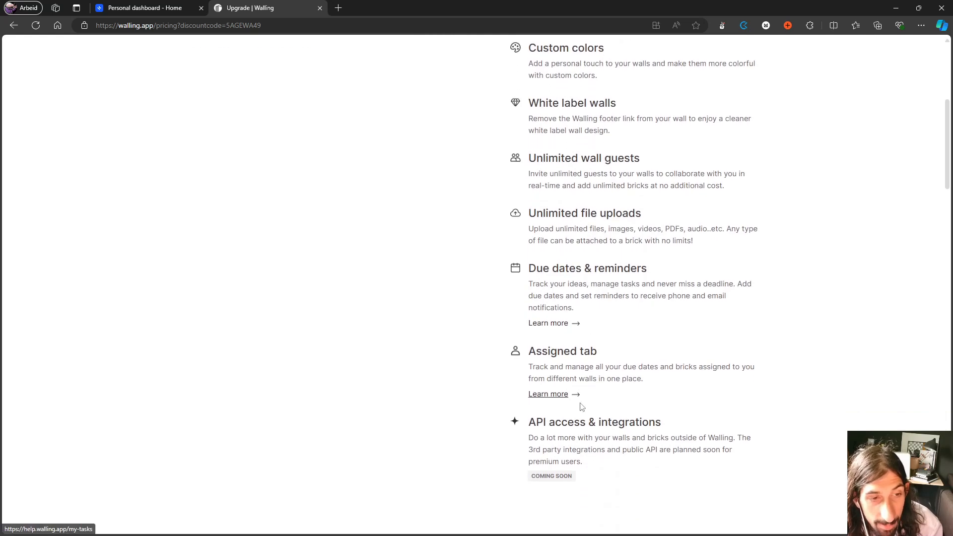
mouse_move(588, 481)
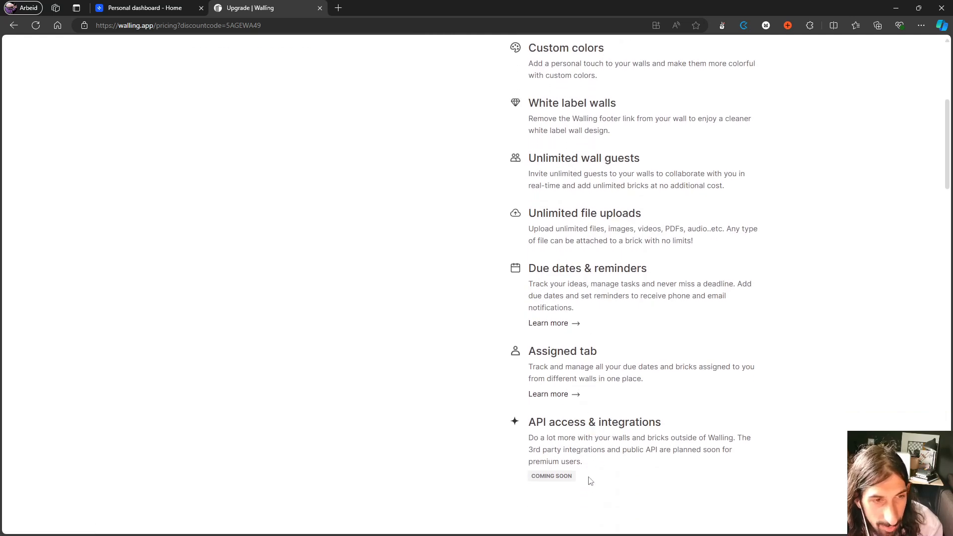
mouse_move(568, 269)
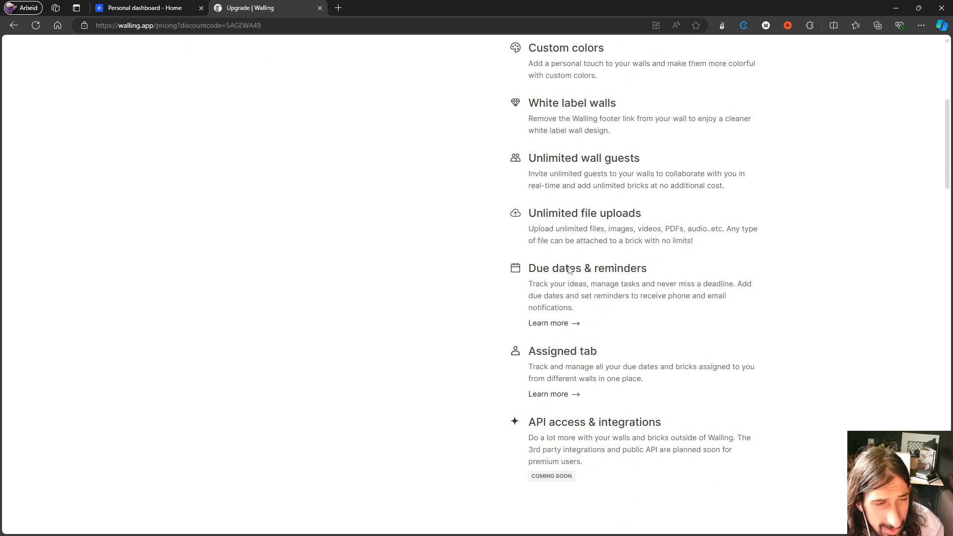
mouse_move(619, 229)
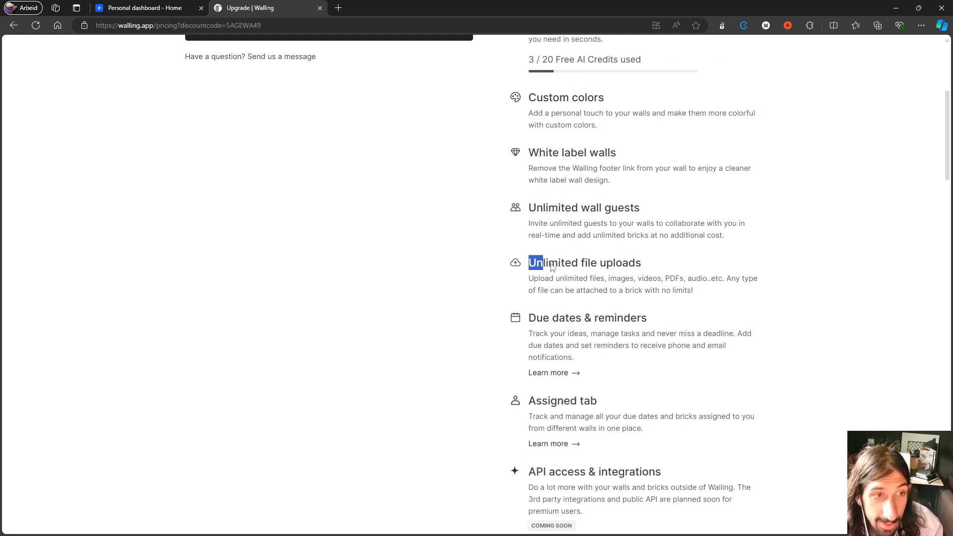
scroll(up, 3)
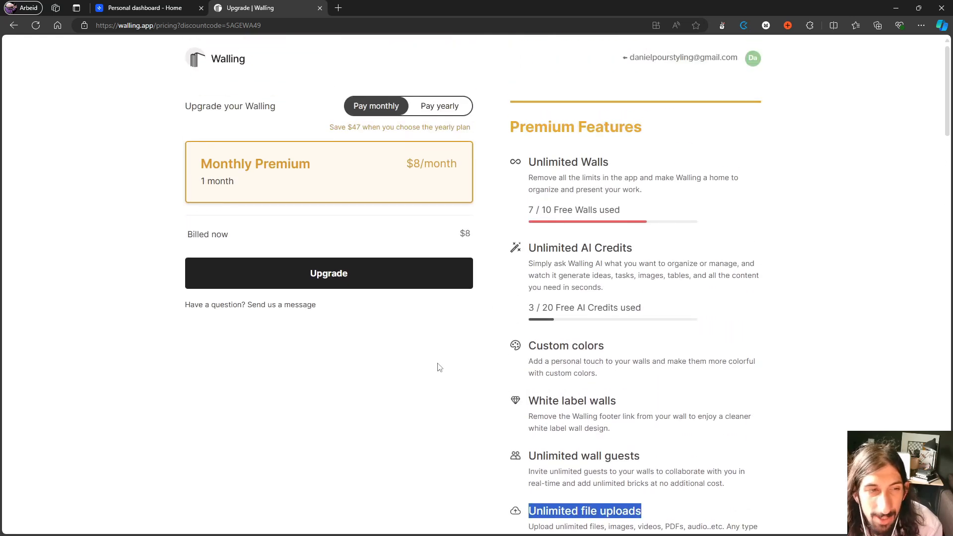
mouse_move(369, 260)
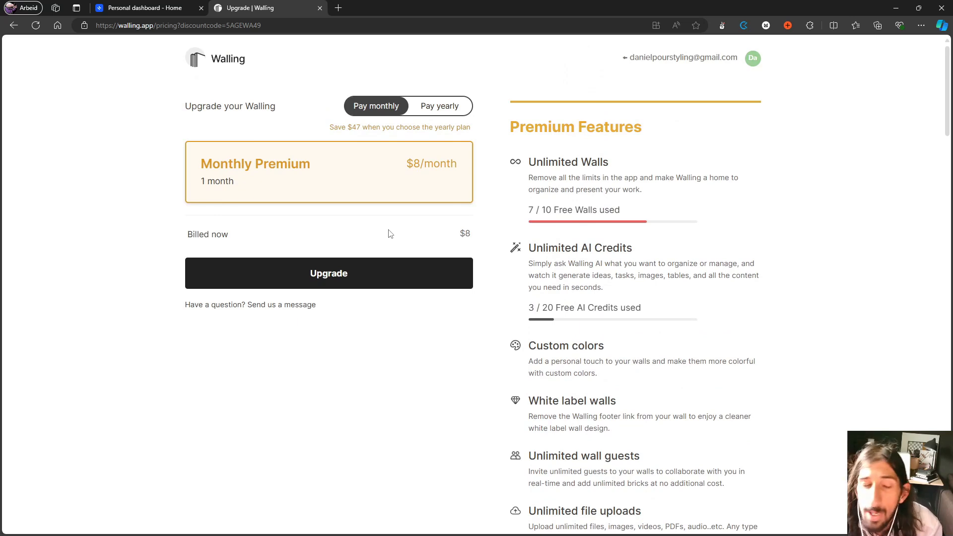
mouse_move(89, 89)
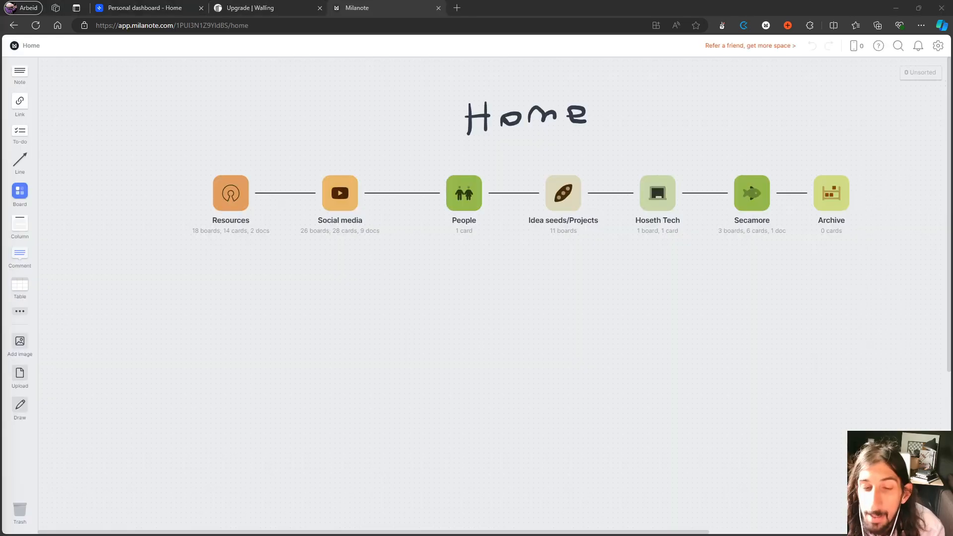
mouse_move(675, 359)
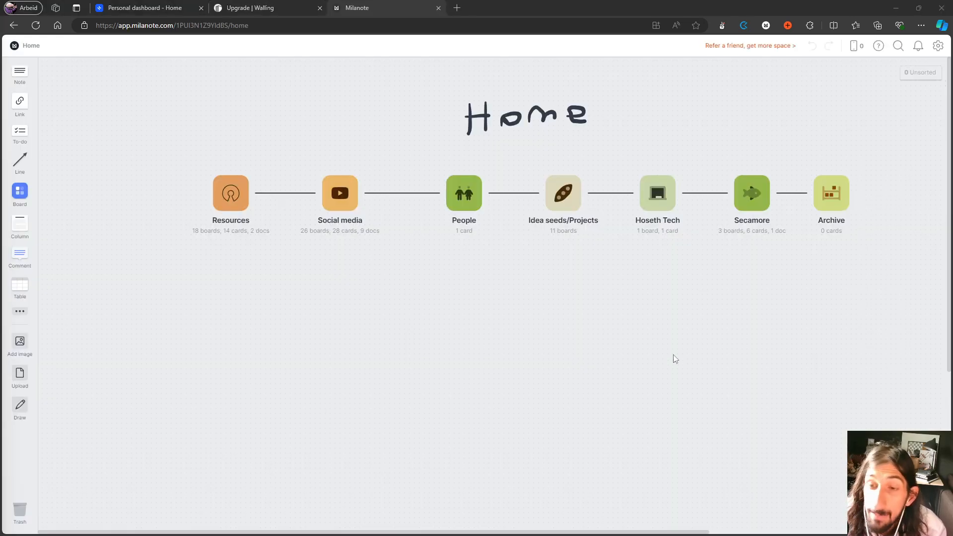
mouse_move(479, 294)
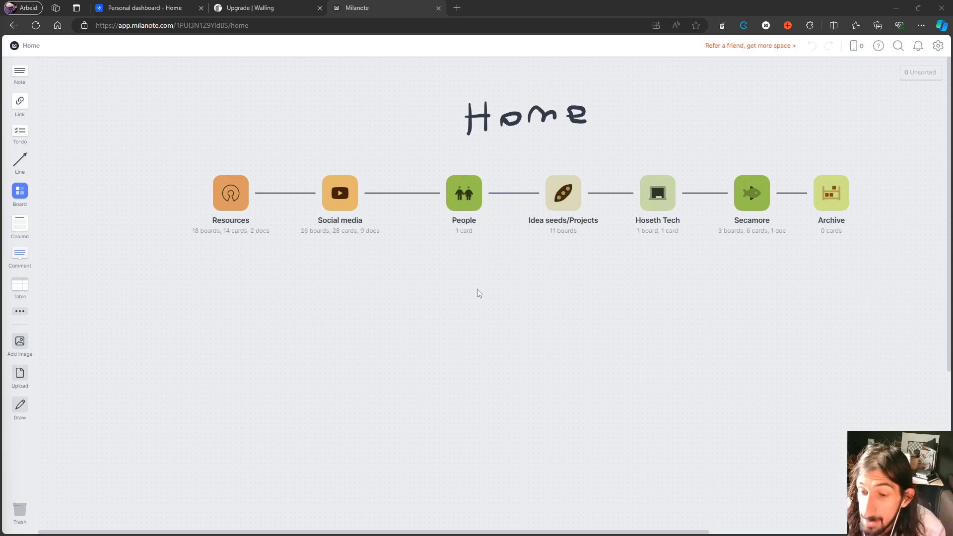
mouse_move(268, 196)
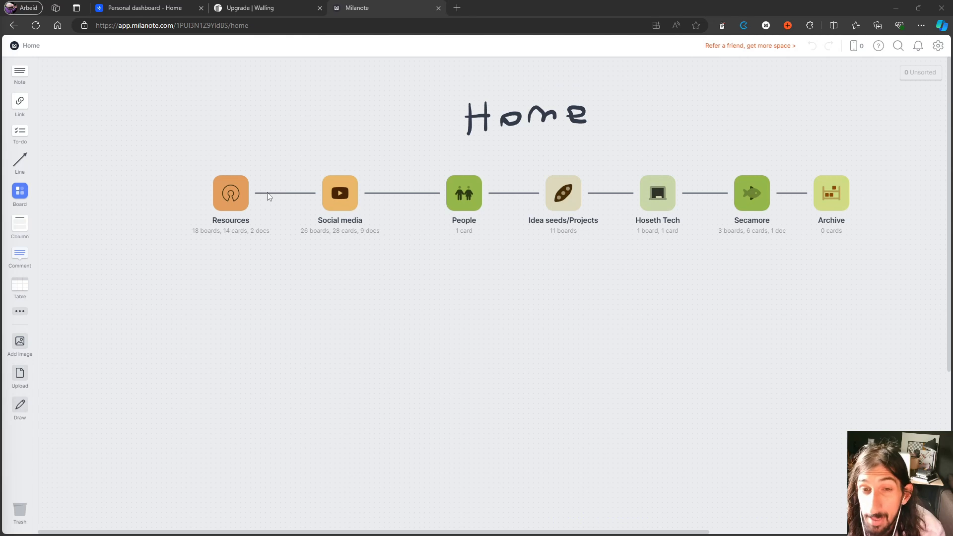
Open the Social media board from Milanote's Home board
click(340, 193)
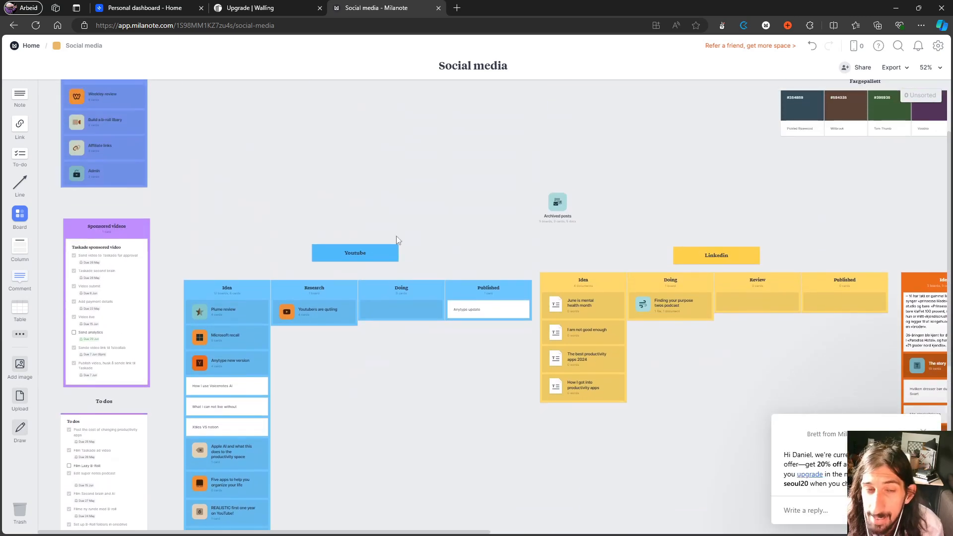
Scroll the Social media boards and open the Supernotes podcast card under Podcast Review
scroll(down, 3)
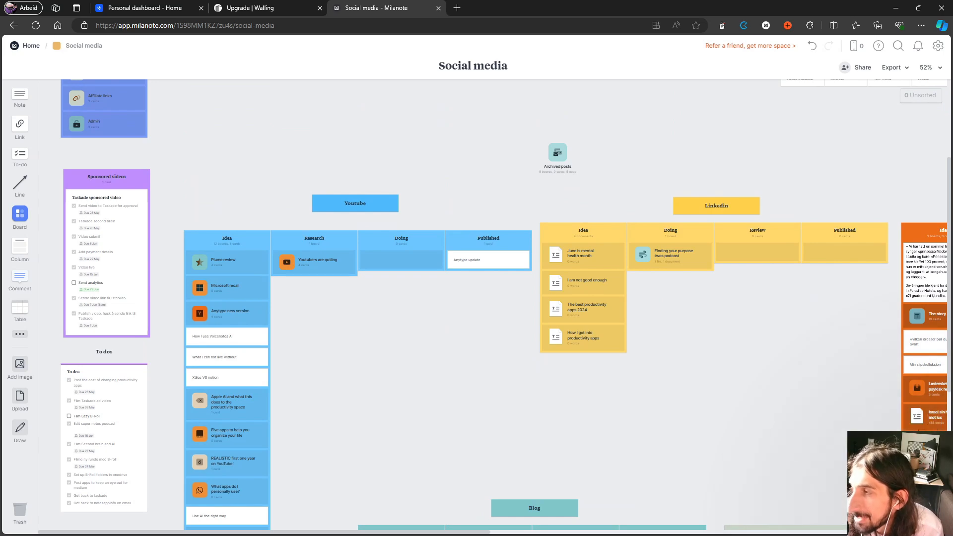
scroll(down, 3)
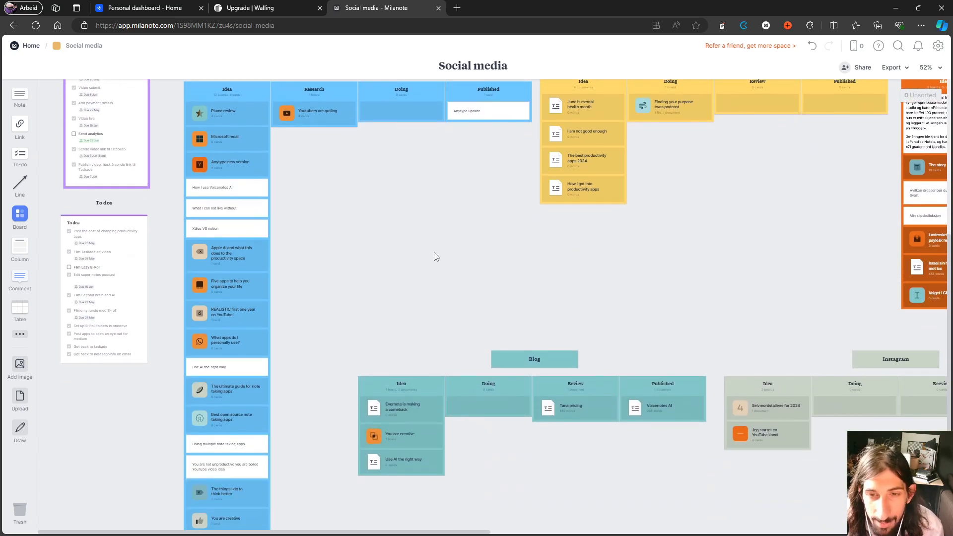
scroll(down, 3)
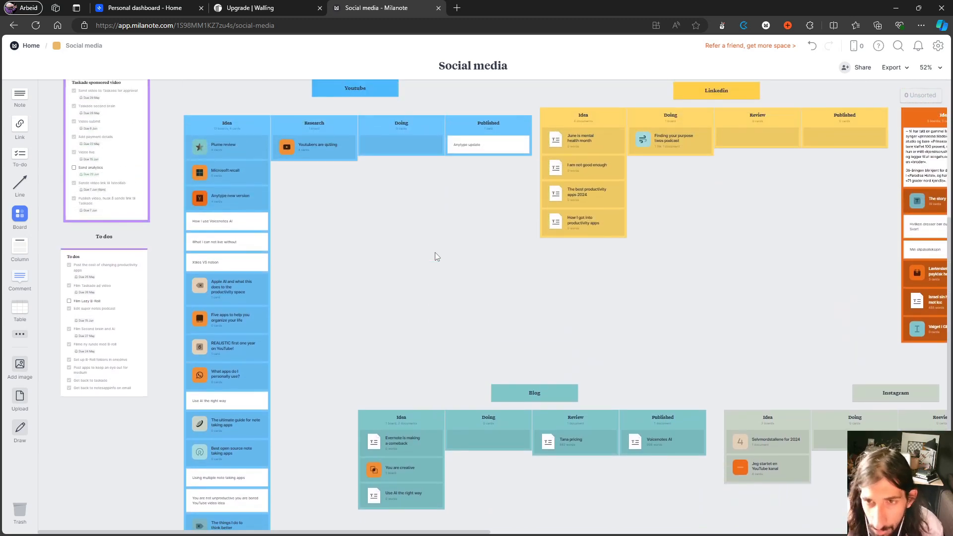
scroll(down, 3)
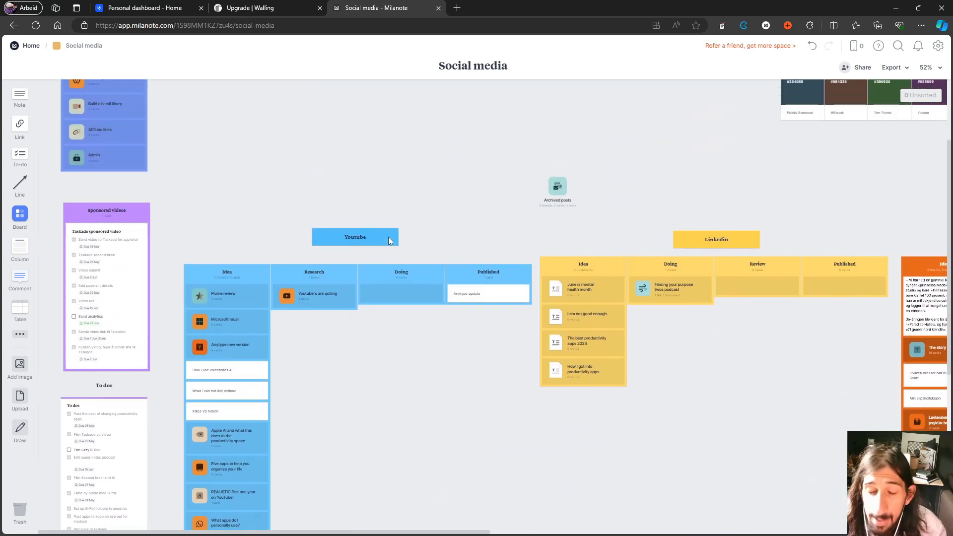
scroll(down, 3)
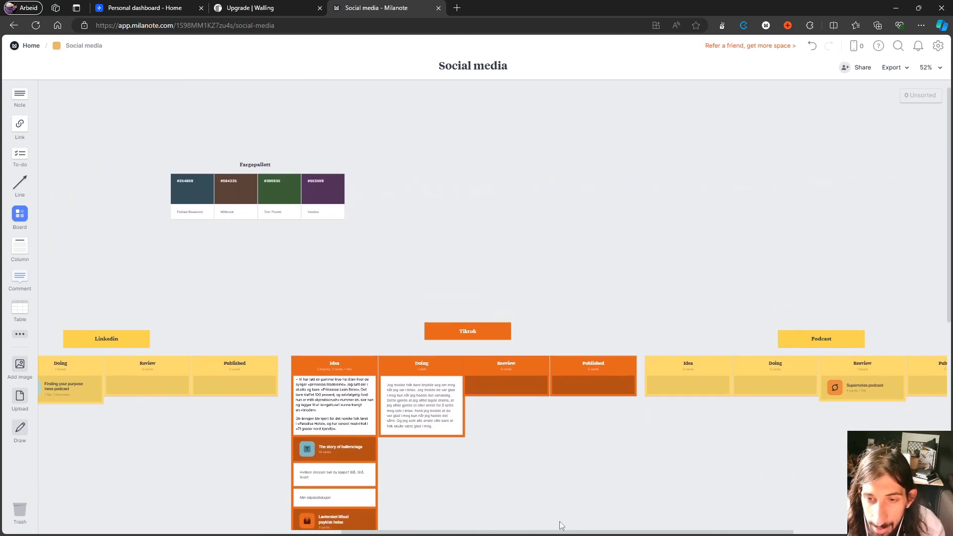
click(863, 388)
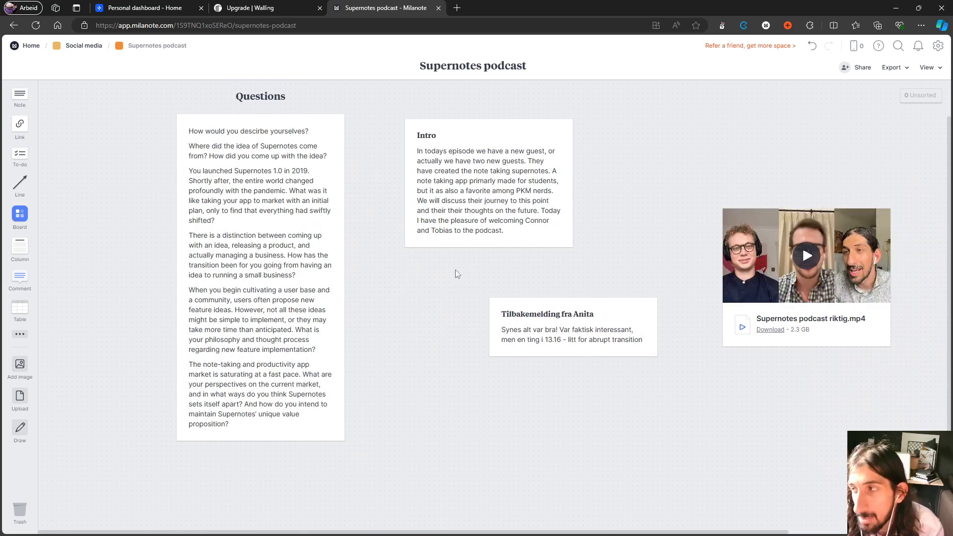
mouse_move(504, 282)
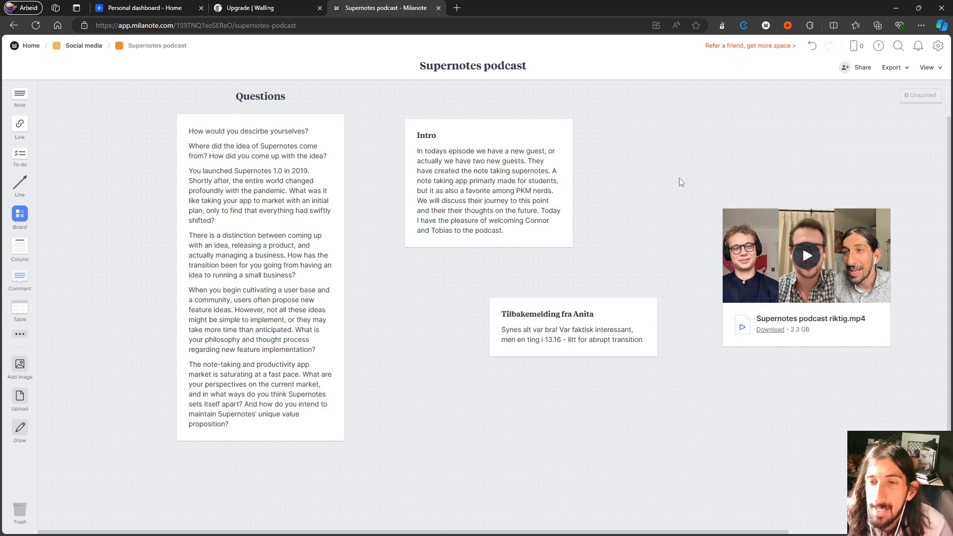
mouse_move(661, 186)
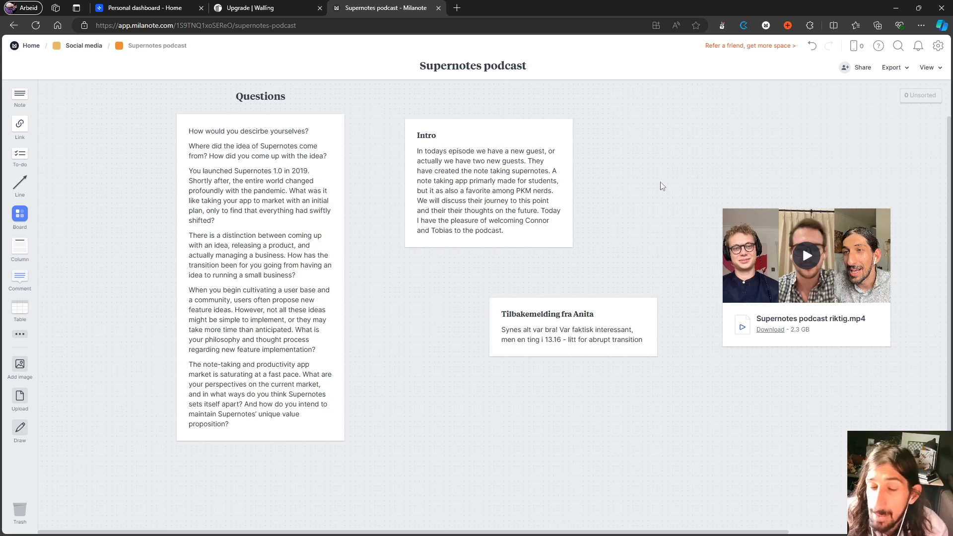
mouse_move(307, 201)
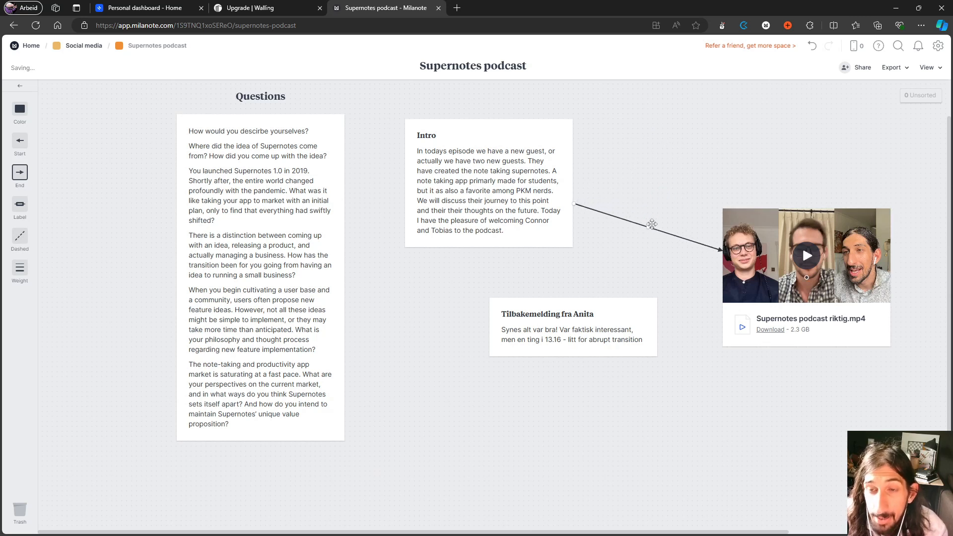
click(618, 232)
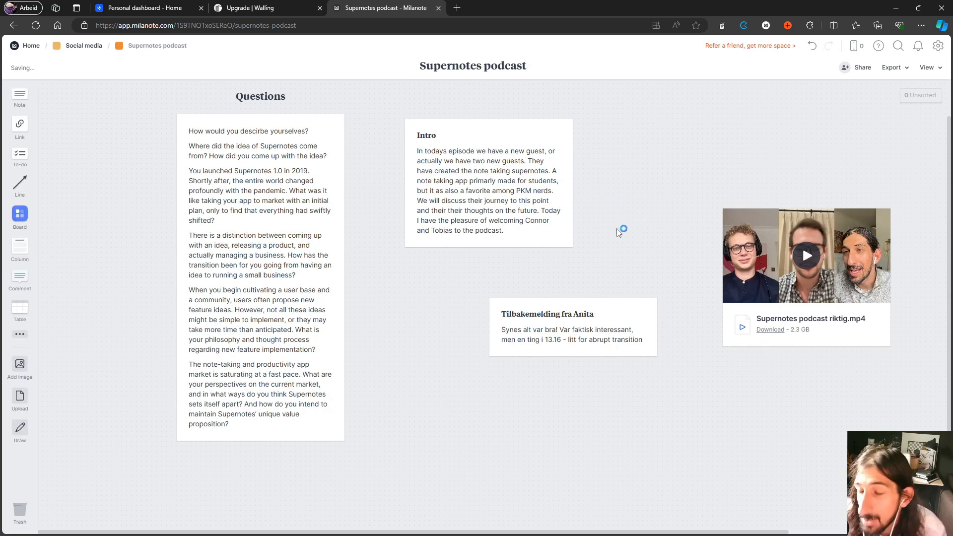
mouse_move(594, 213)
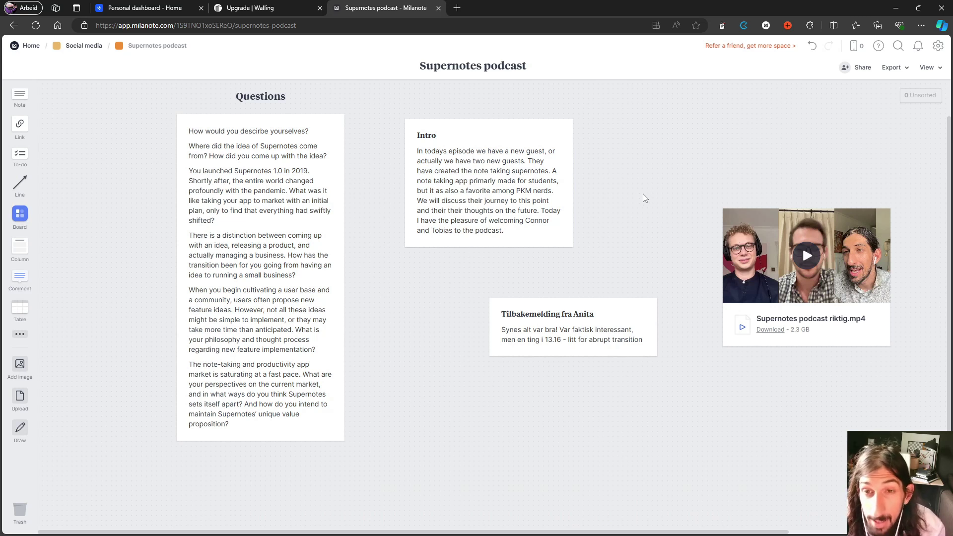
mouse_move(620, 202)
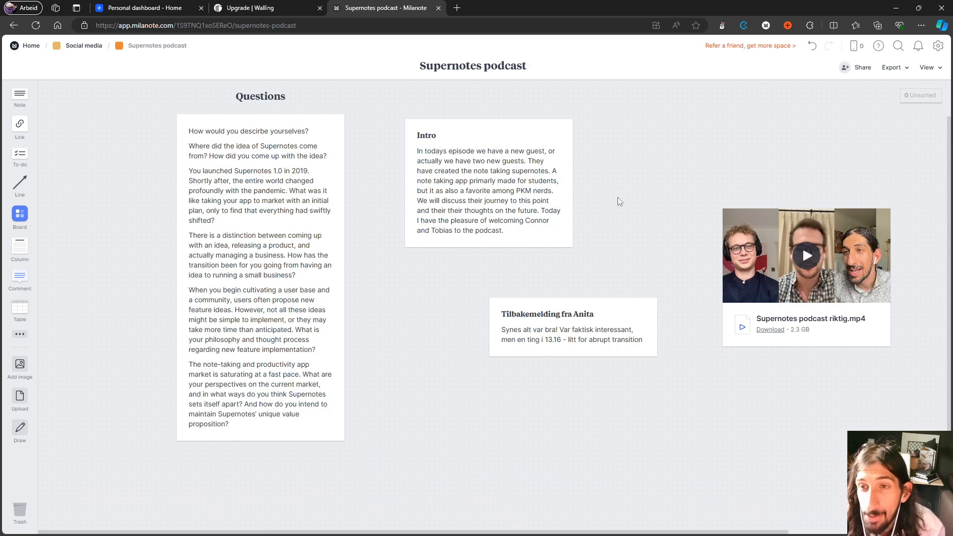
mouse_move(97, 55)
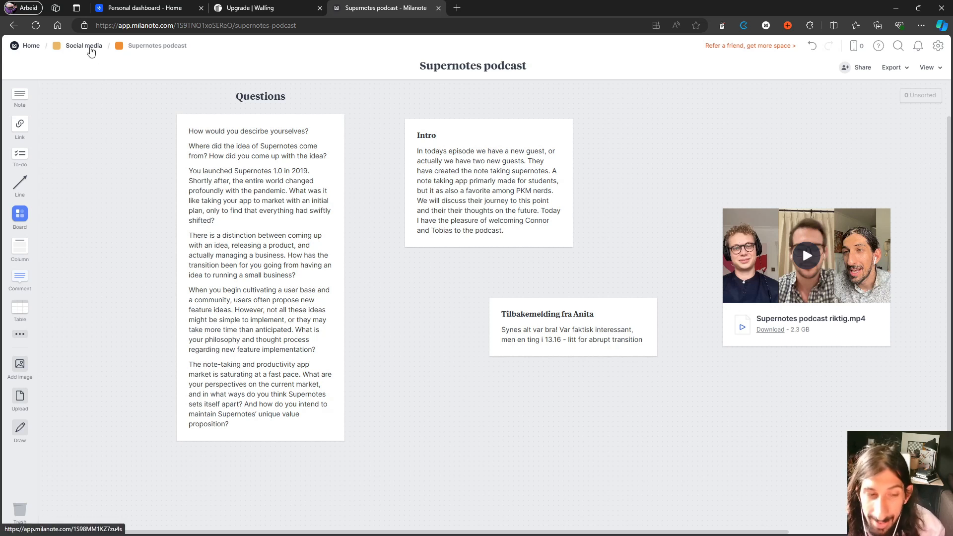
Go back via the Social media breadcrumb and scroll its YouTube, LinkedIn, TikTok, Blog, Instagram boards
click(83, 45)
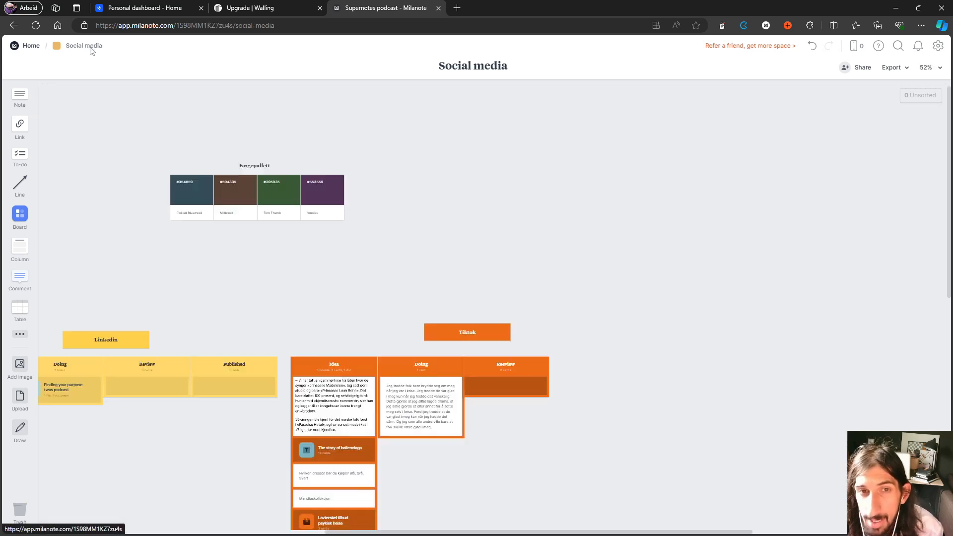
scroll(down, 3)
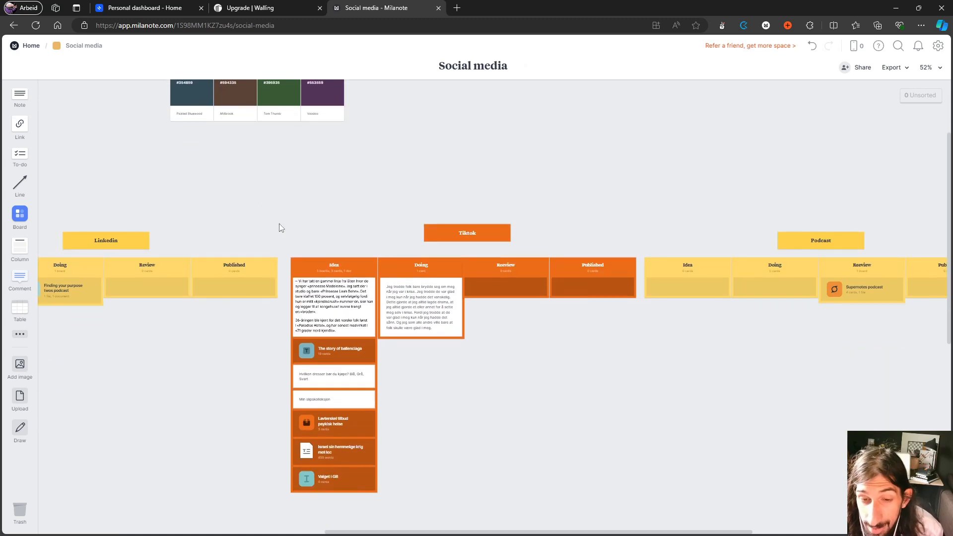
scroll(down, 3)
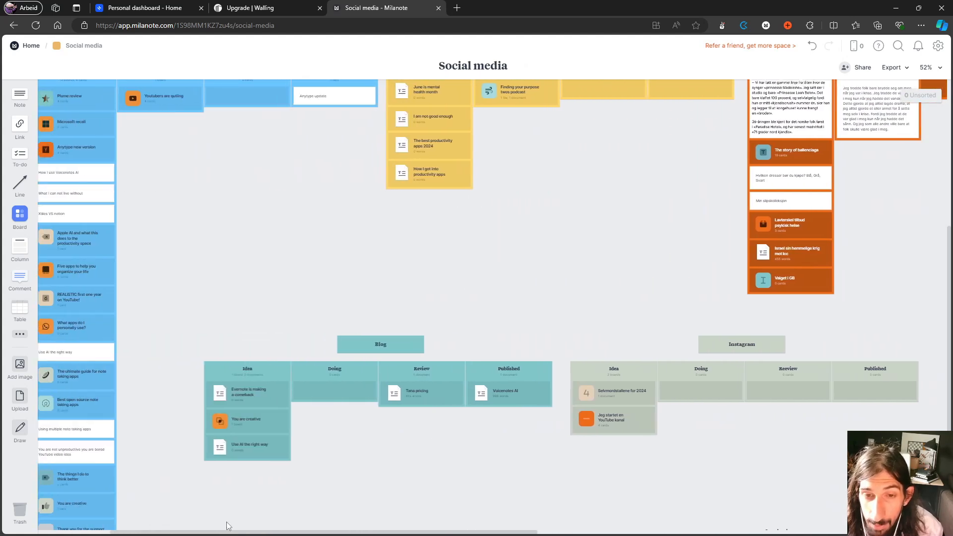
scroll(down, 3)
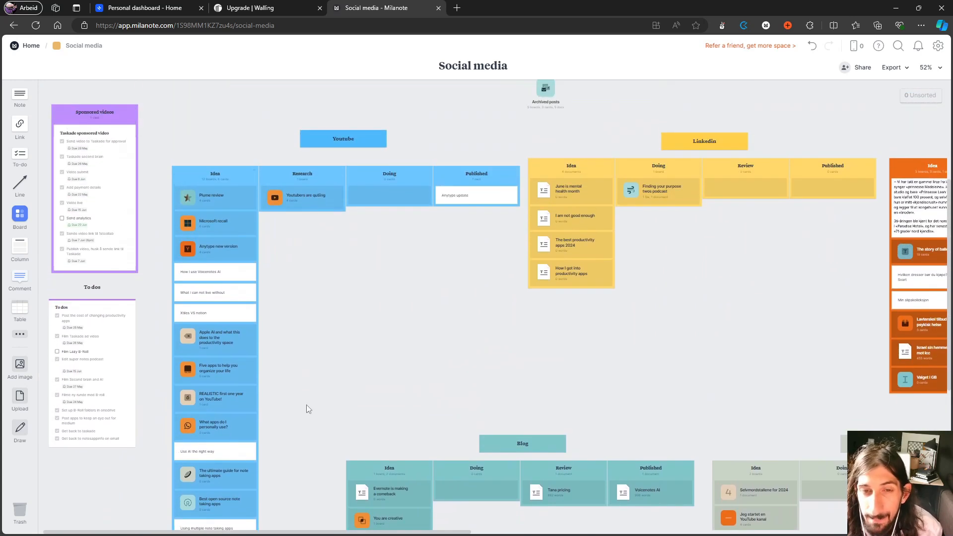
mouse_move(30, 46)
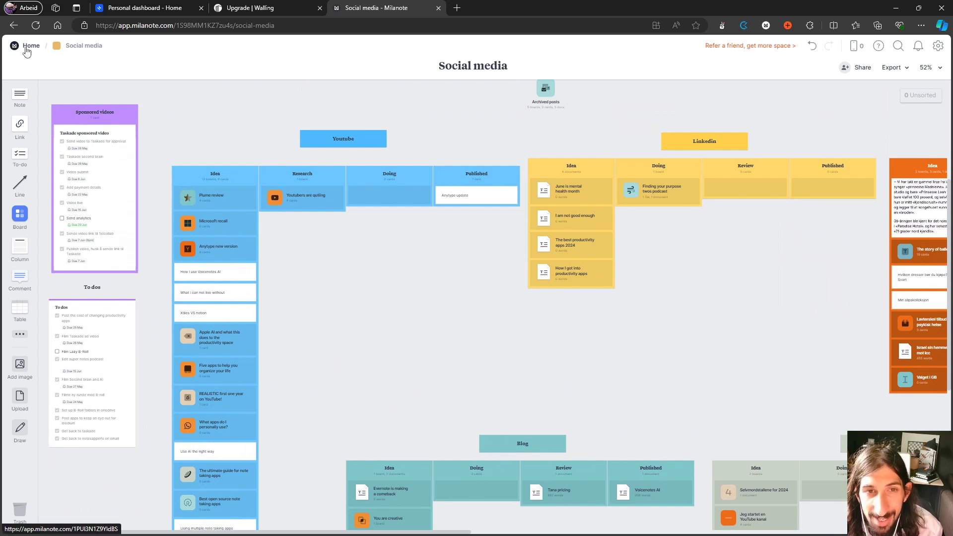
Return Home, then scroll the Resources board to show Templates, Quotes and Book notes
click(31, 45)
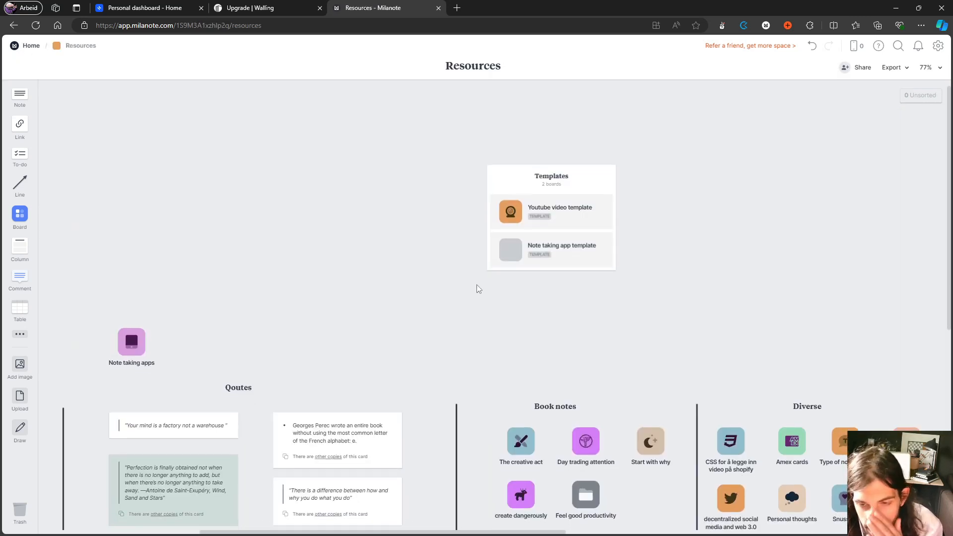
scroll(down, 3)
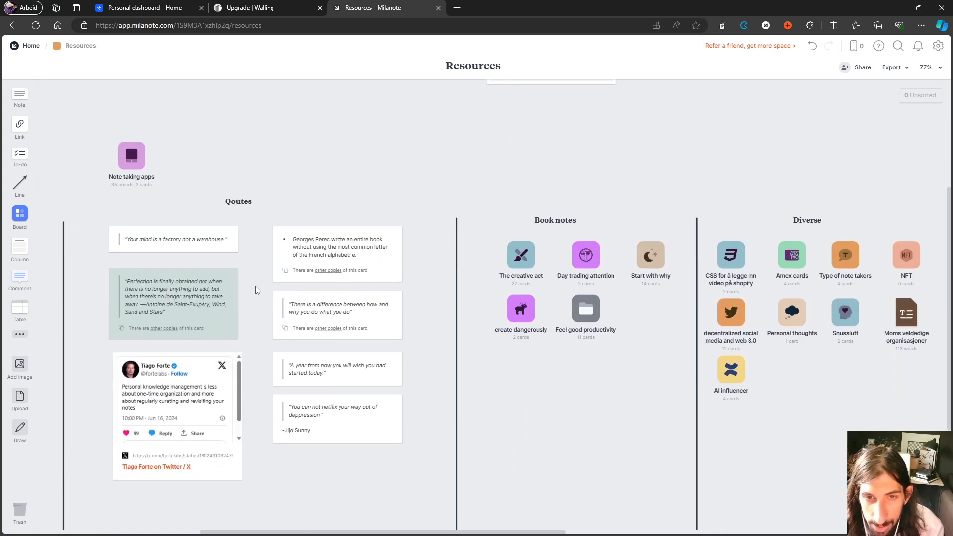
scroll(right, 3)
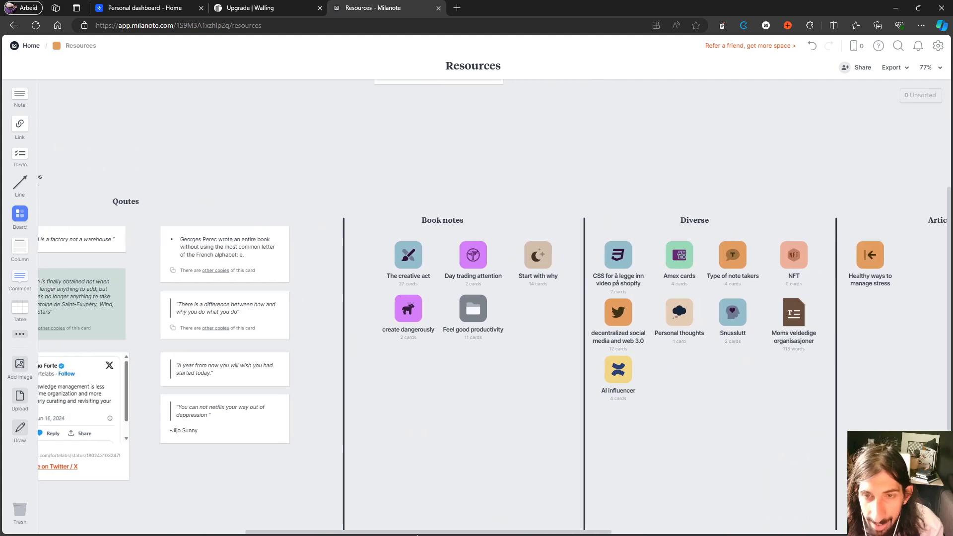
scroll(right, 3)
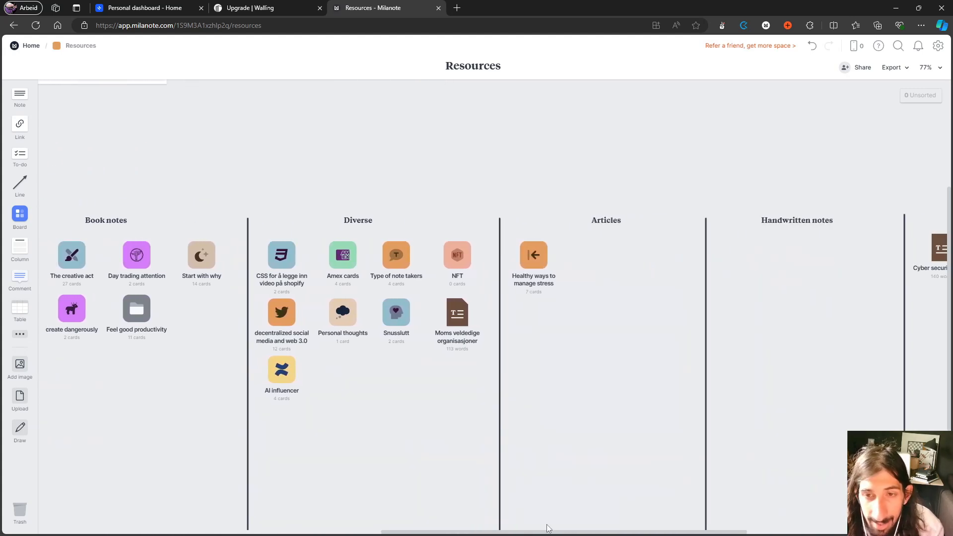
scroll(right, 3)
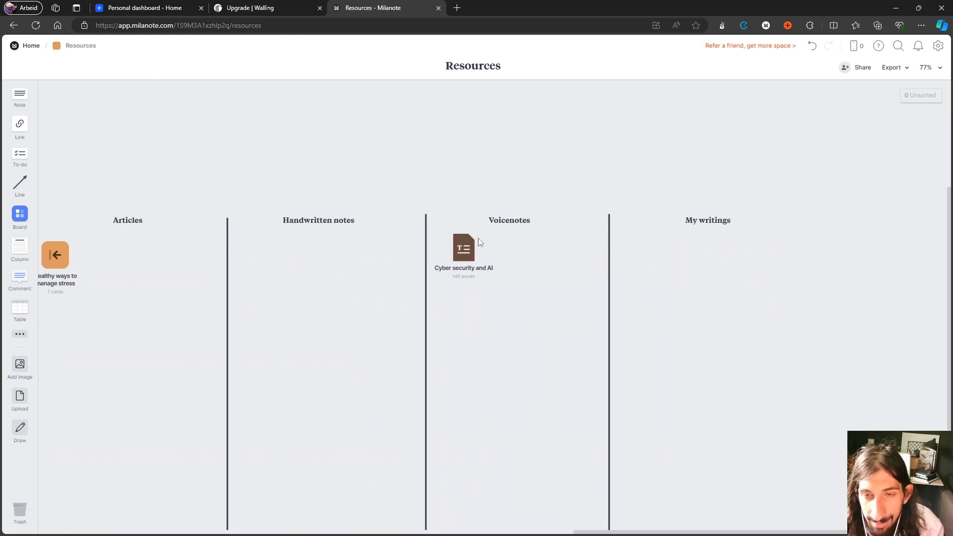
mouse_move(638, 529)
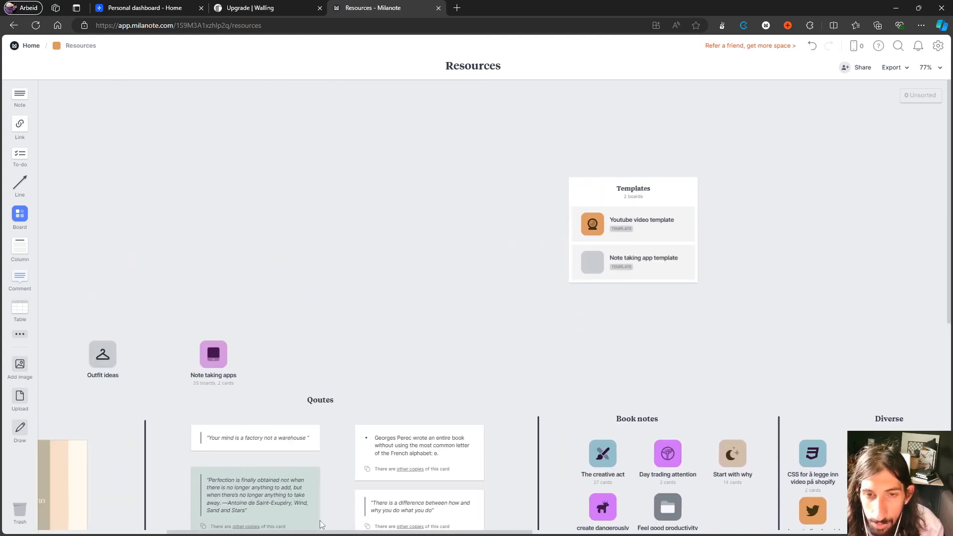
Open the Note taking apps board and pan sideways across its Outliner and Gardener app cards
double_click(213, 355)
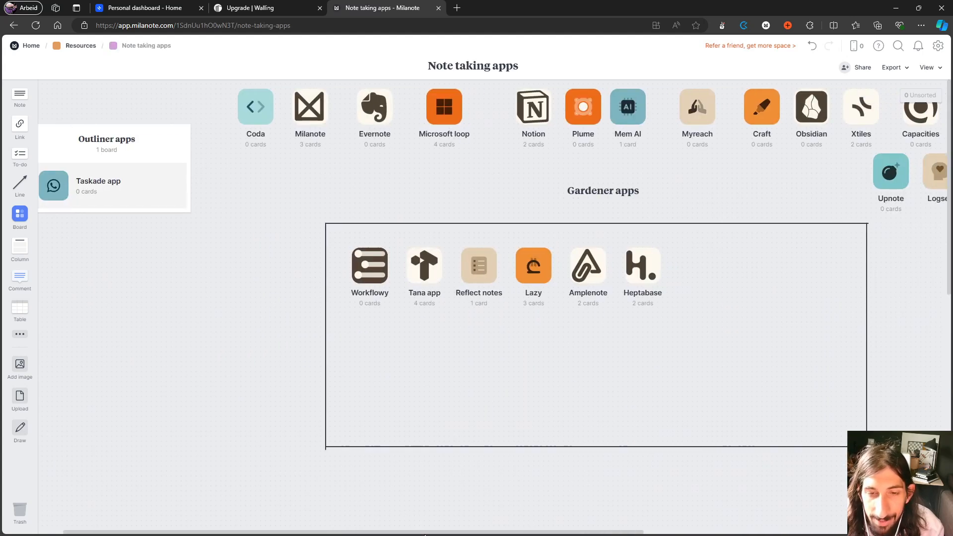
scroll(right, 3)
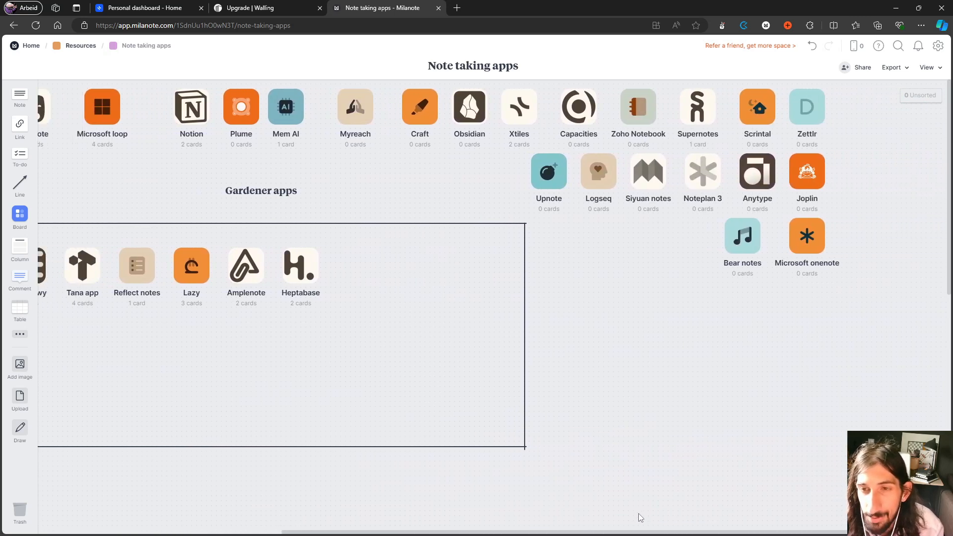
scroll(left, 3)
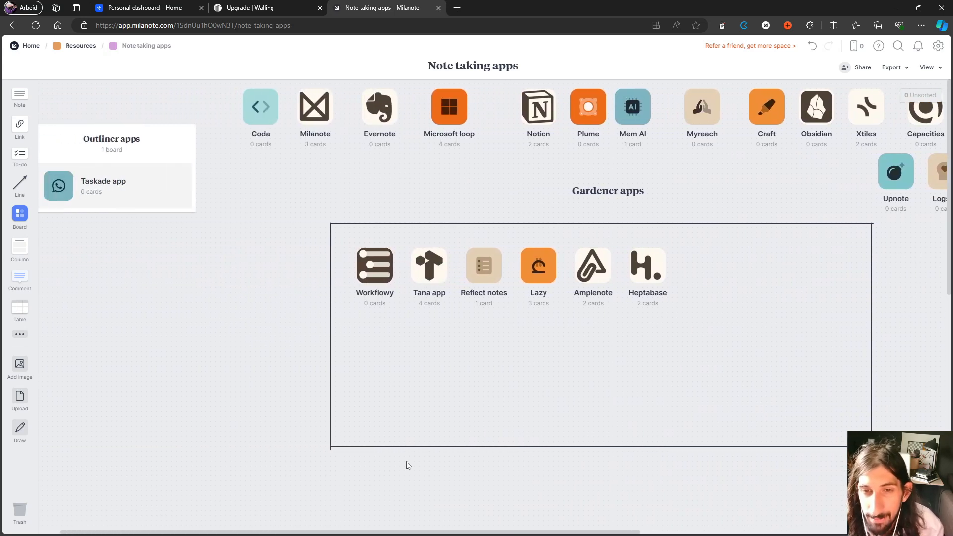
mouse_move(213, 256)
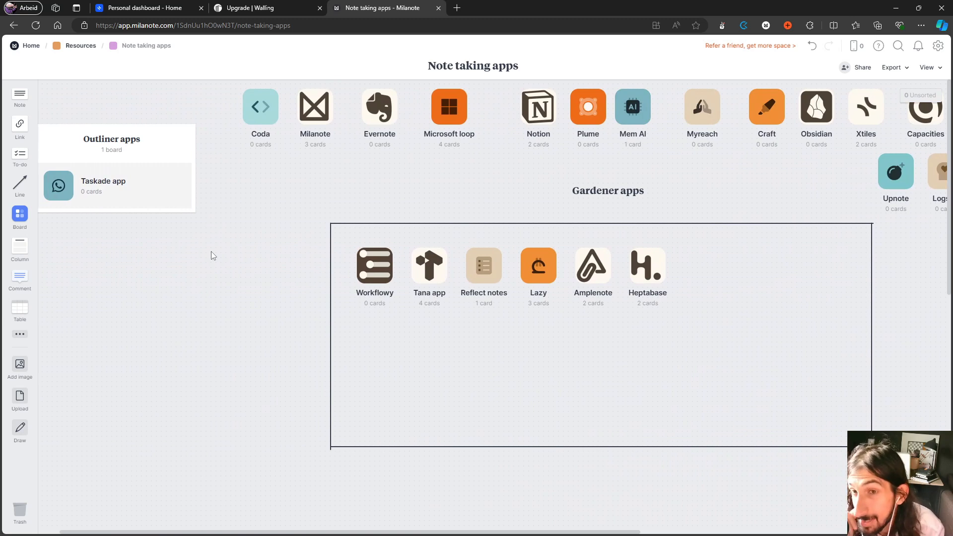
mouse_move(188, 286)
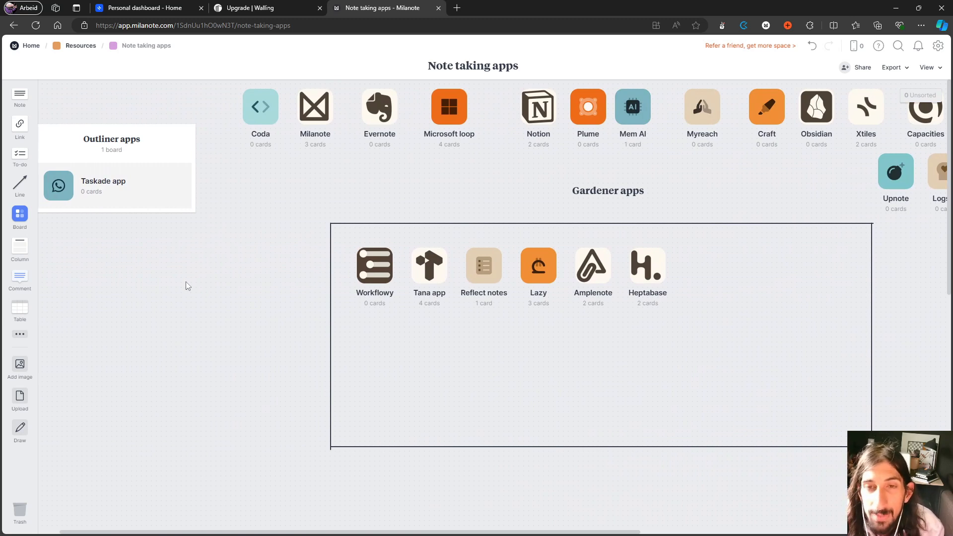
mouse_move(269, 180)
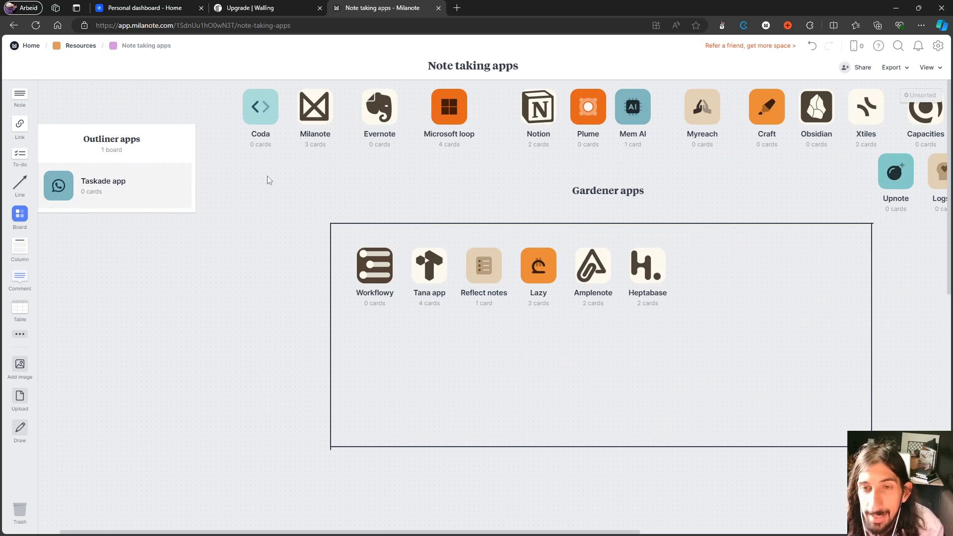
mouse_move(518, 124)
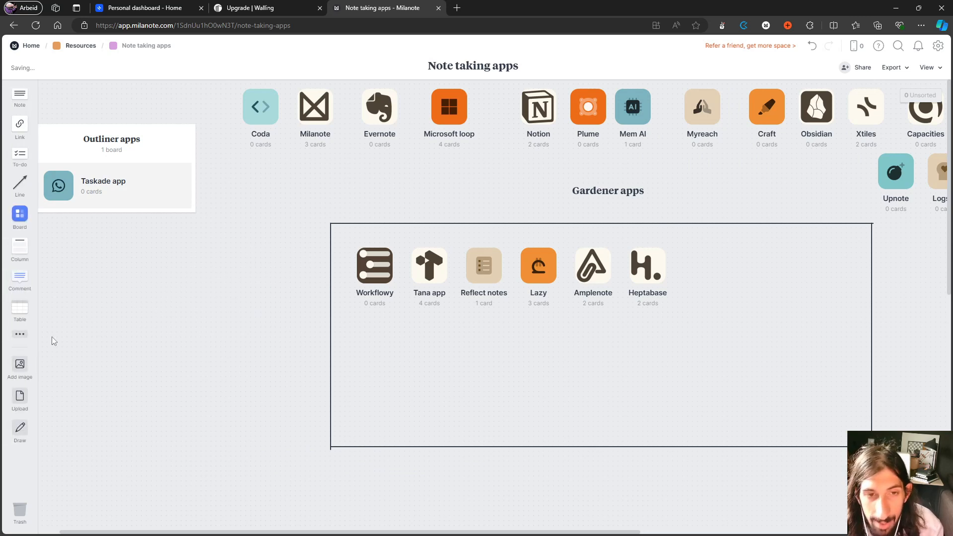
mouse_move(78, 402)
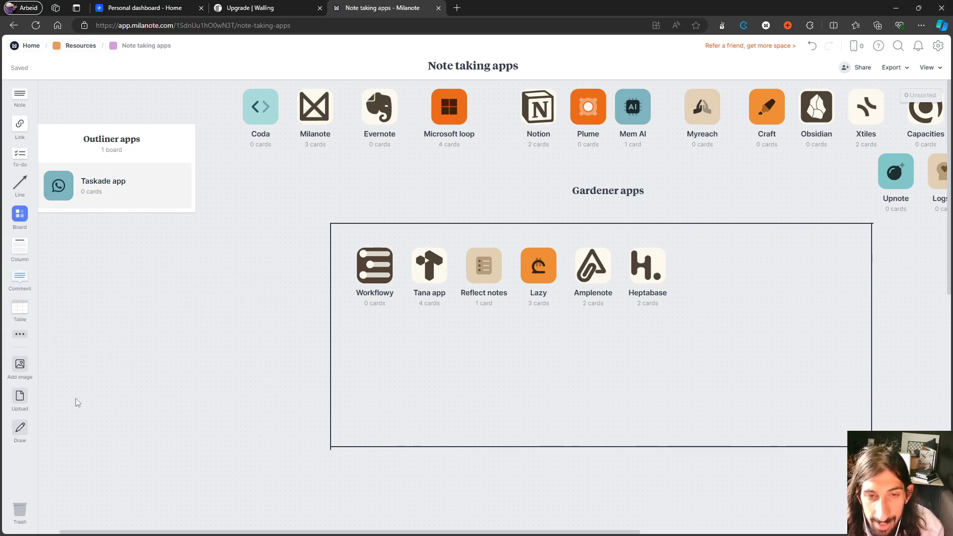
click(857, 46)
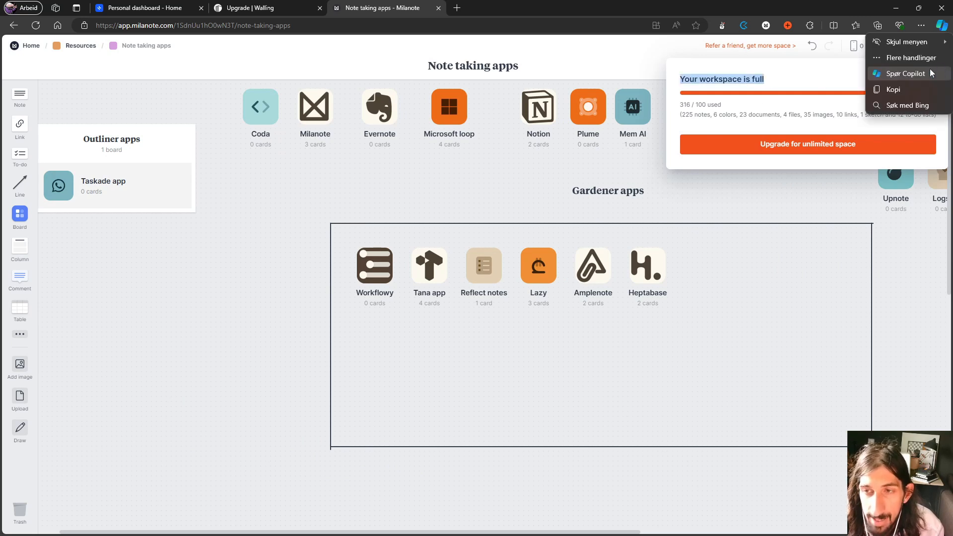
click(929, 68)
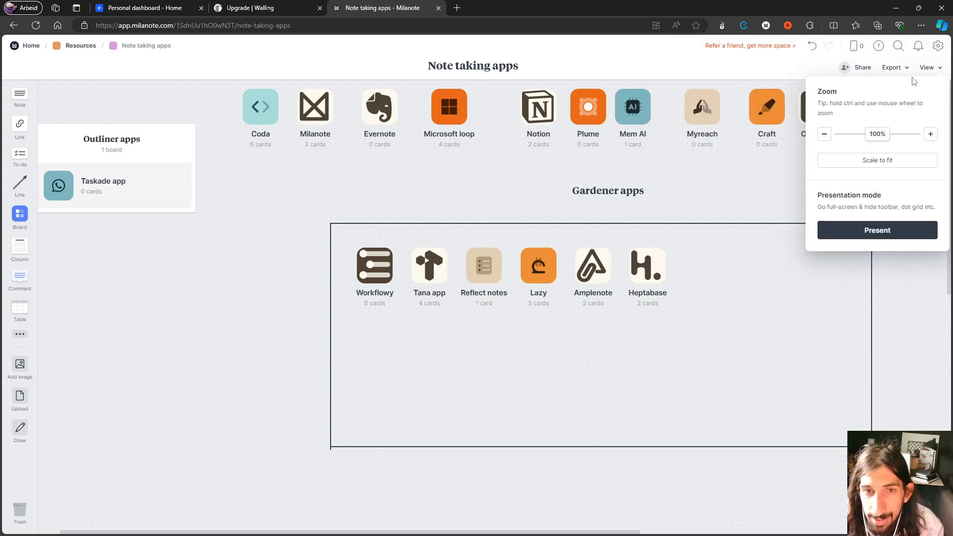
mouse_move(20, 310)
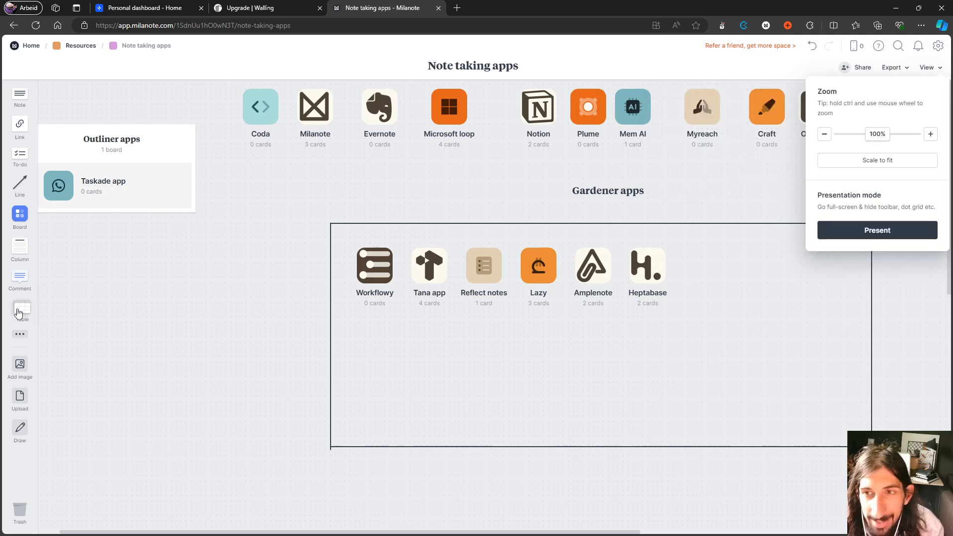
click(382, 232)
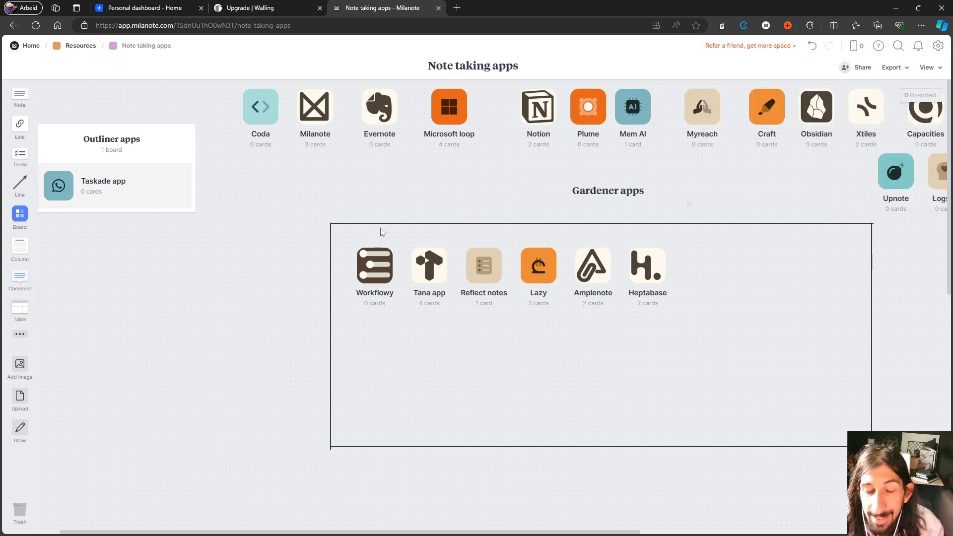
mouse_move(60, 317)
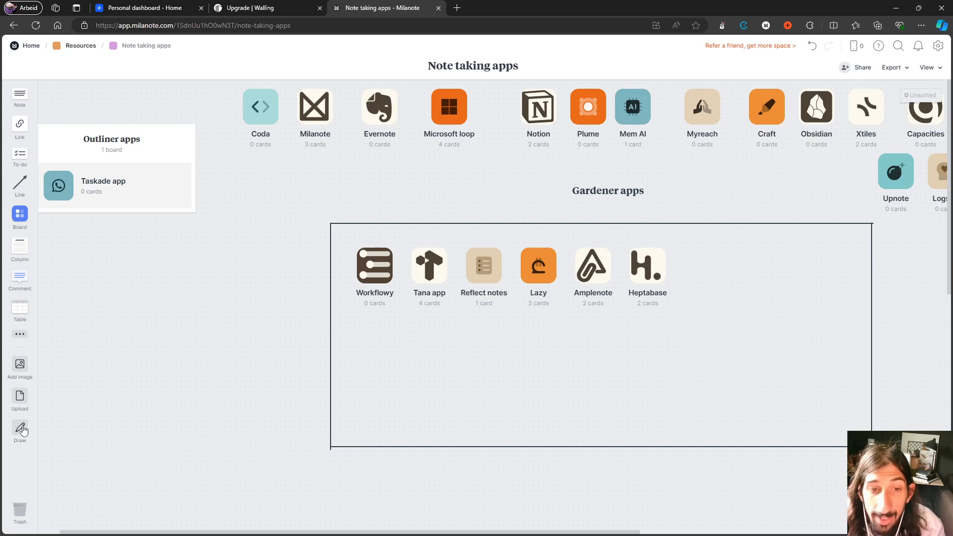
click(19, 431)
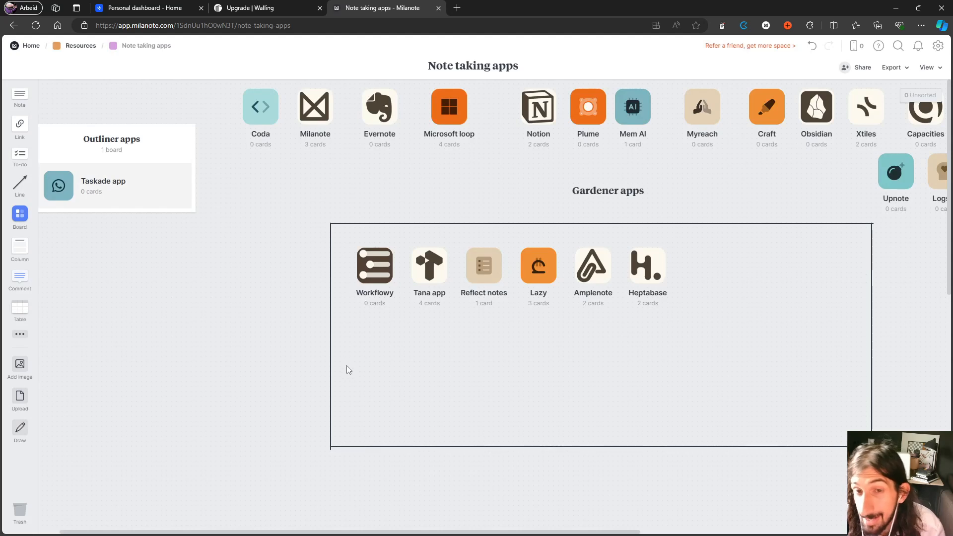
mouse_move(199, 398)
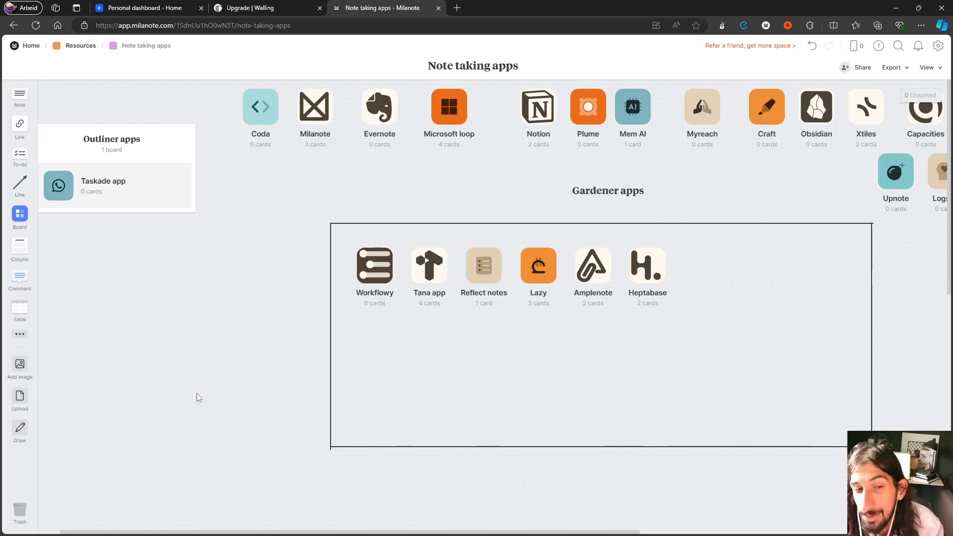
mouse_move(20, 392)
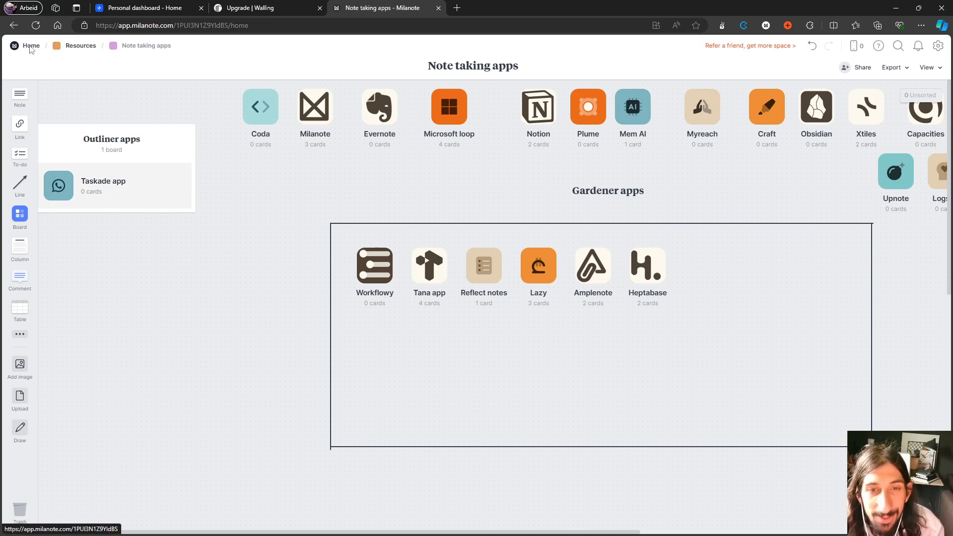
click(30, 45)
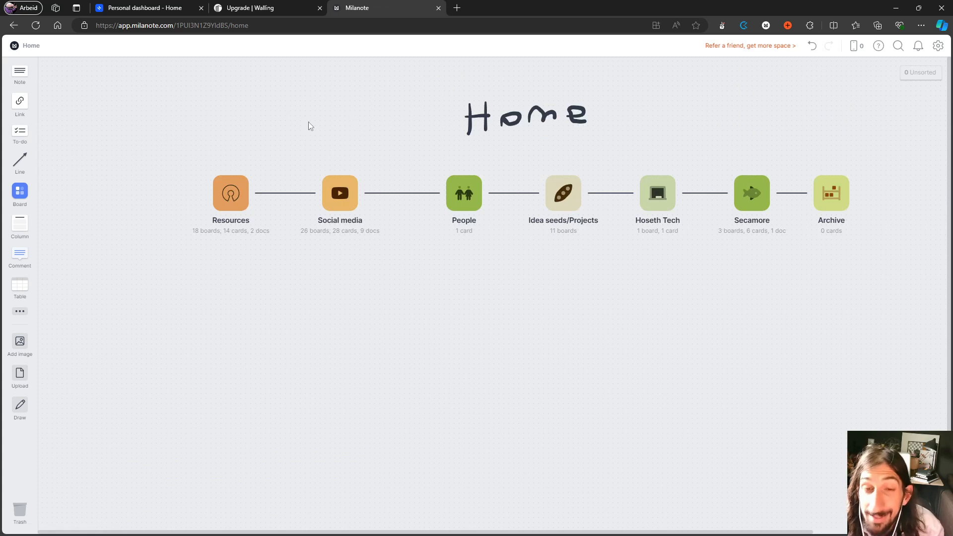
mouse_move(304, 107)
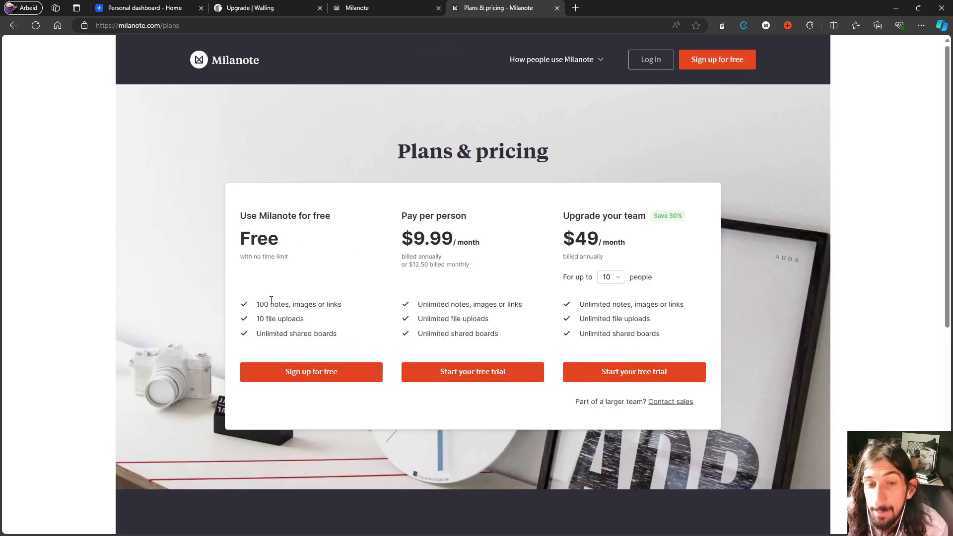
Highlight the Free plan's 100-note limit on Milanote's pricing page, then deselect it
double_click(297, 304)
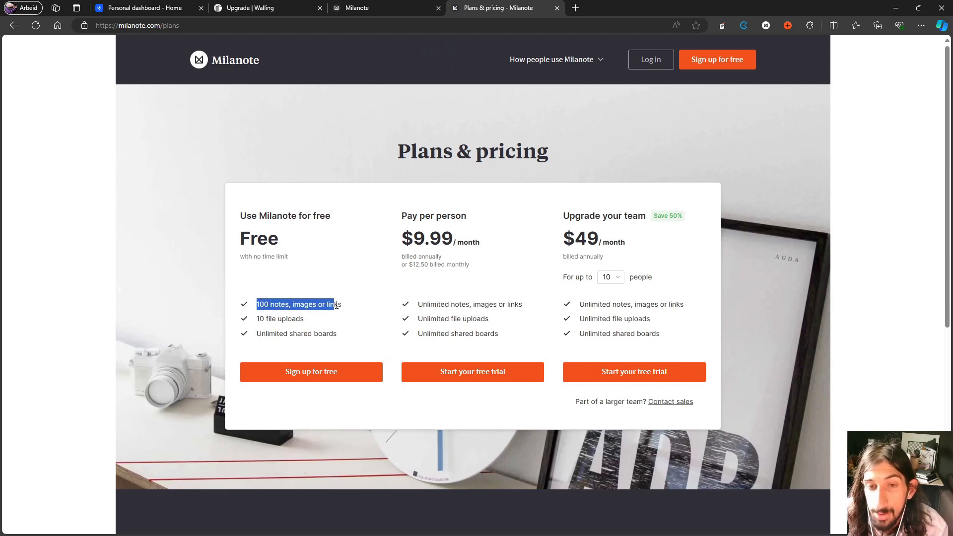
click(307, 349)
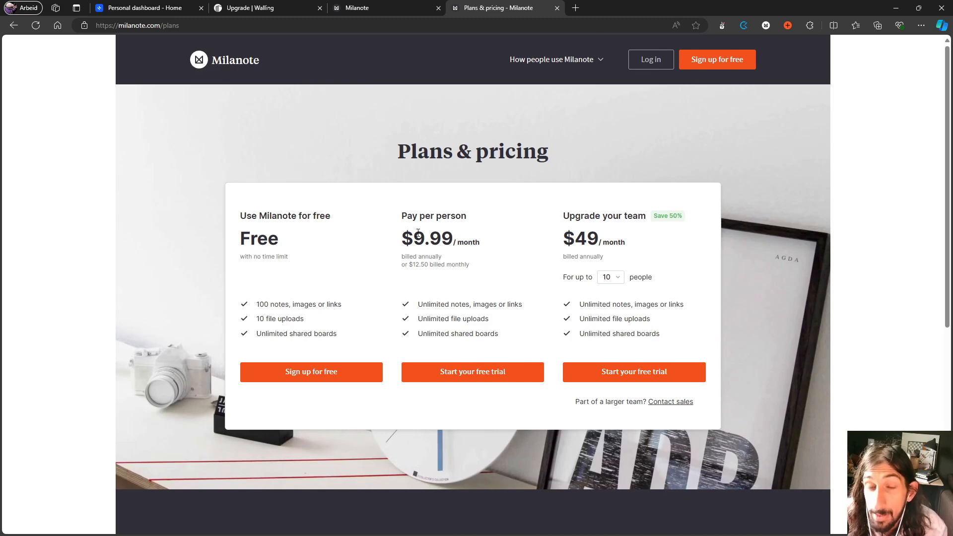
mouse_move(428, 284)
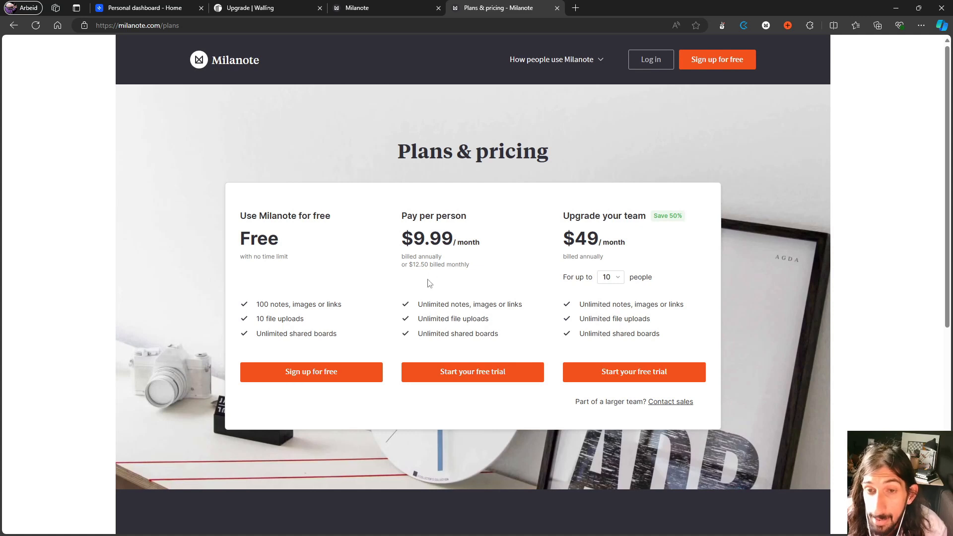
mouse_move(380, 265)
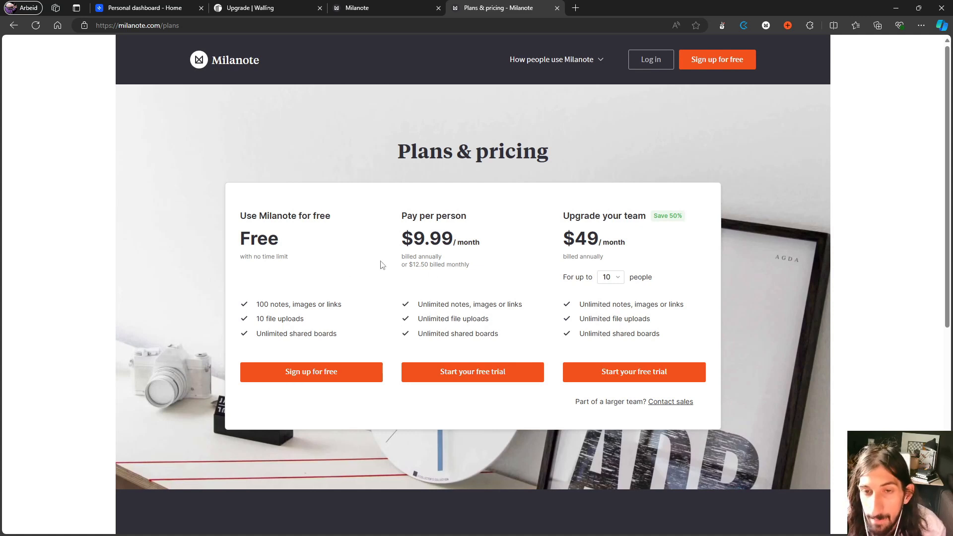
mouse_move(425, 274)
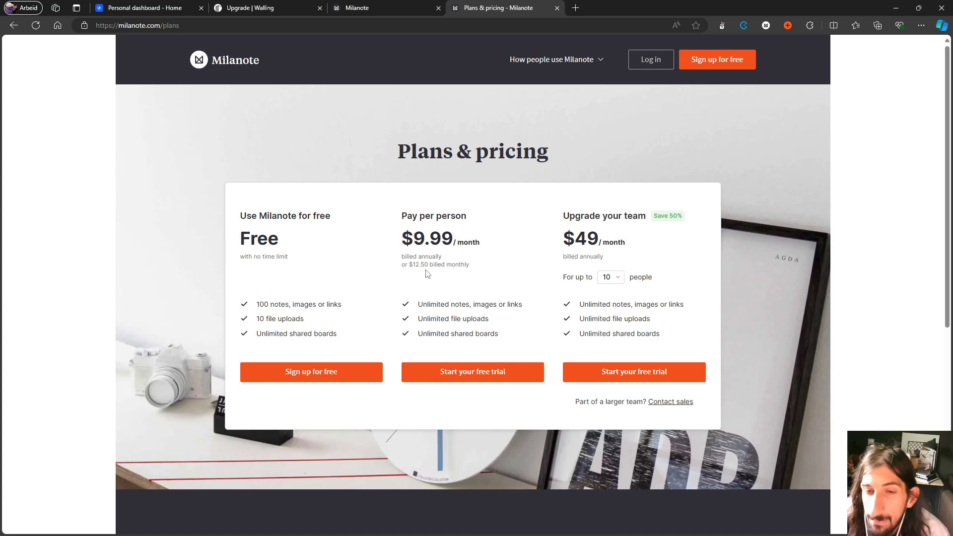
mouse_move(474, 255)
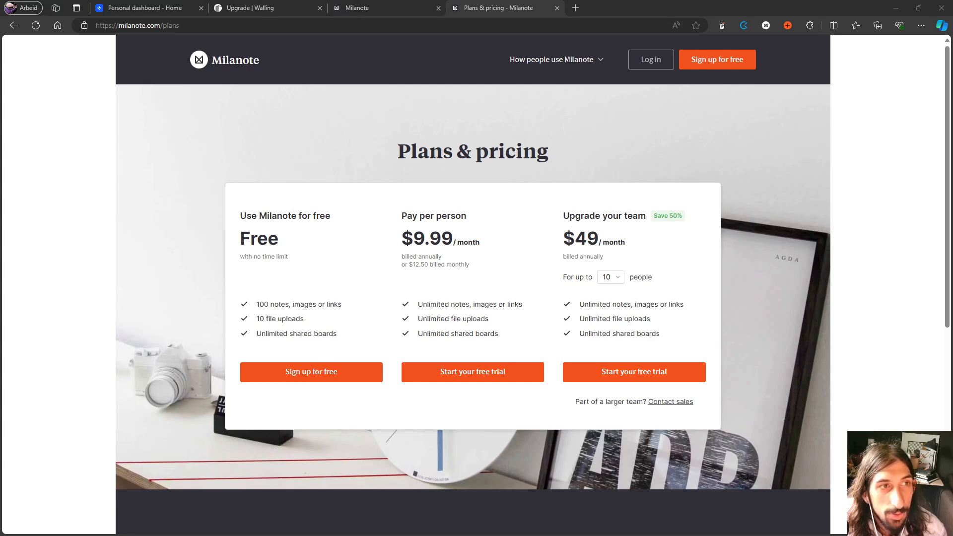
Switch to AFFiNE, open Test page and expand it to show Social media mangement
click(255, 8)
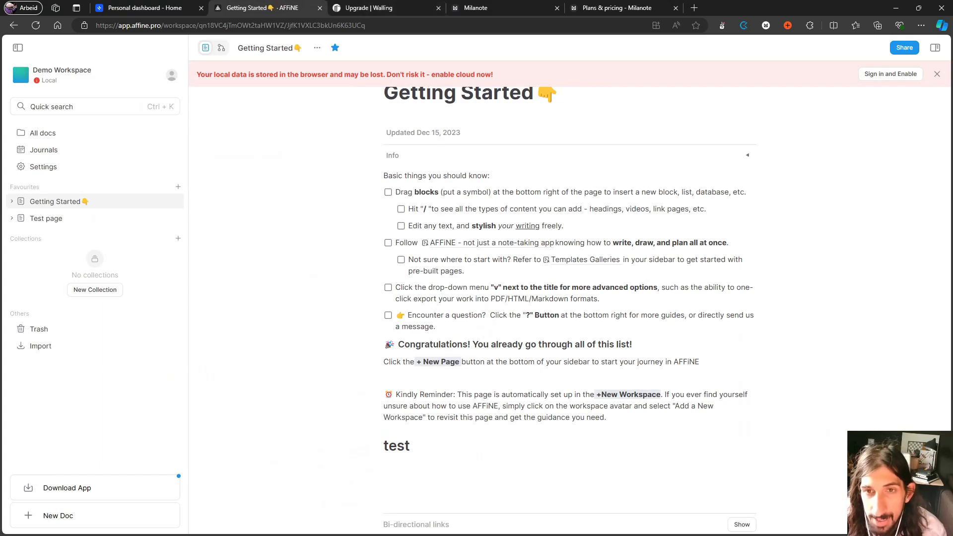
mouse_move(43, 150)
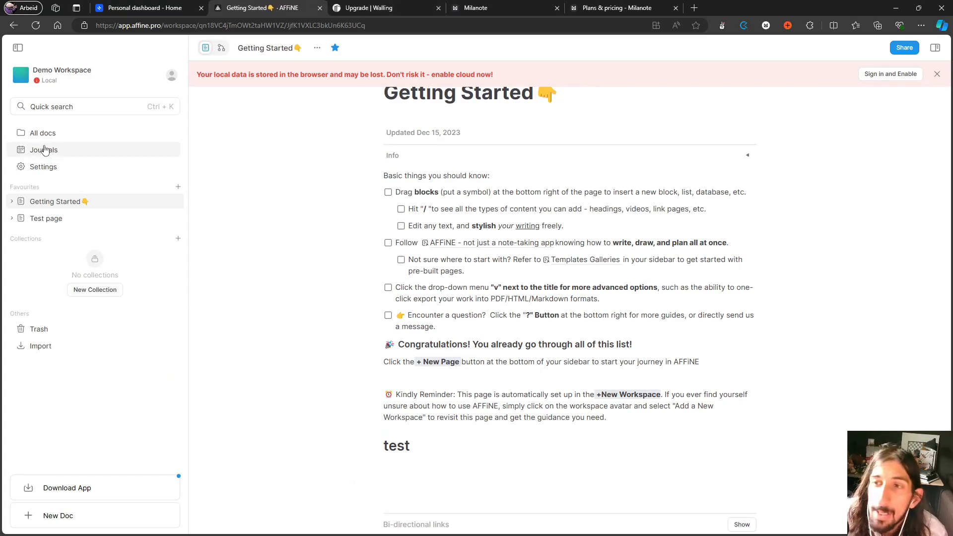
click(46, 218)
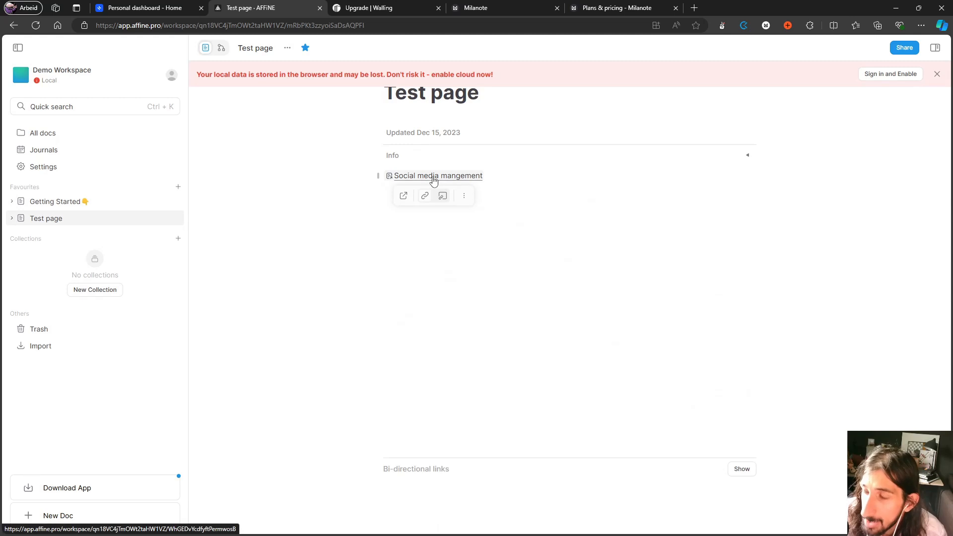
click(437, 176)
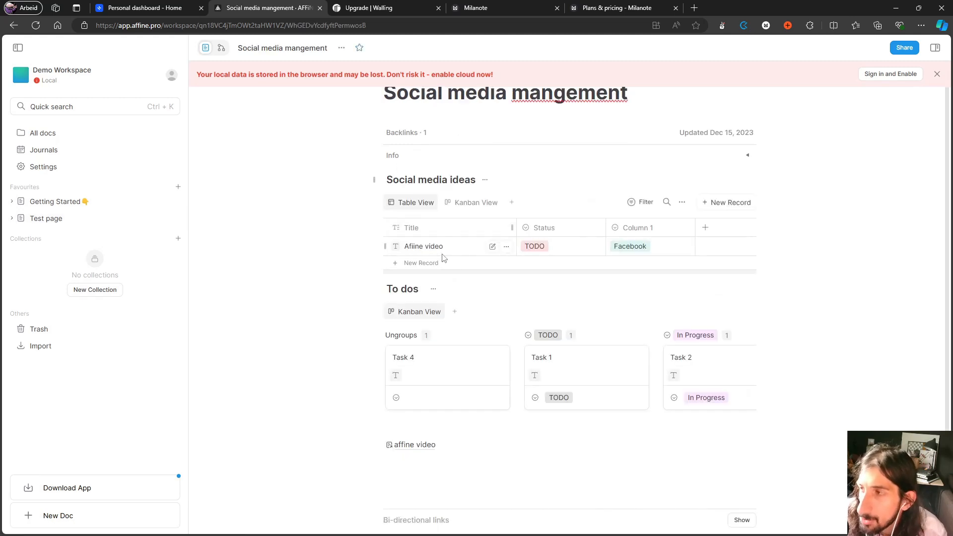
mouse_move(82, 187)
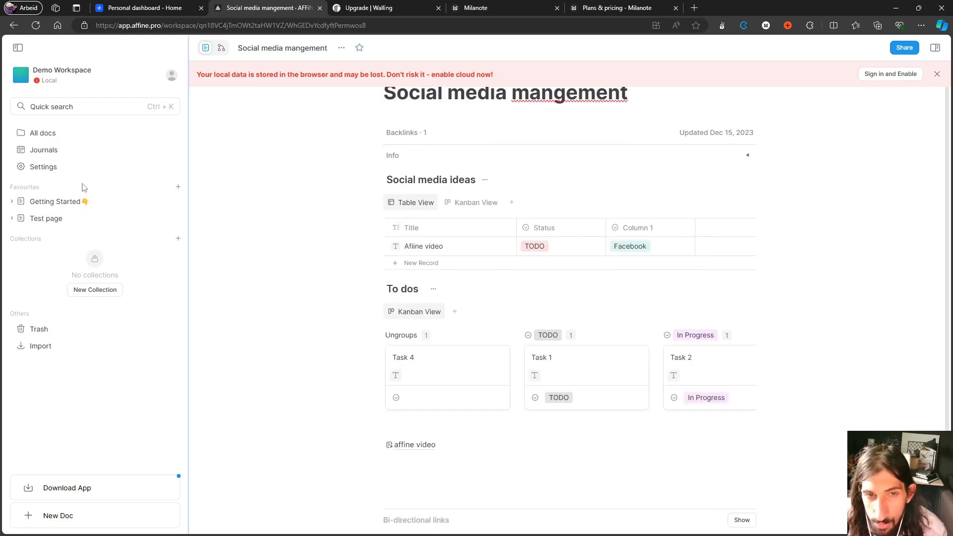
mouse_move(43, 150)
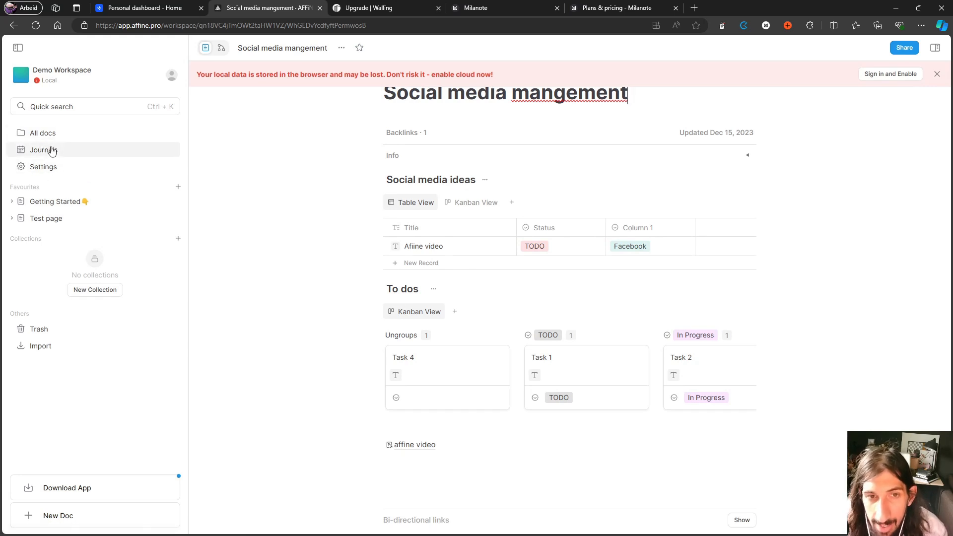
mouse_move(46, 219)
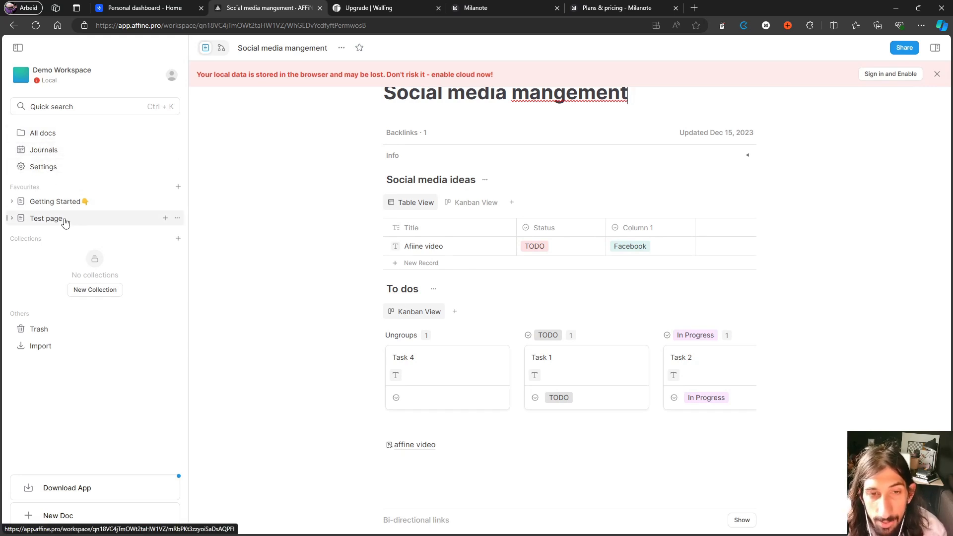
click(45, 219)
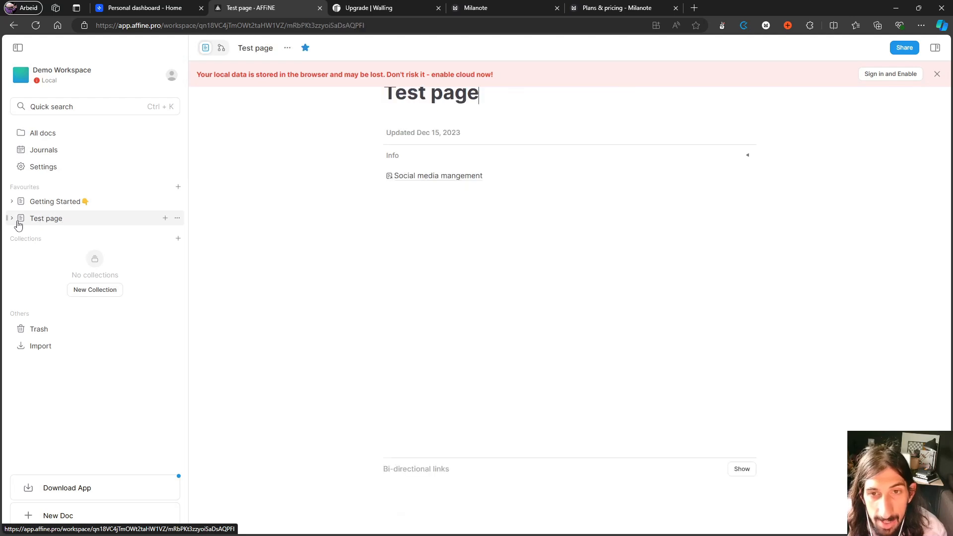
click(11, 218)
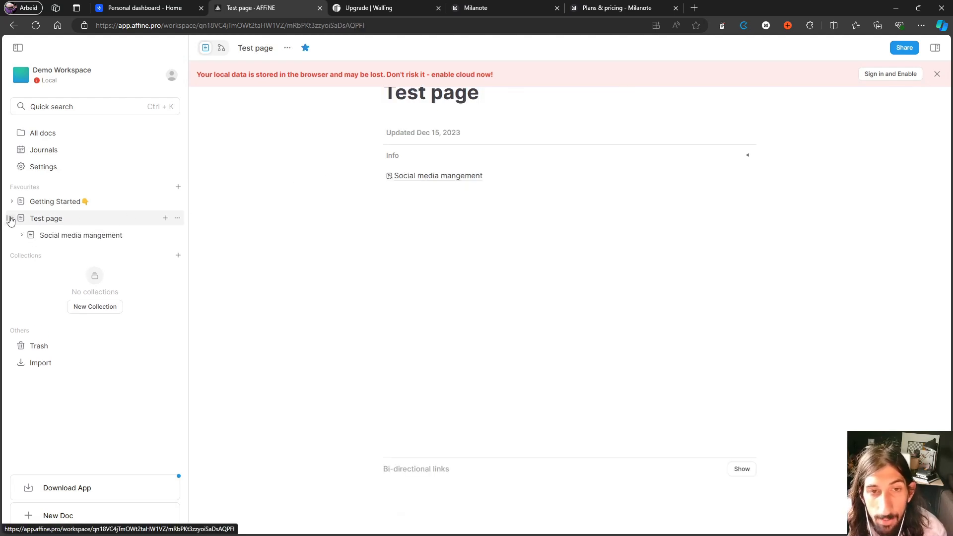
click(11, 218)
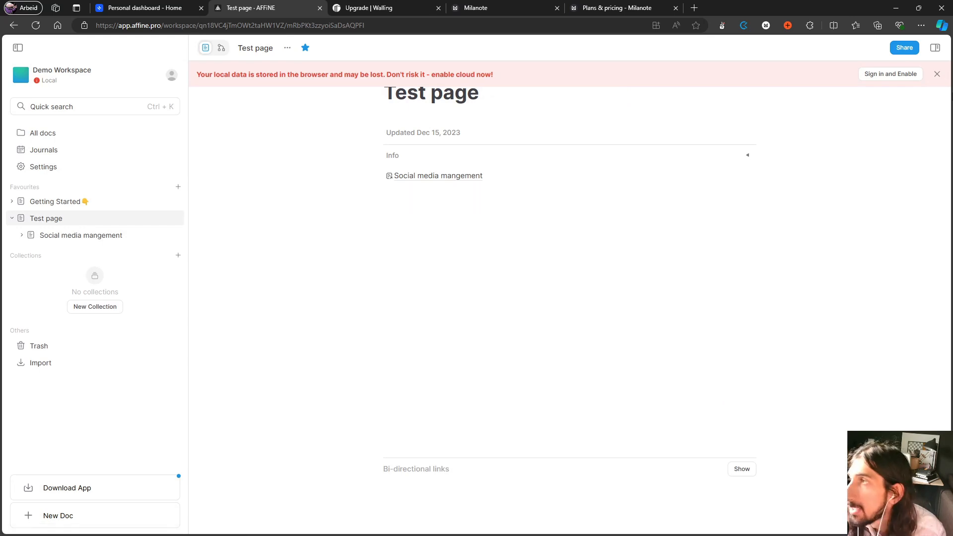
Put Test page in Edgeless mode, select the Social media mangement card, and add an image
click(937, 74)
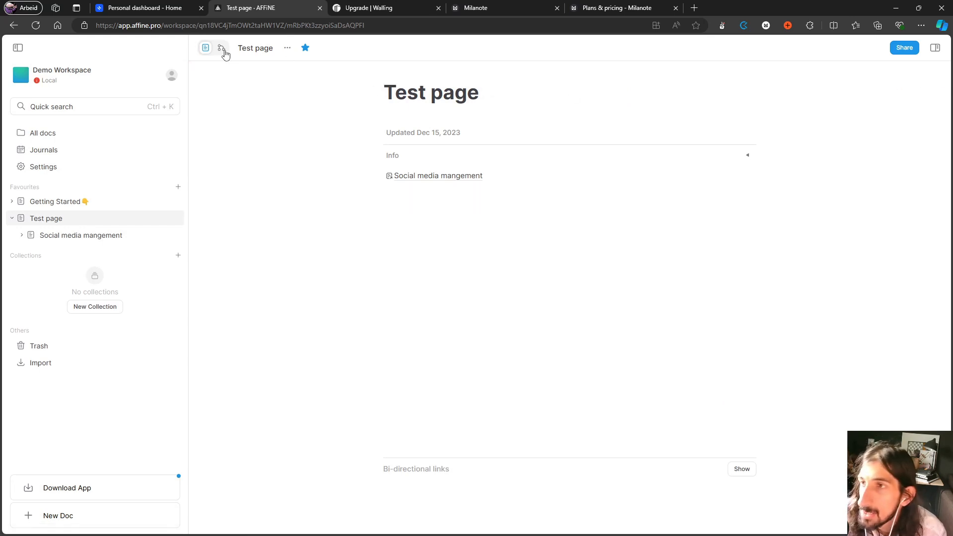
click(220, 48)
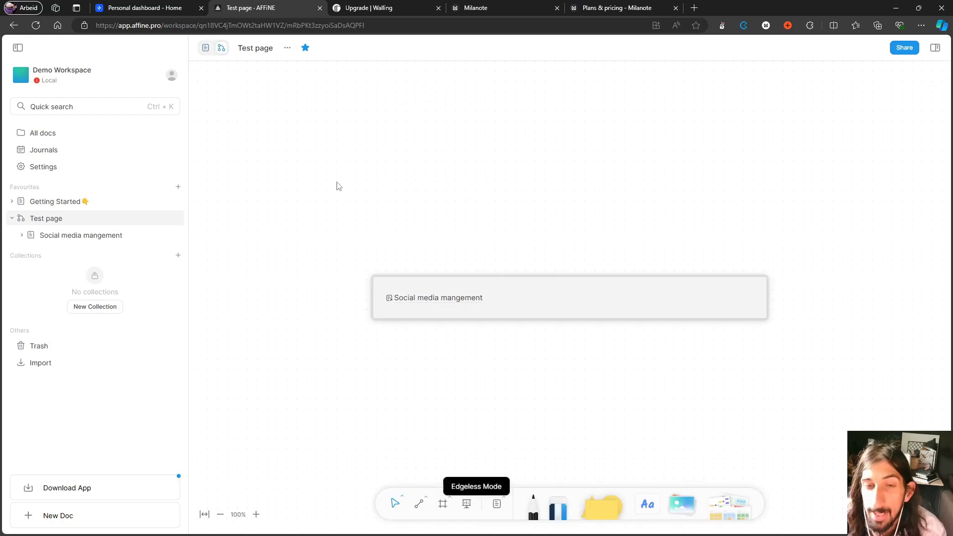
click(568, 298)
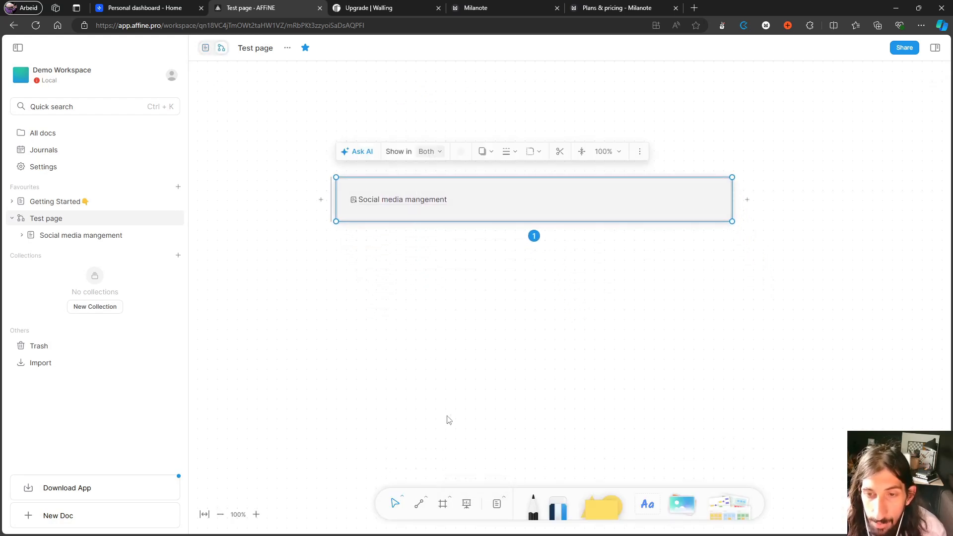
click(682, 505)
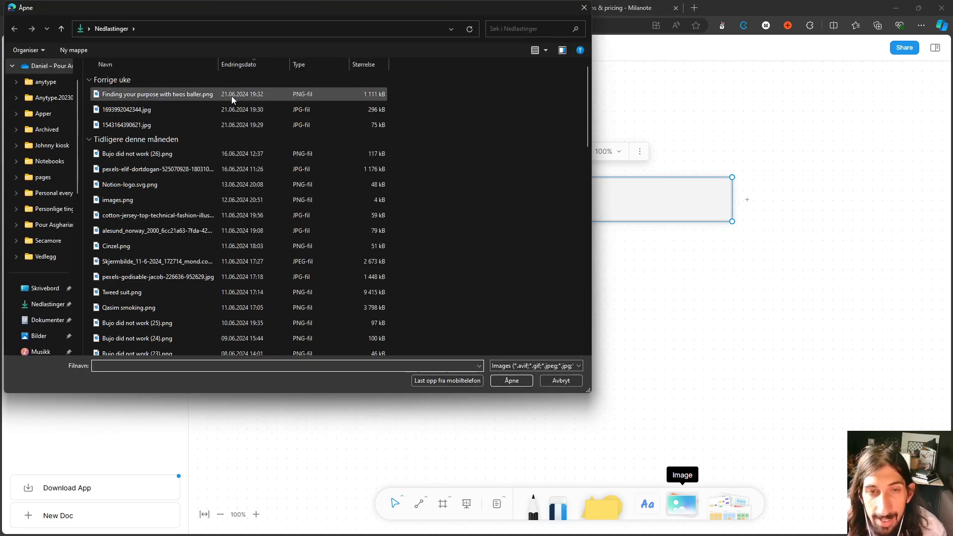
click(510, 381)
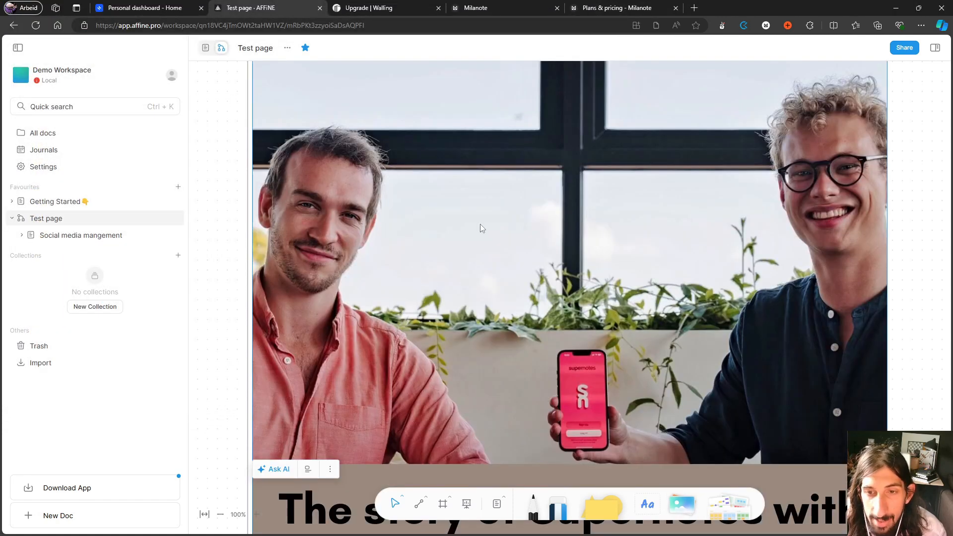
scroll(down, 3)
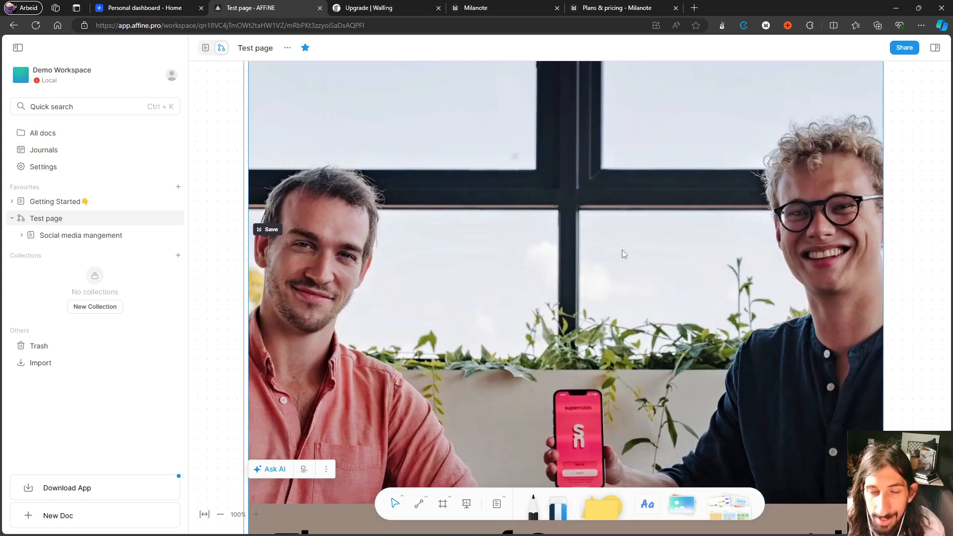
scroll(down, 3)
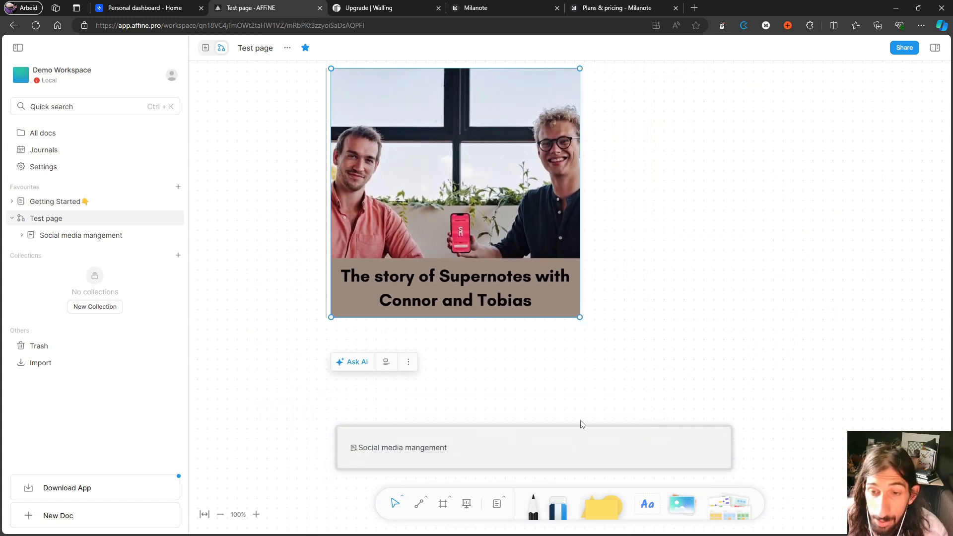
mouse_move(443, 504)
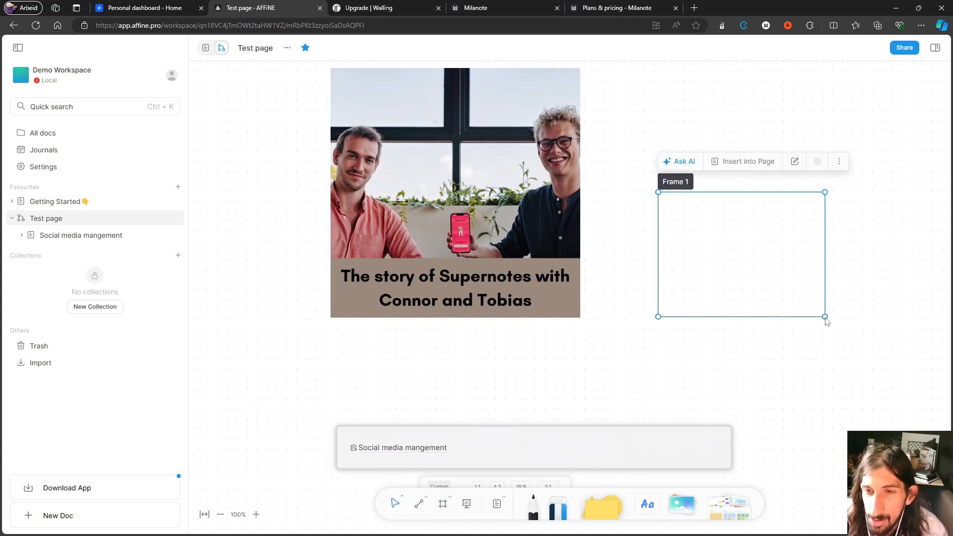
click(636, 306)
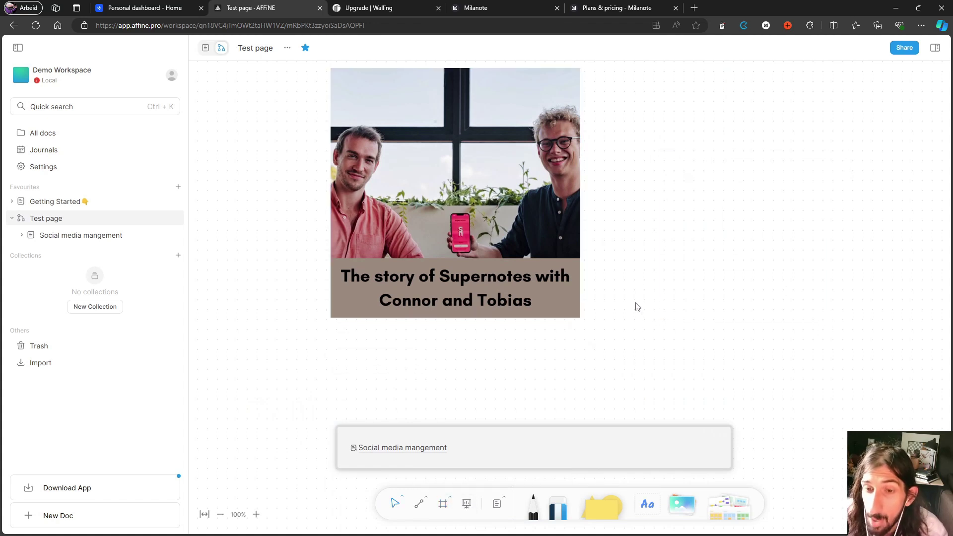
mouse_move(602, 406)
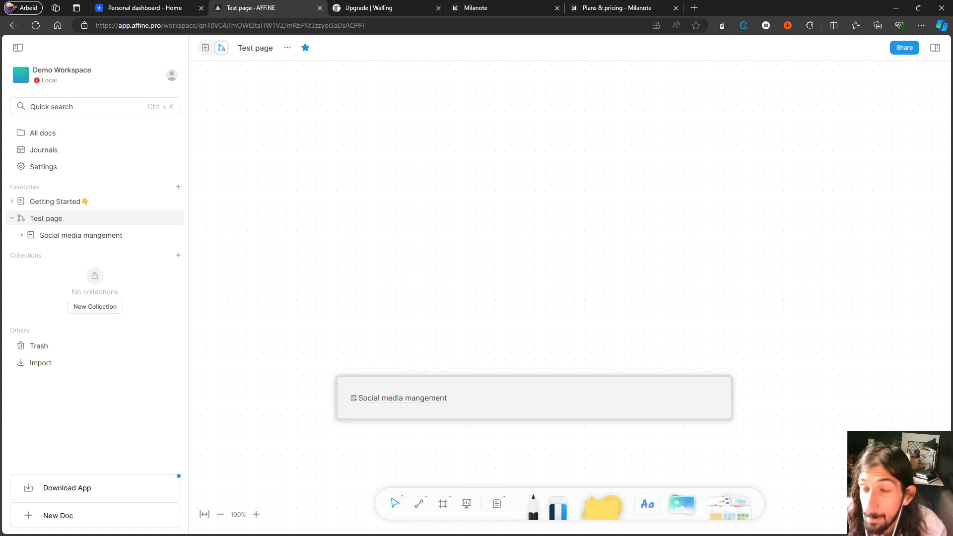
mouse_move(438, 252)
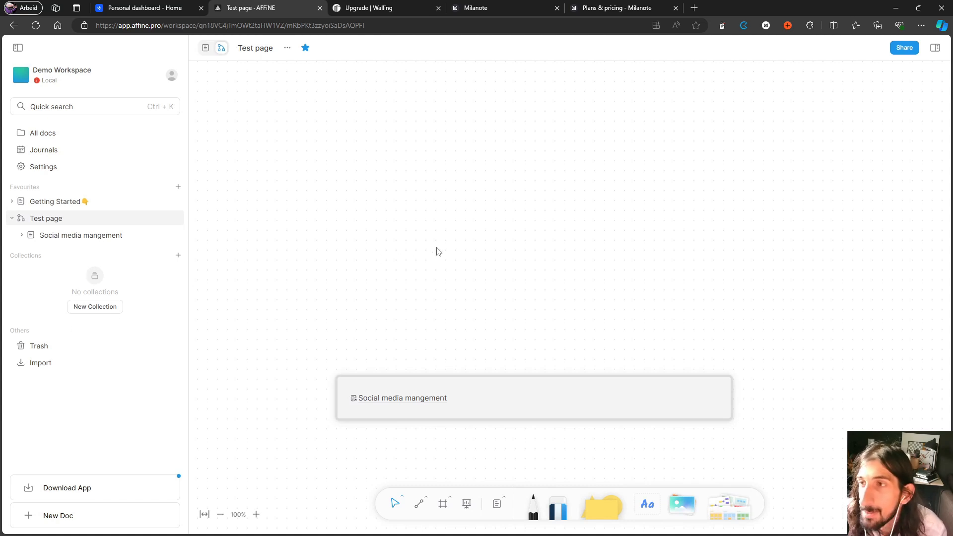
mouse_move(289, 165)
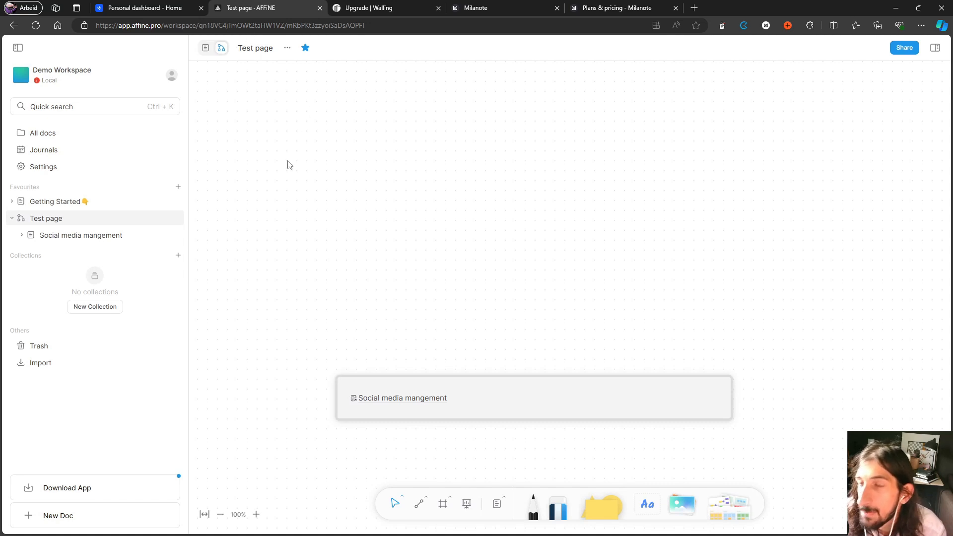
mouse_move(499, 350)
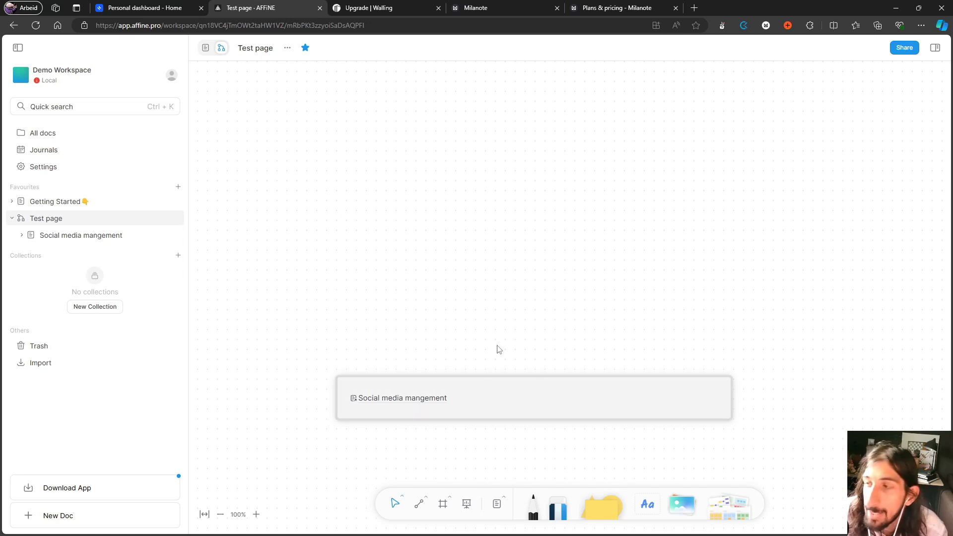
click(206, 48)
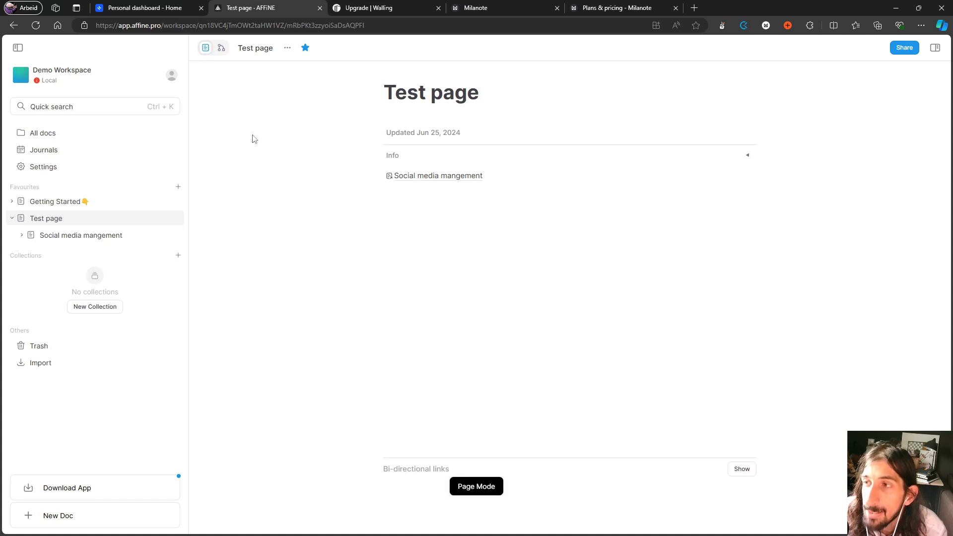
mouse_move(429, 121)
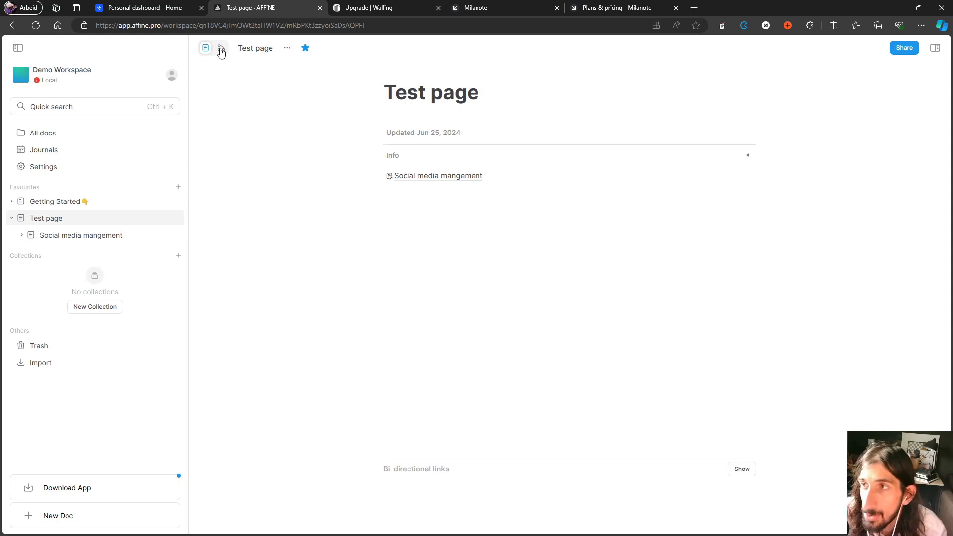
click(220, 48)
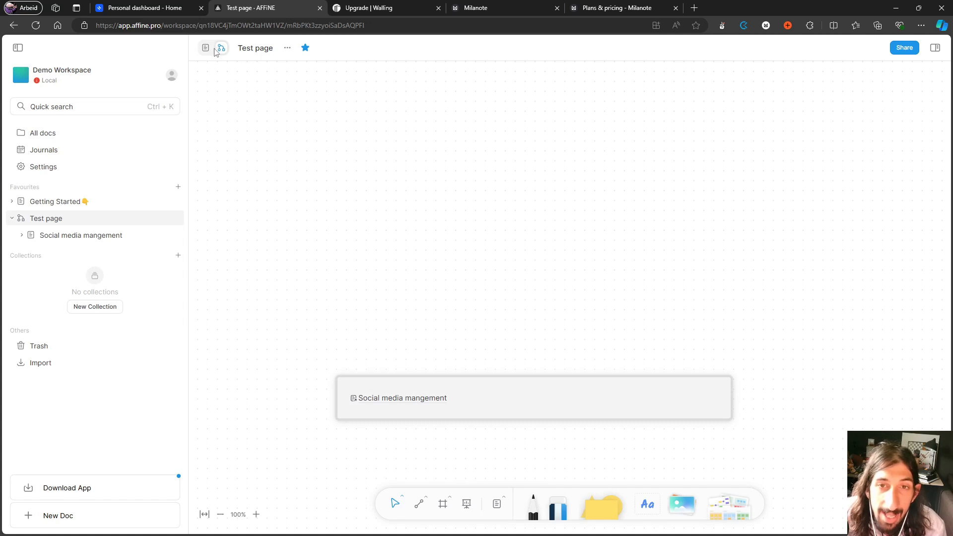
mouse_move(163, 84)
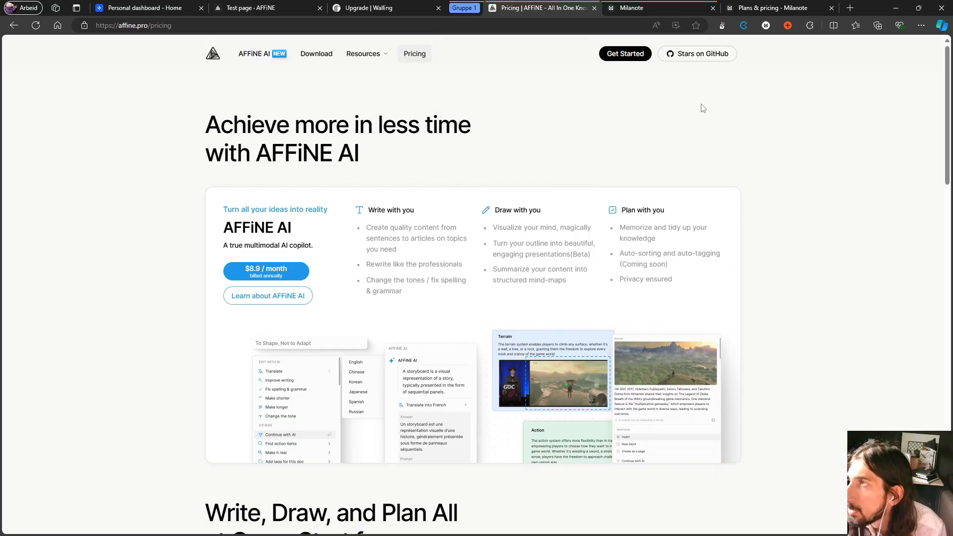
Scroll AFFiNE's pricing page down to the FOSS + Basic, Pro and Teams/Enterprise plan cards
scroll(down, 3)
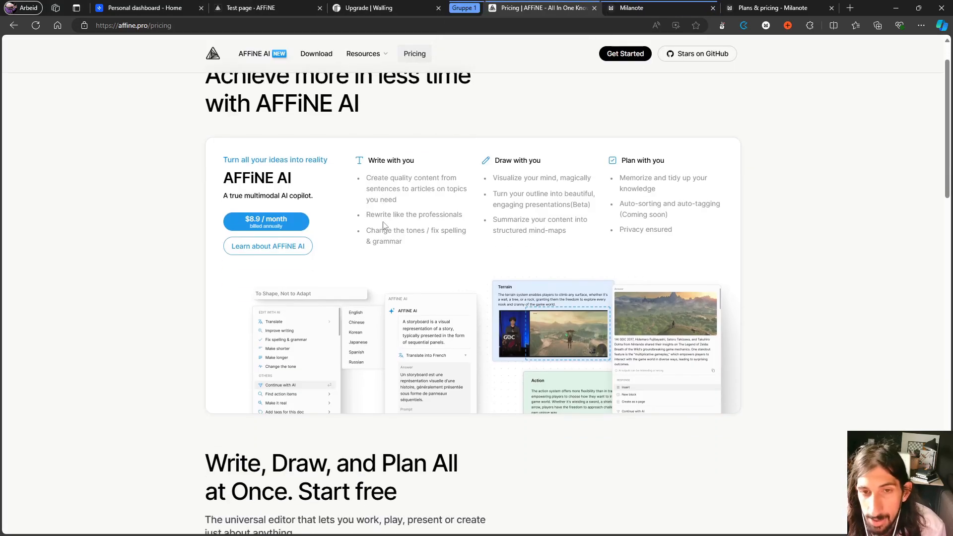
scroll(down, 3)
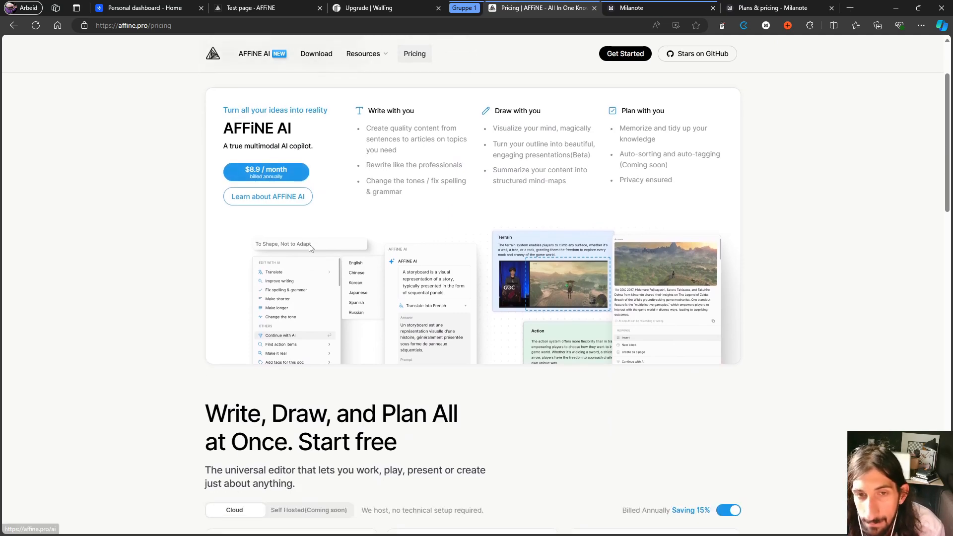
mouse_move(344, 195)
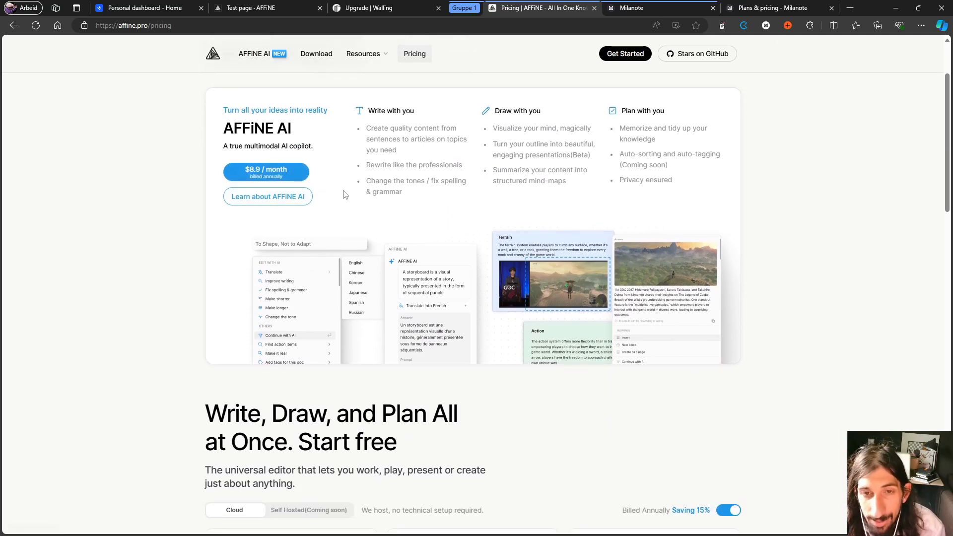
scroll(down, 3)
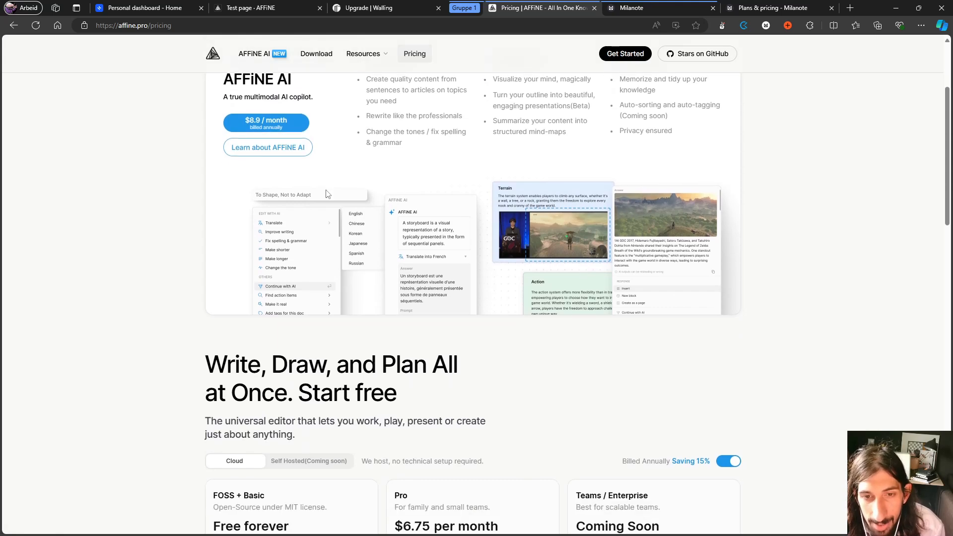
scroll(down, 3)
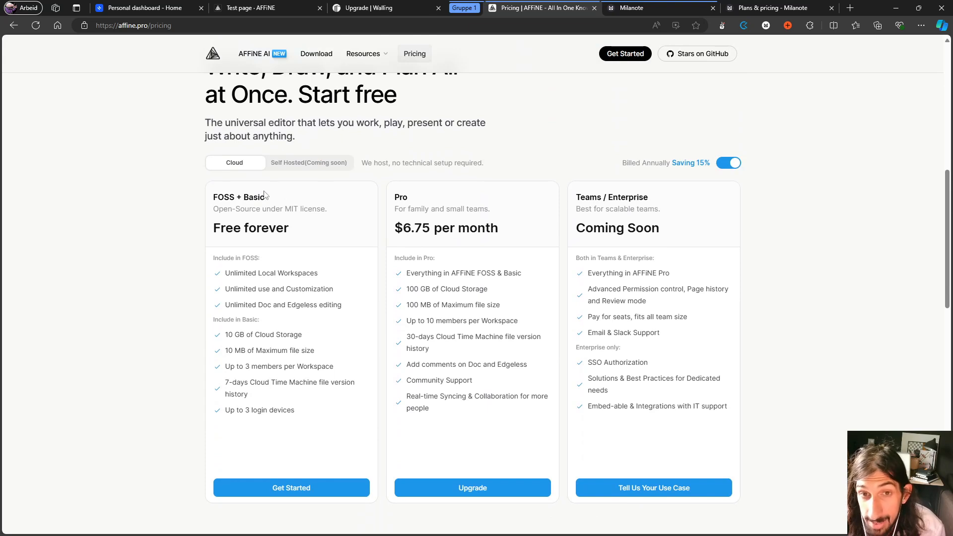
mouse_move(281, 168)
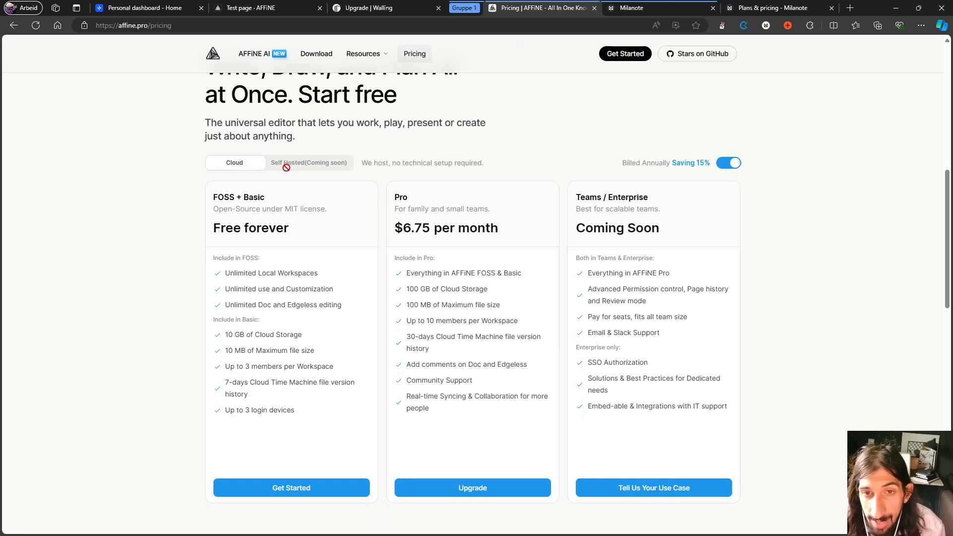
mouse_move(412, 175)
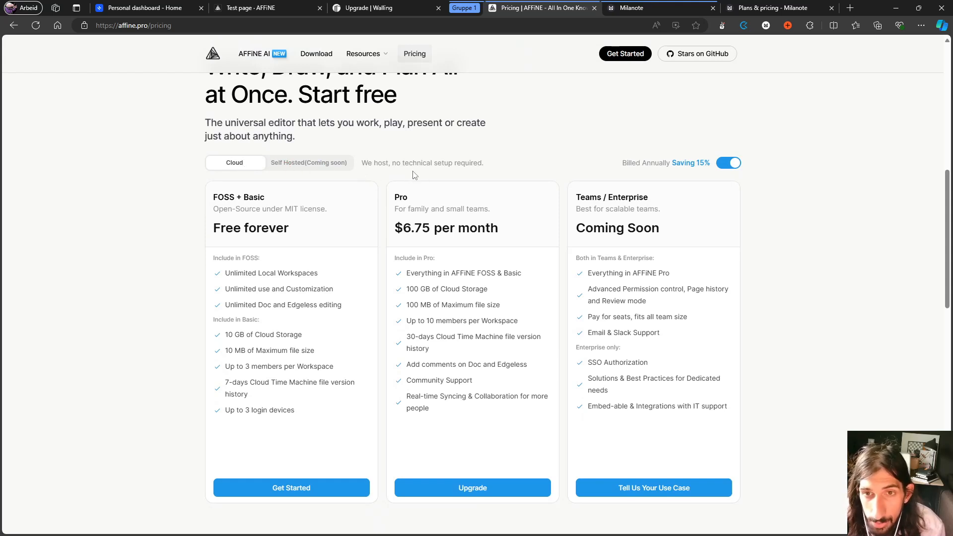
mouse_move(252, 243)
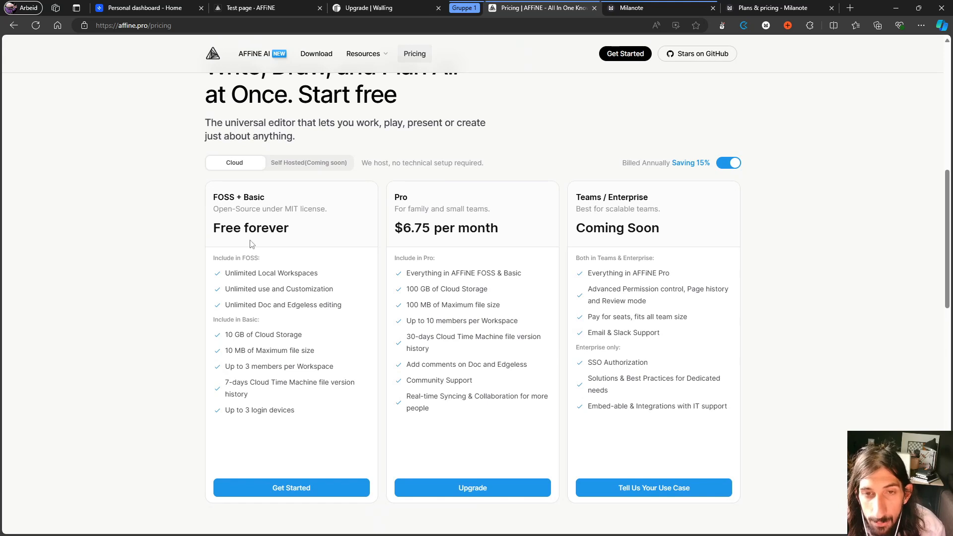
mouse_move(261, 298)
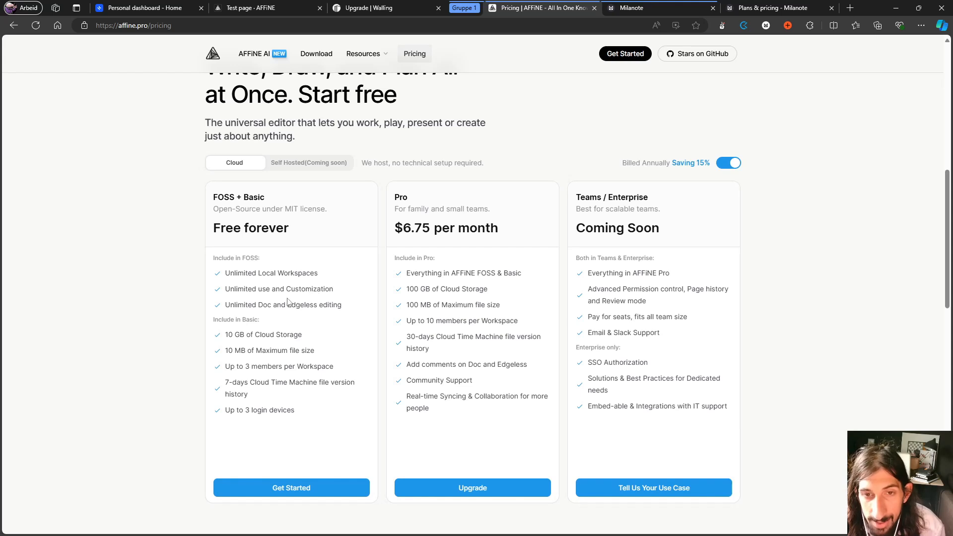
mouse_move(224, 292)
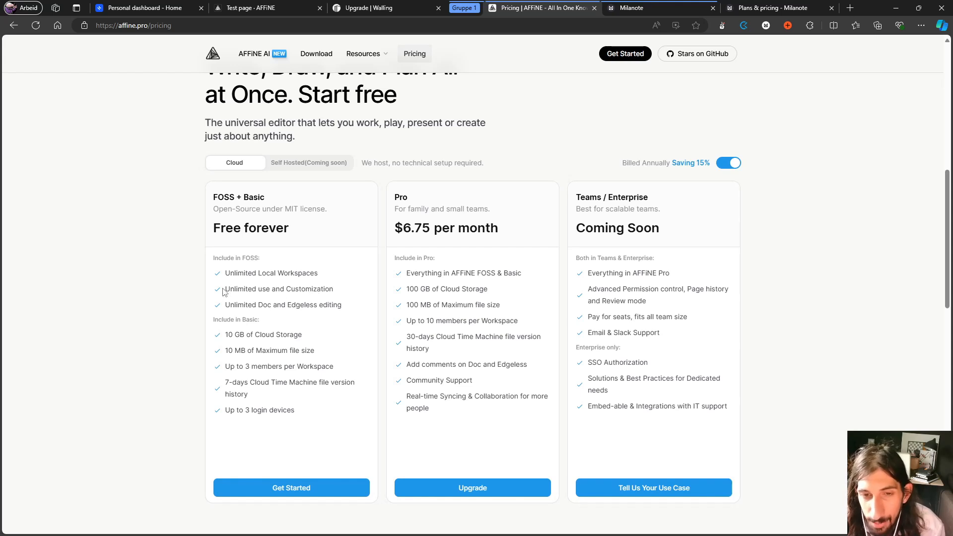
mouse_move(231, 352)
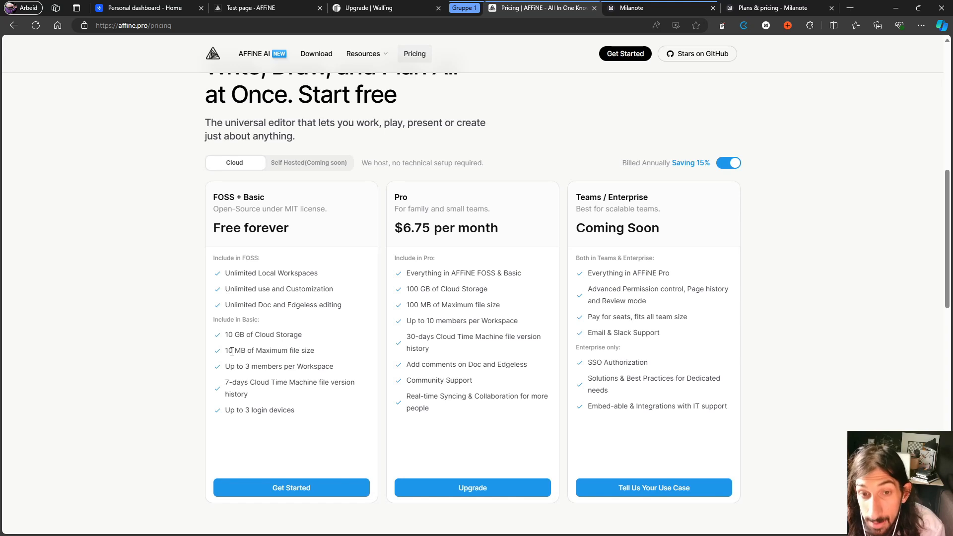
mouse_move(271, 358)
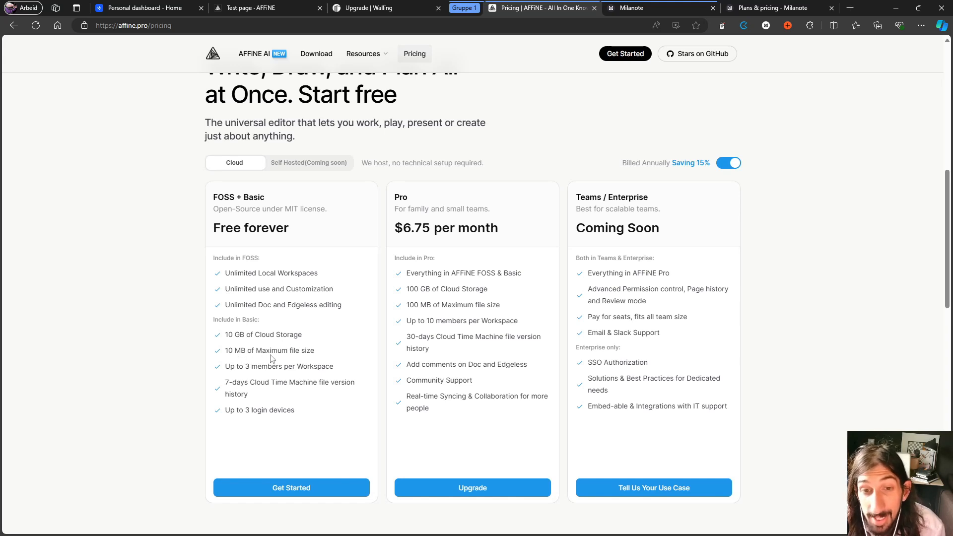
mouse_move(282, 346)
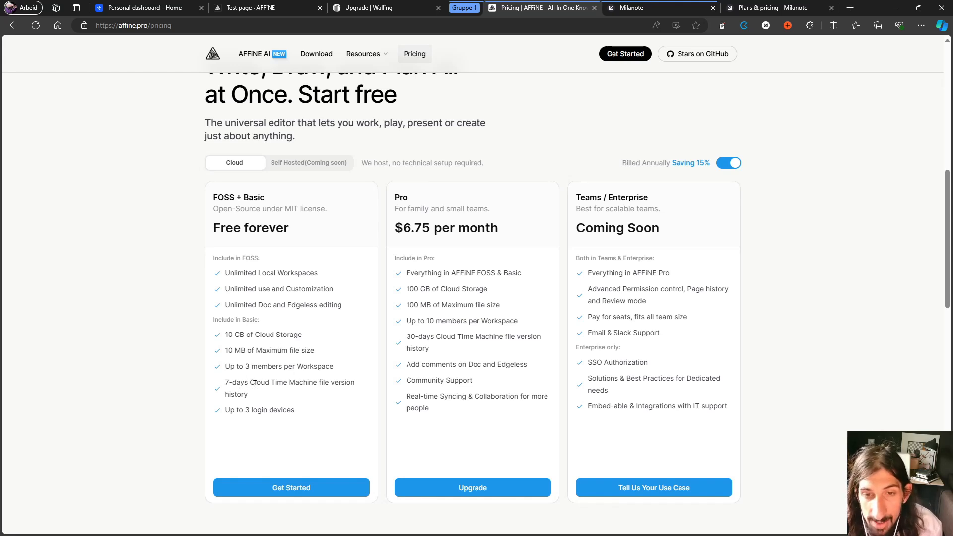
mouse_move(325, 391)
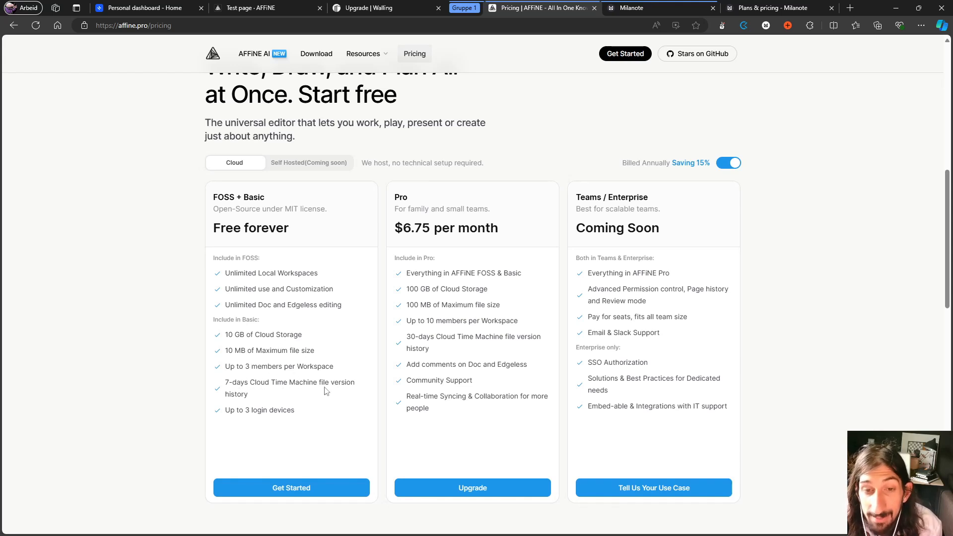
mouse_move(295, 392)
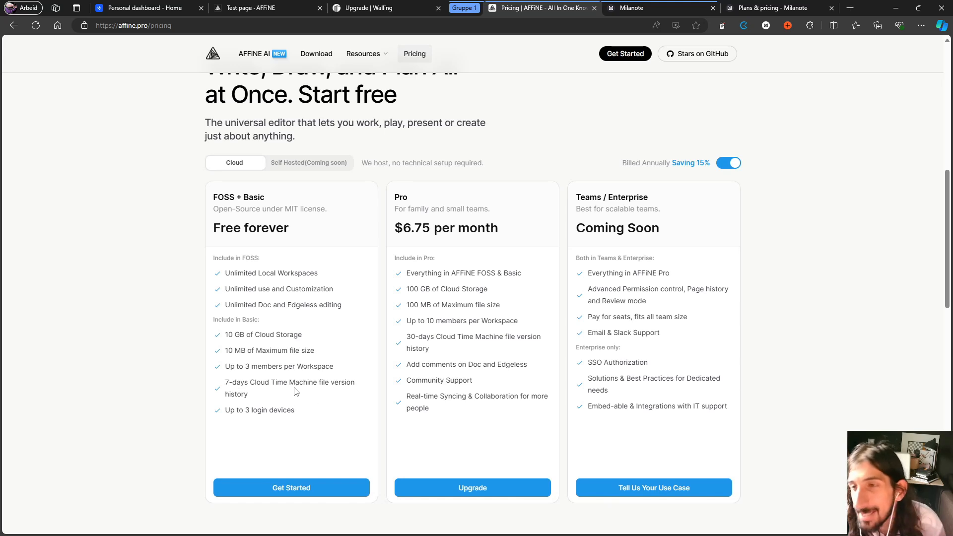
mouse_move(253, 410)
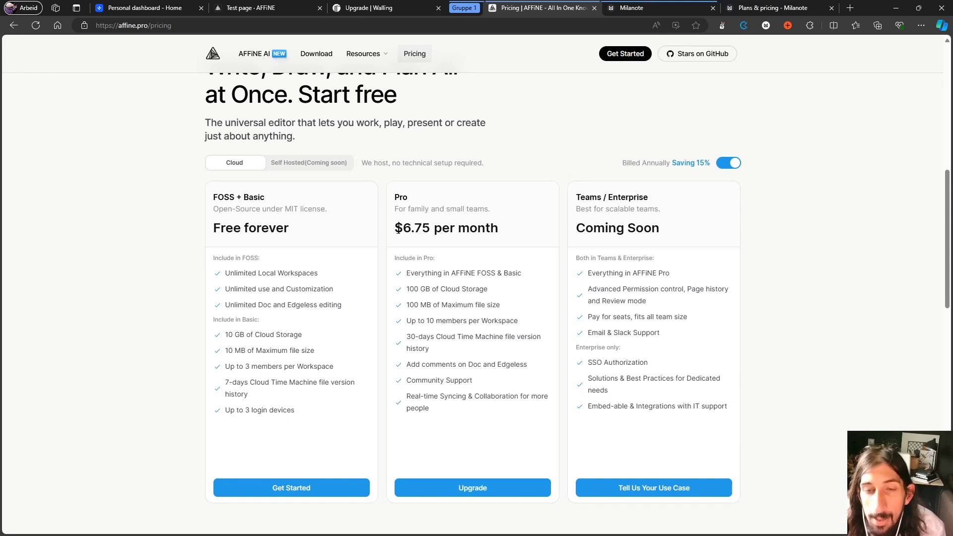
mouse_move(427, 240)
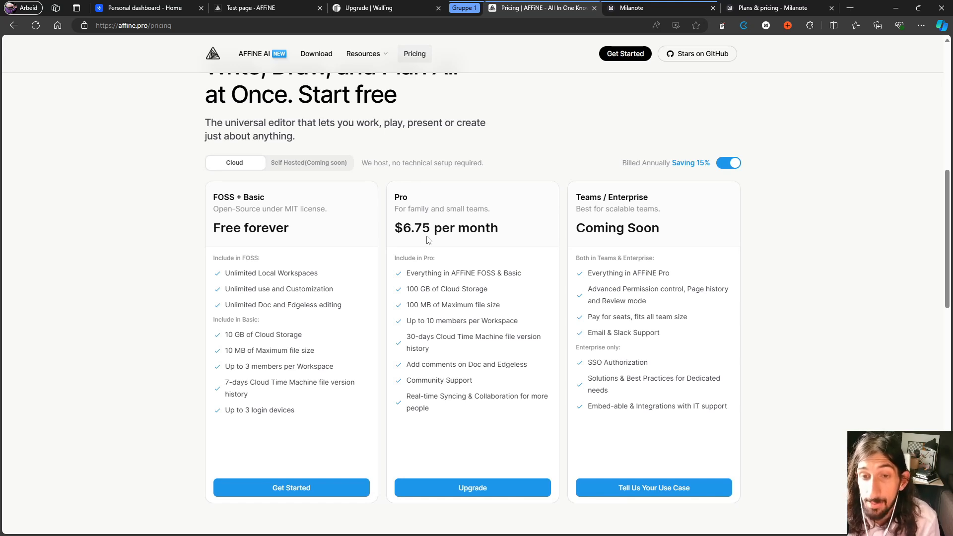
mouse_move(496, 403)
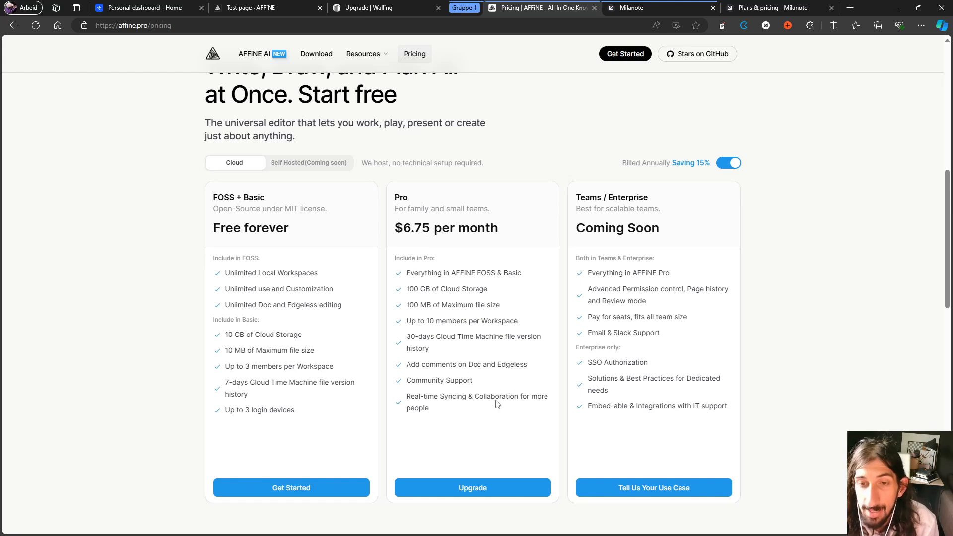
mouse_move(519, 387)
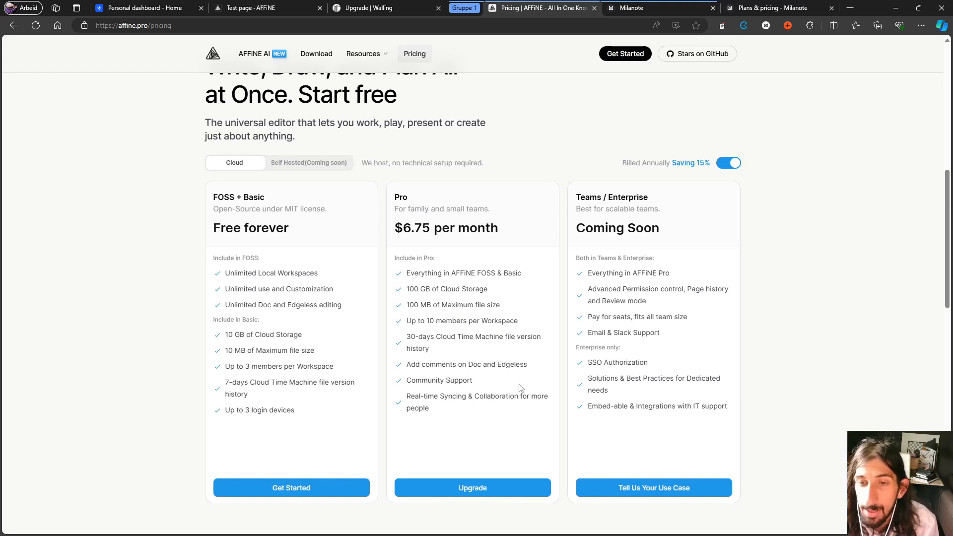
mouse_move(729, 172)
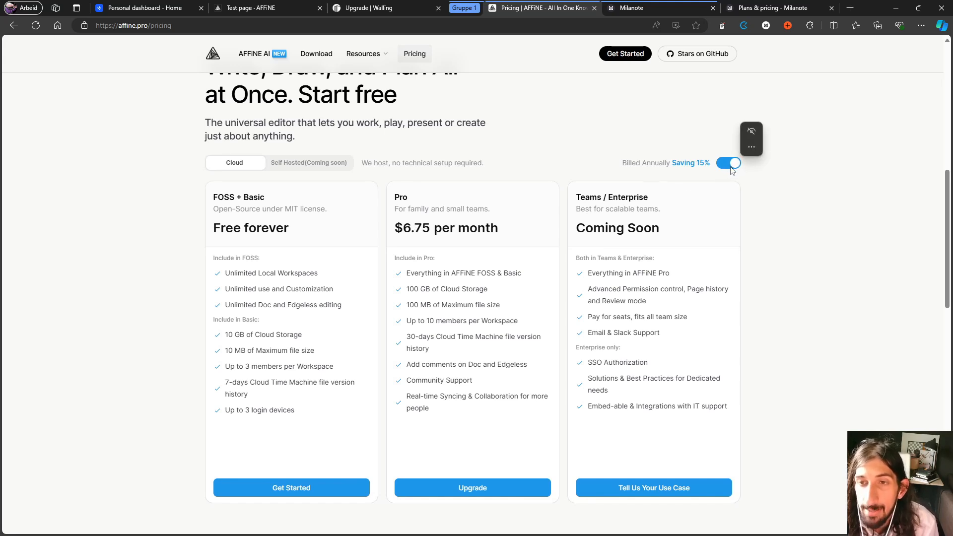
Switch AFFiNE Pro to monthly billing at $7.99, then move to the mymind tab
click(728, 163)
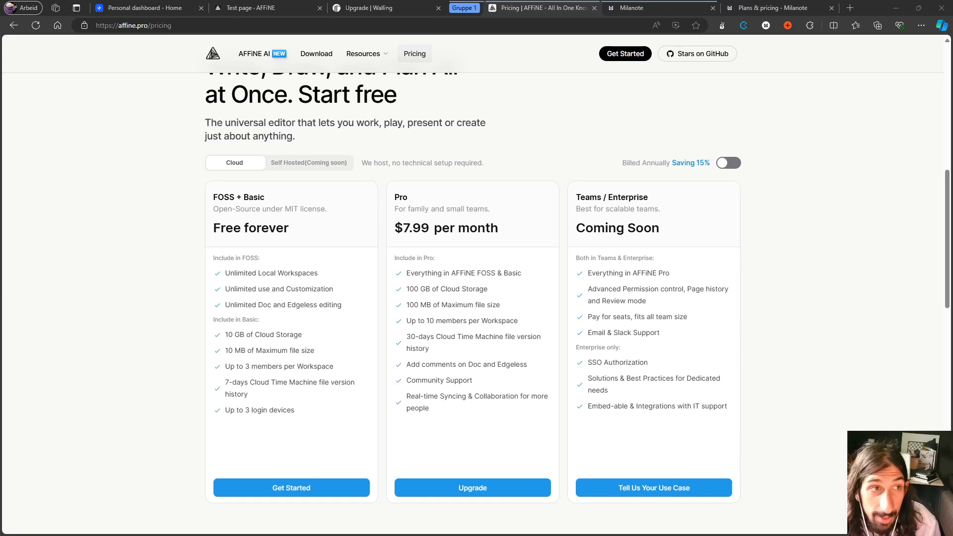
click(116, 8)
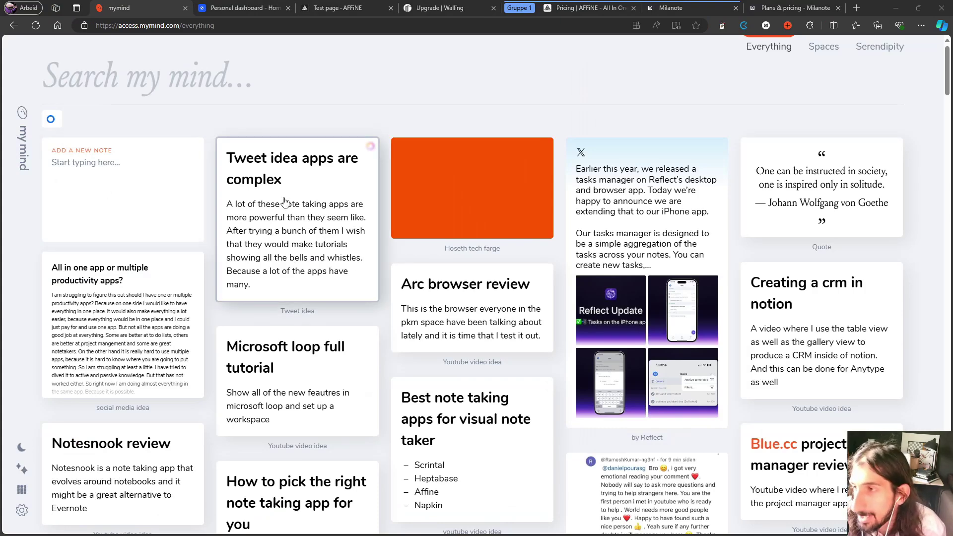
click(146, 77)
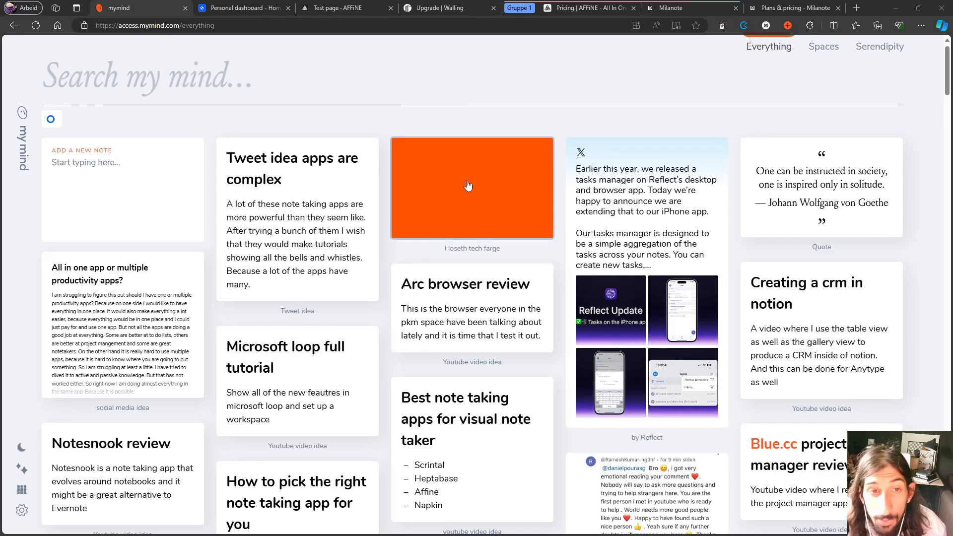
click(468, 187)
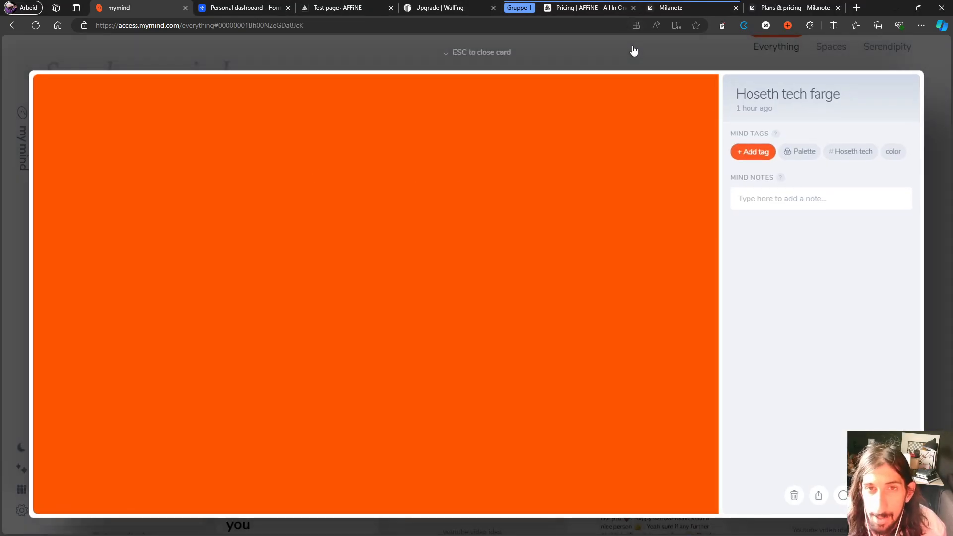
key(Escape)
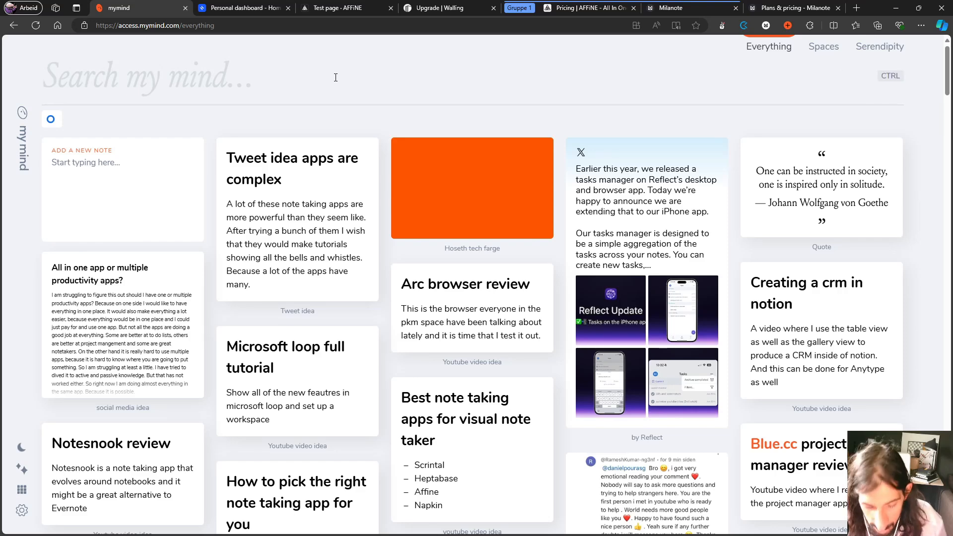
Search mymind for 'sky', open the Skyer and outfit idea images, and find similar images
text(sk)
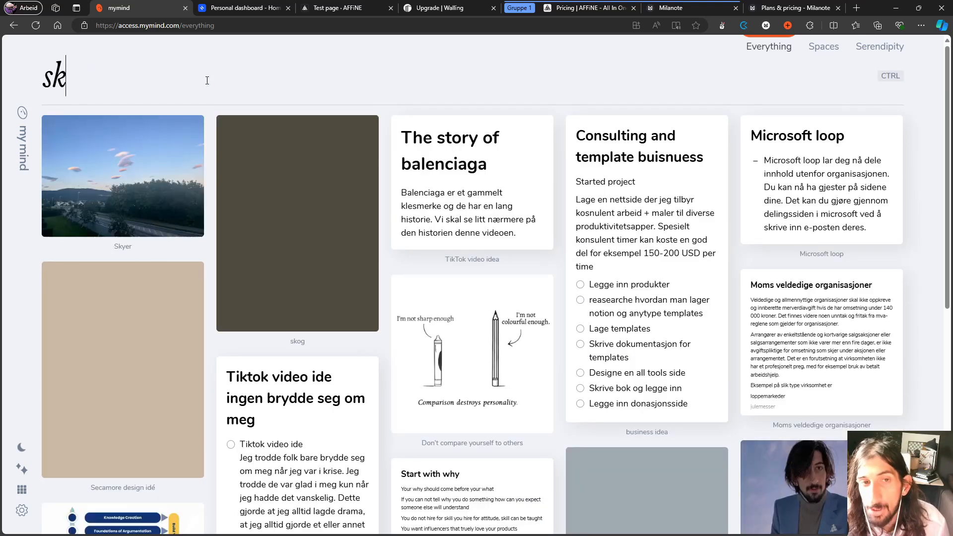
text(y)
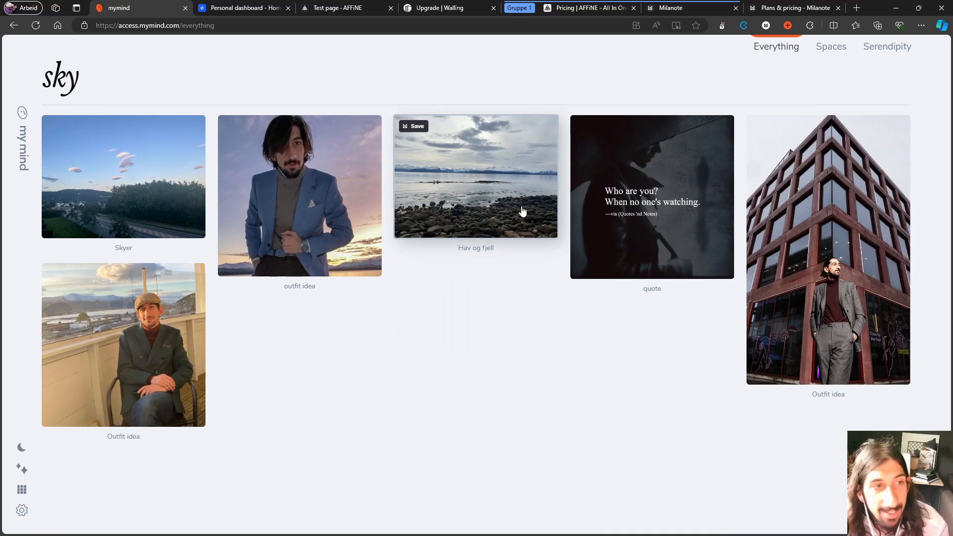
mouse_move(696, 238)
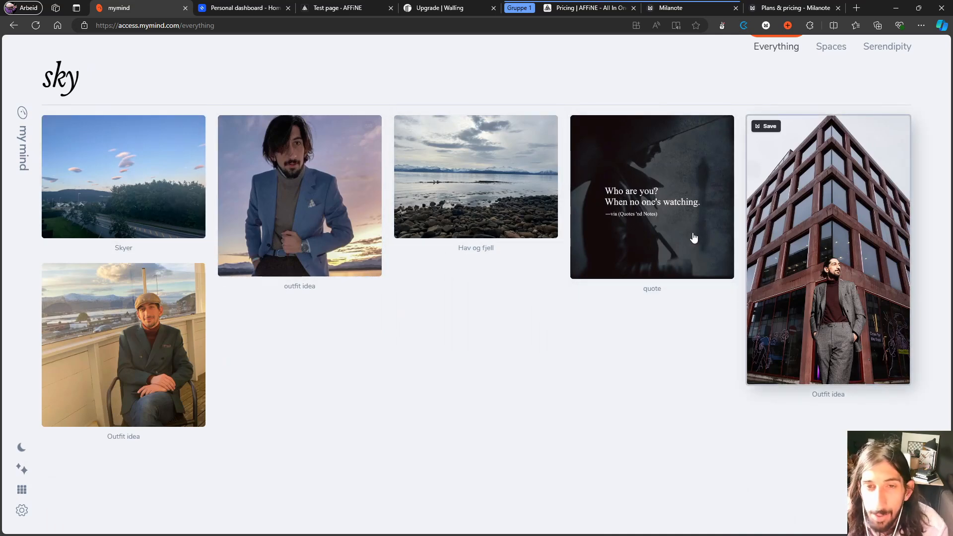
click(124, 176)
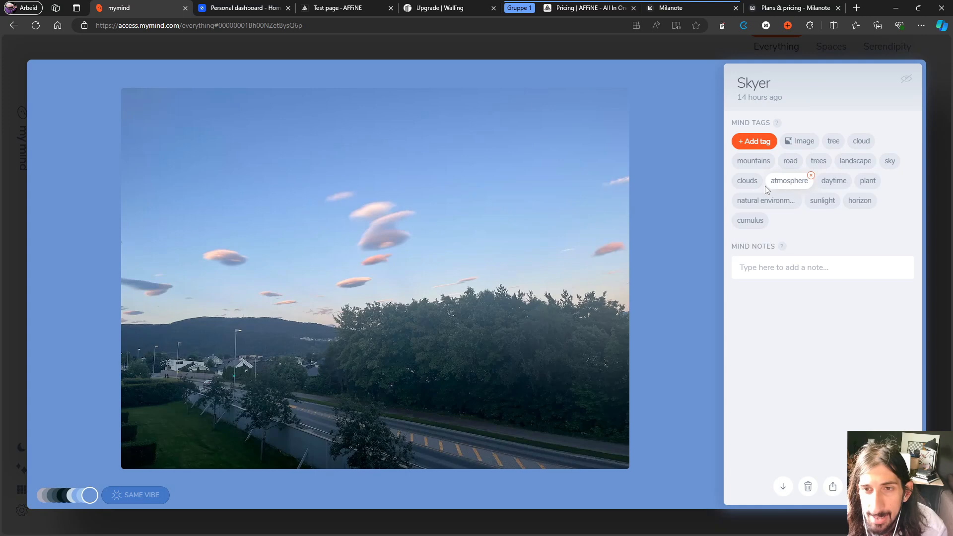
mouse_move(878, 190)
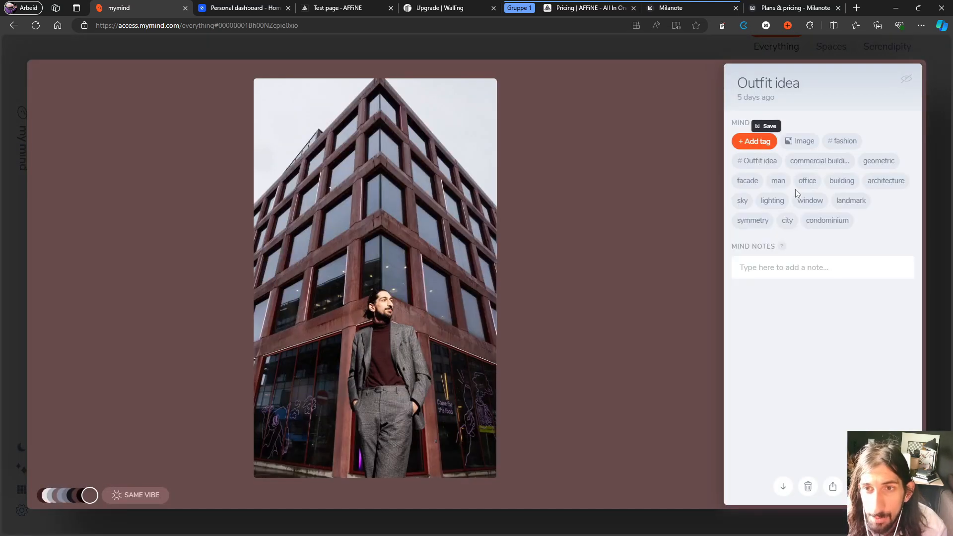
mouse_move(712, 230)
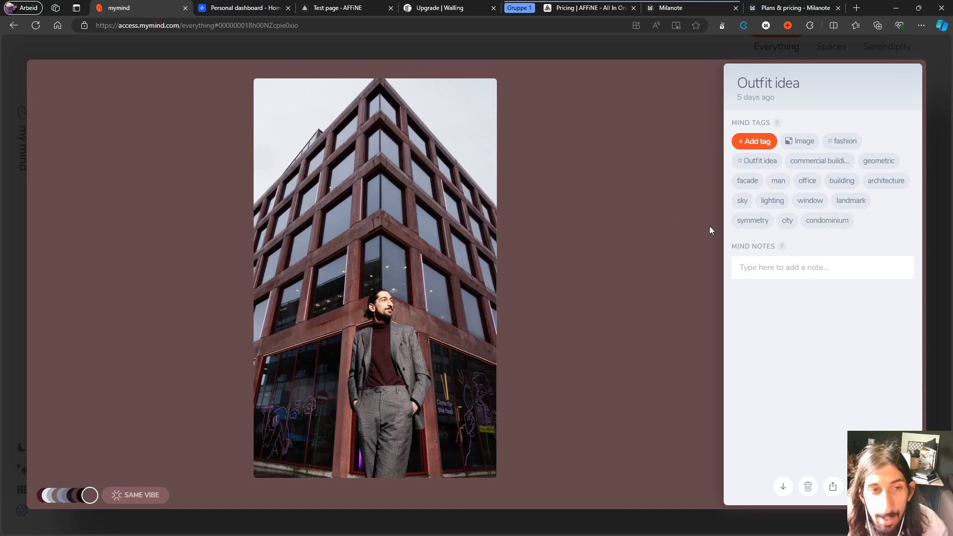
click(742, 200)
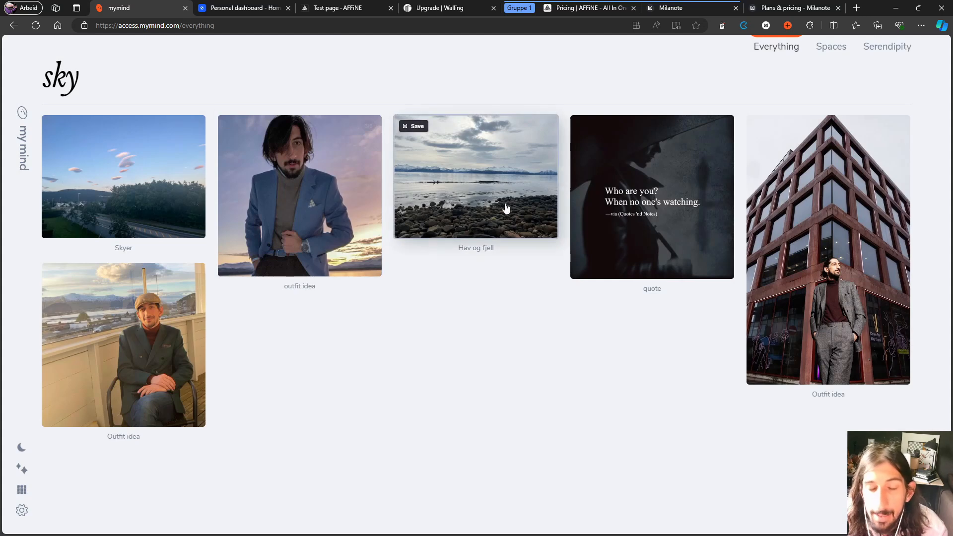
click(299, 195)
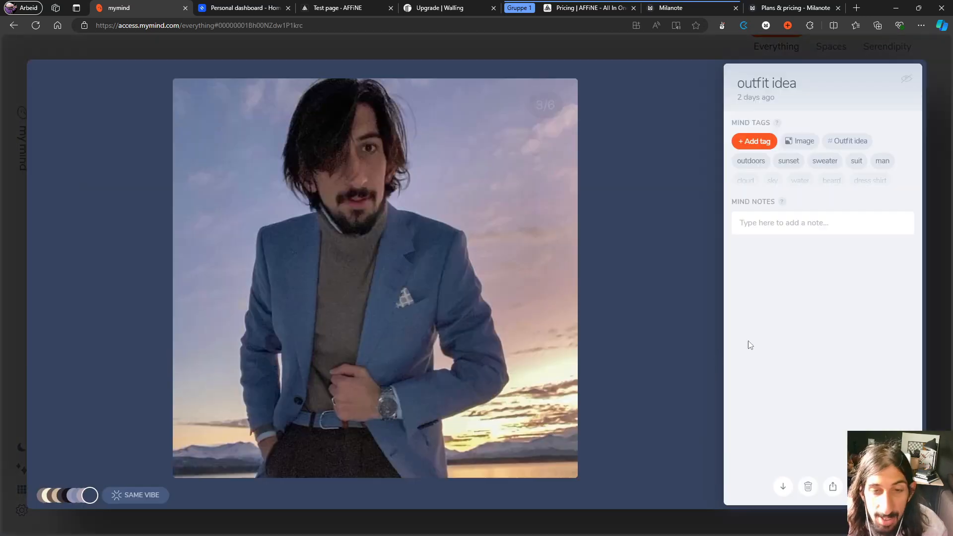
mouse_move(135, 495)
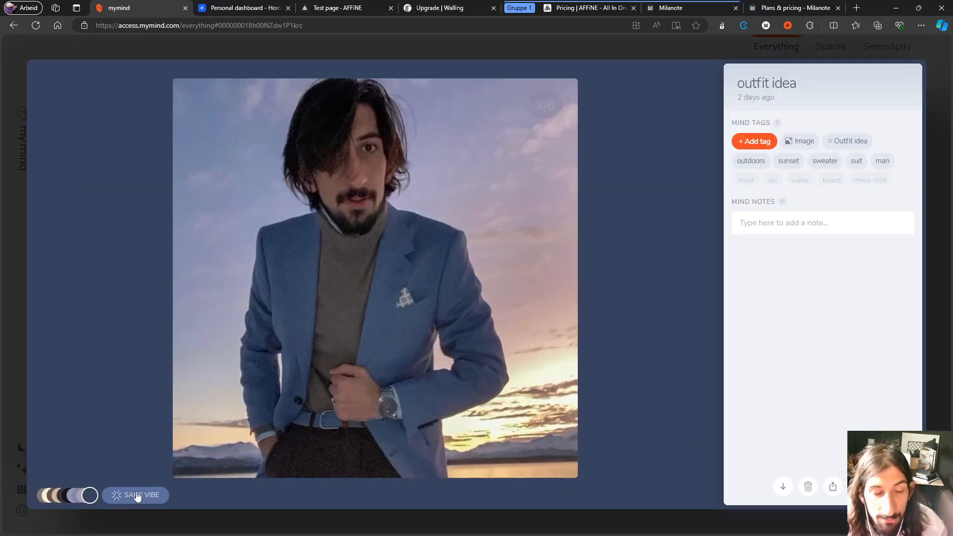
click(135, 495)
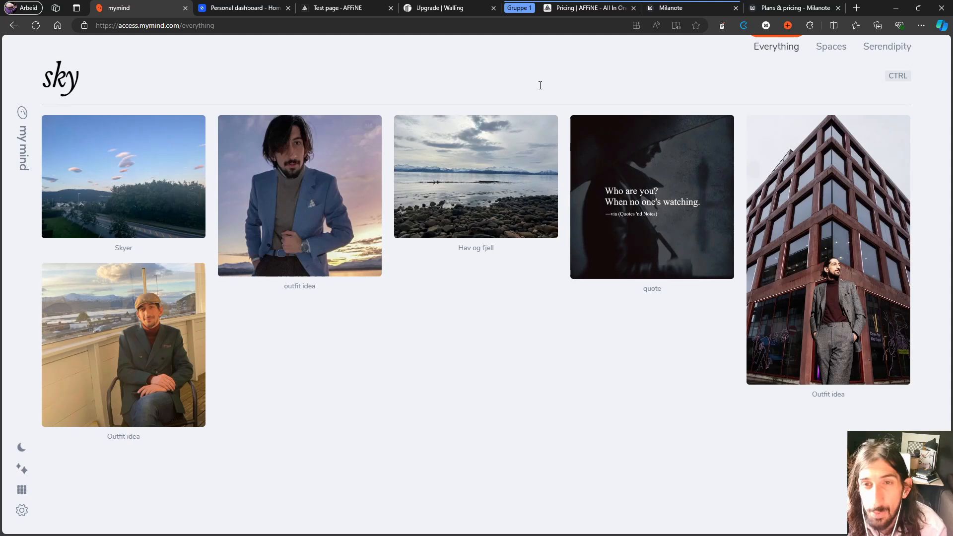
mouse_move(537, 105)
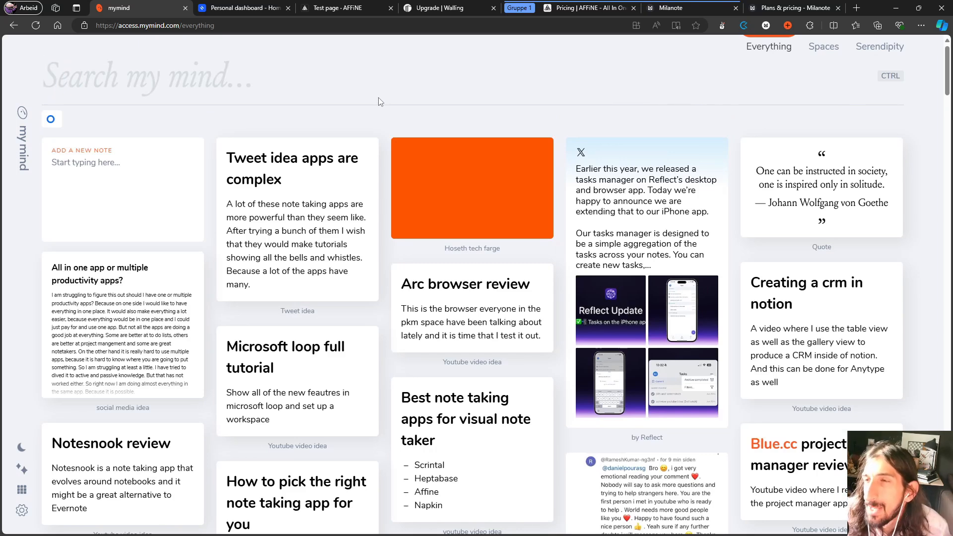
click(122, 76)
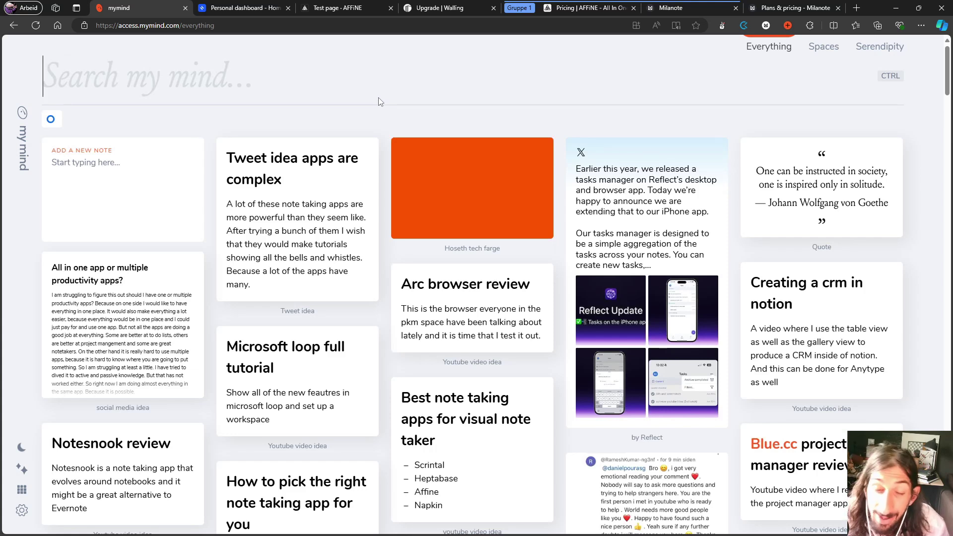
mouse_move(824, 101)
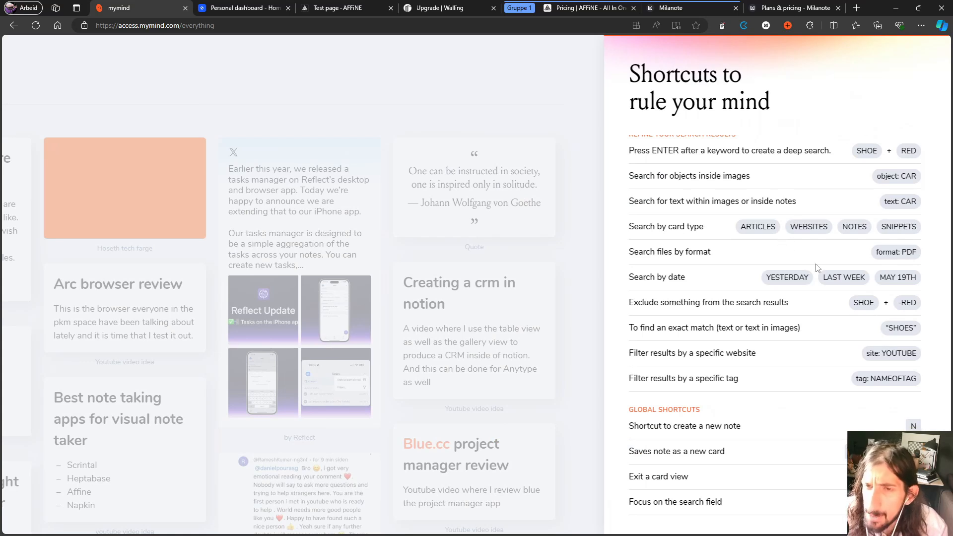
mouse_move(760, 248)
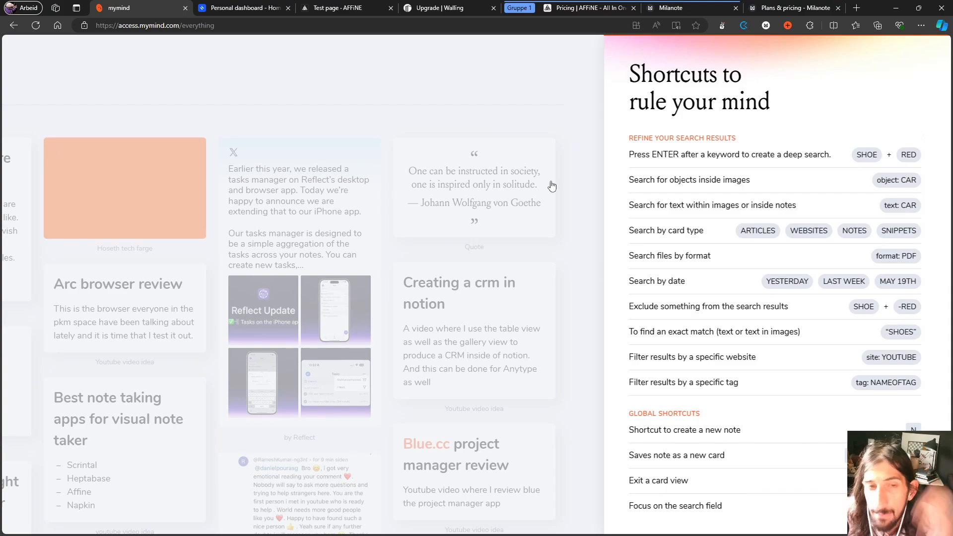
click(769, 46)
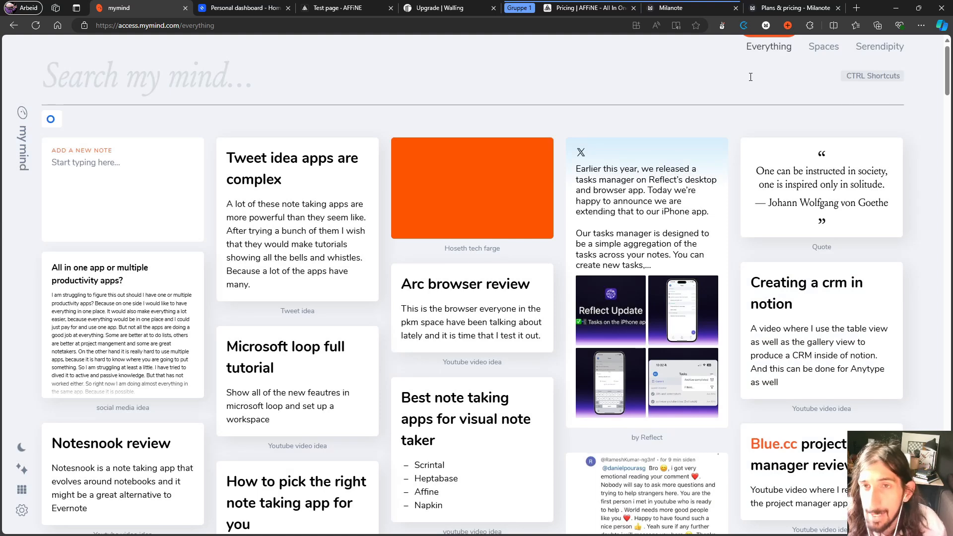
mouse_move(823, 46)
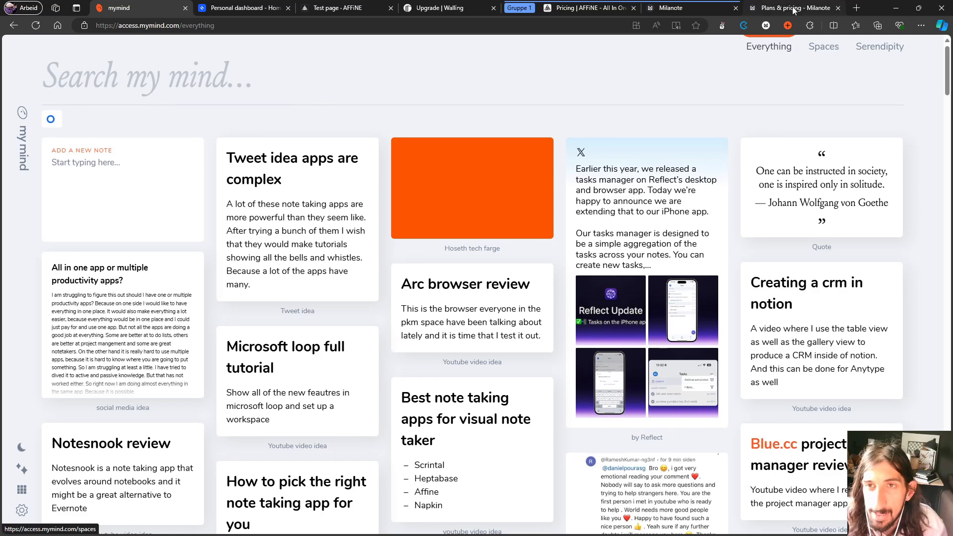
Open the smart space of three saved articles, then return to Everything
click(824, 46)
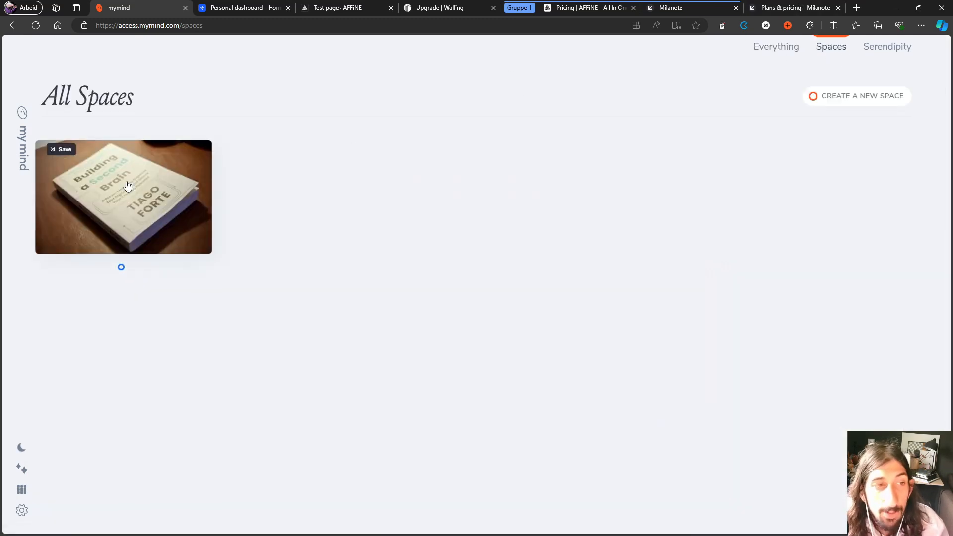
click(123, 197)
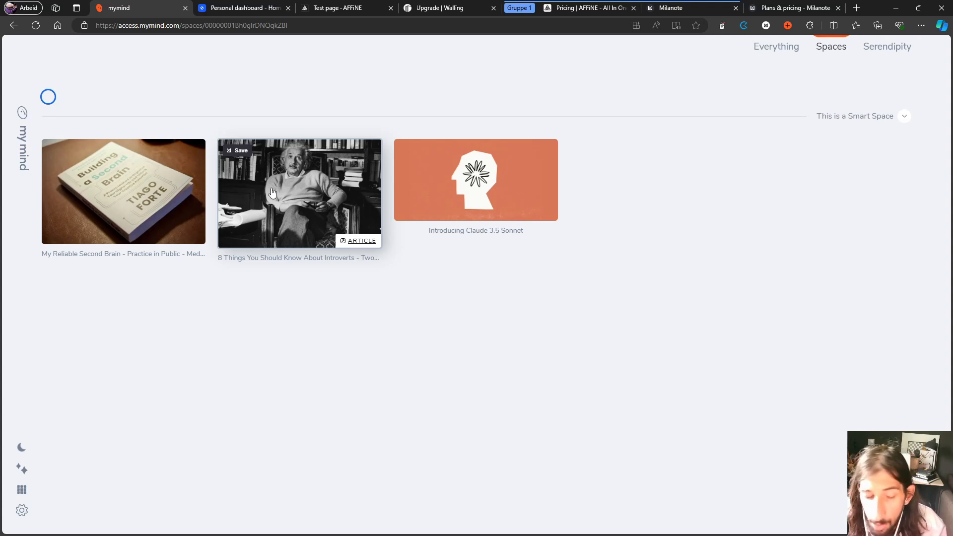
mouse_move(198, 154)
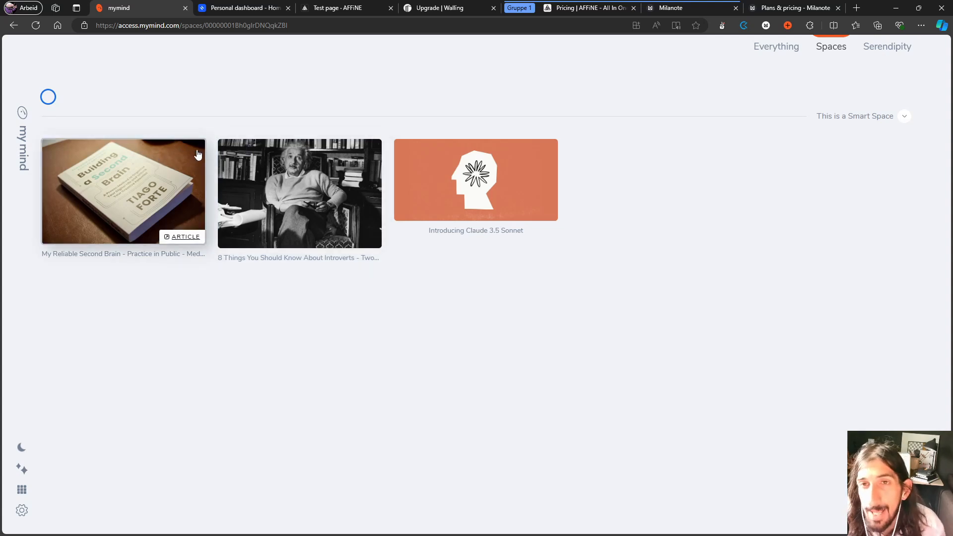
mouse_move(191, 144)
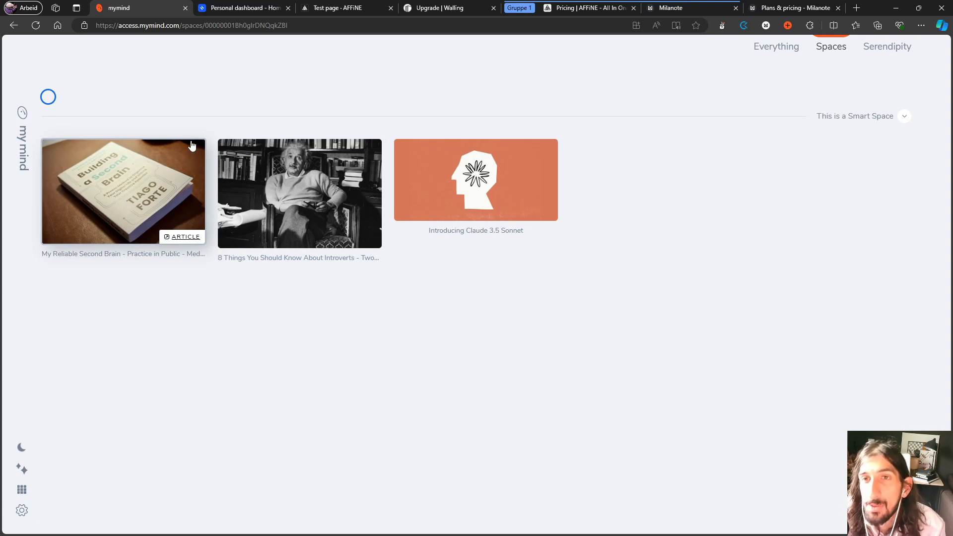
mouse_move(271, 179)
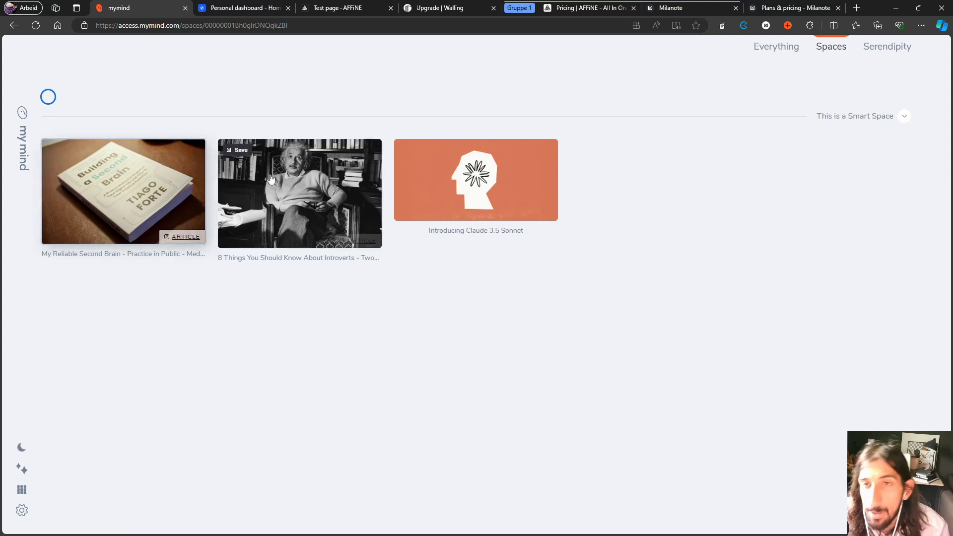
mouse_move(831, 46)
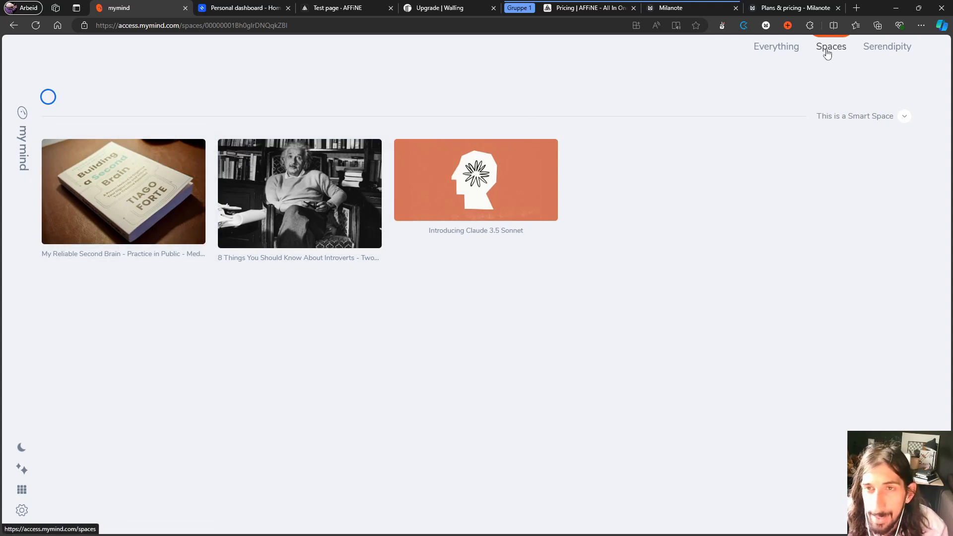
mouse_move(144, 206)
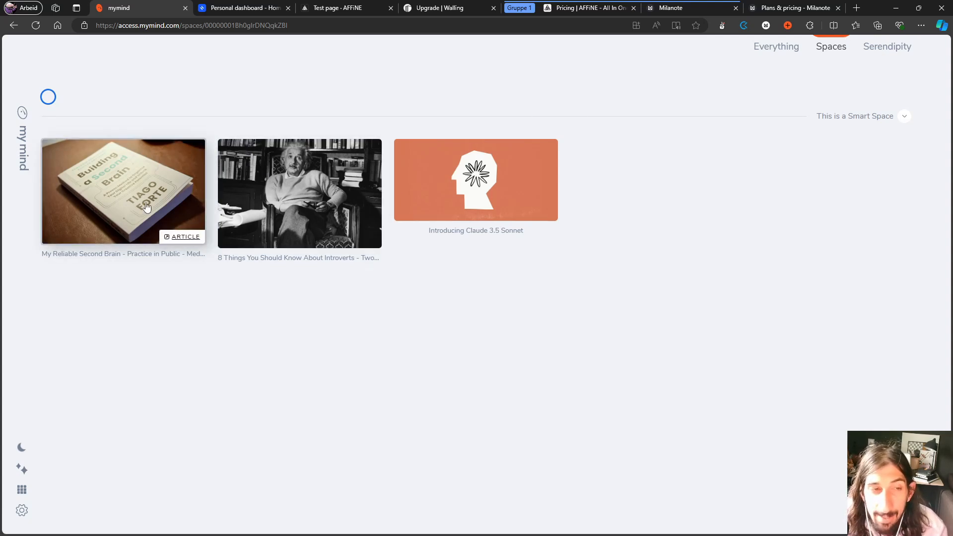
mouse_move(684, 70)
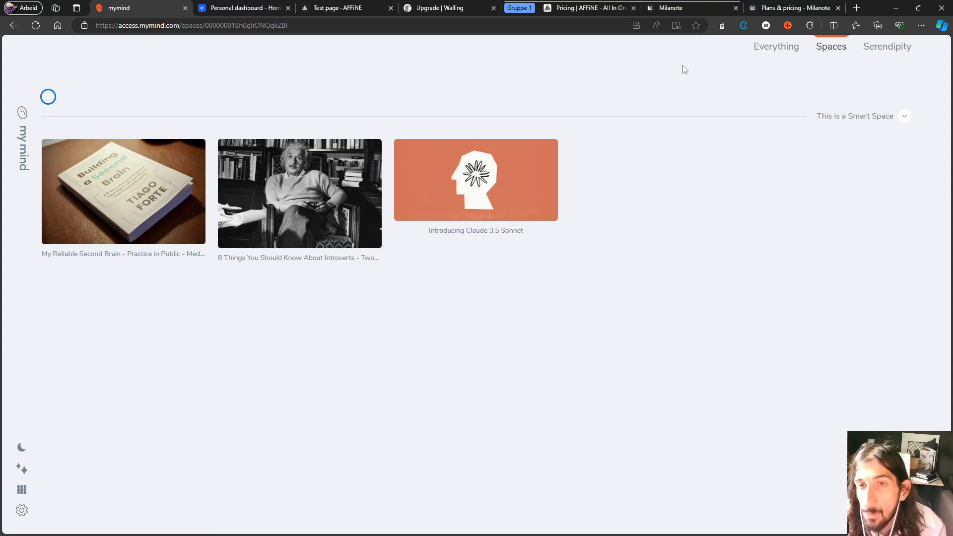
mouse_move(792, 58)
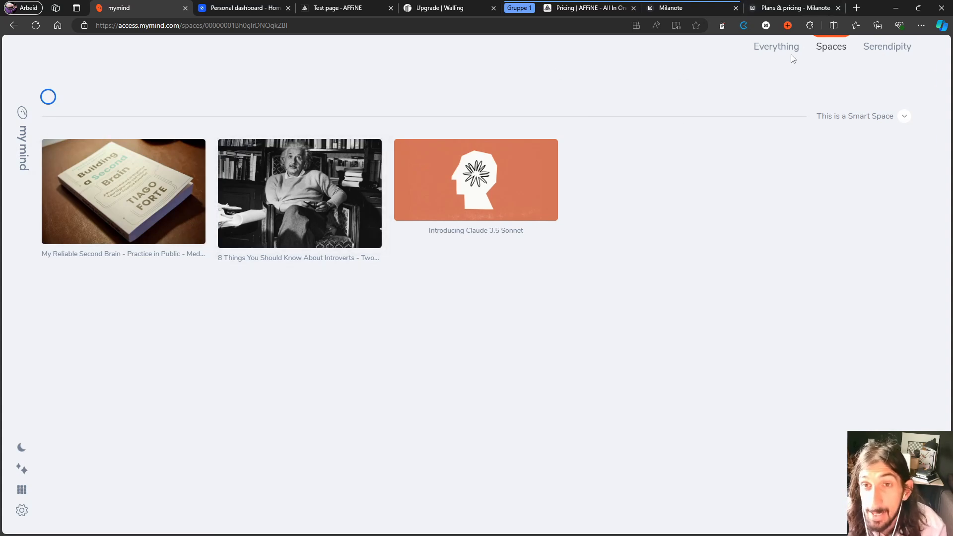
click(776, 46)
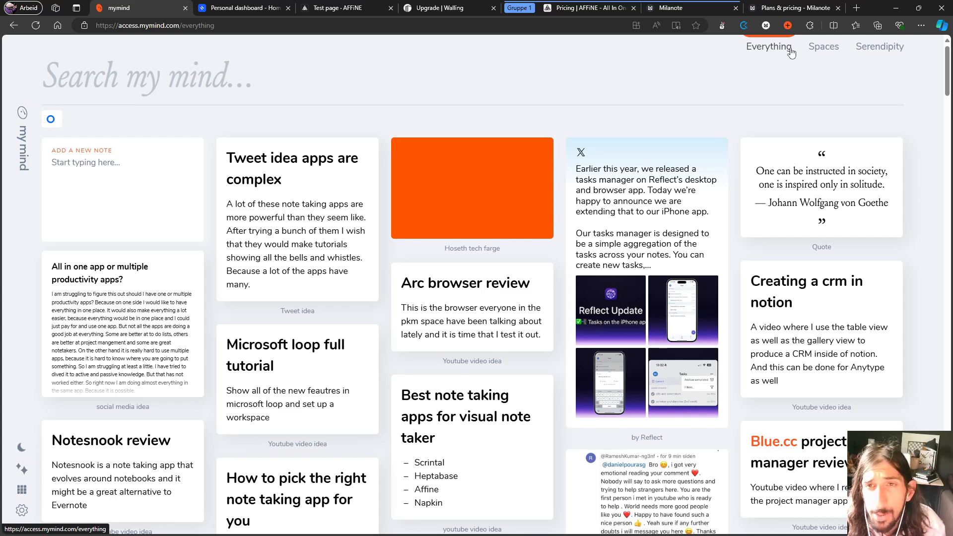
mouse_move(696, 76)
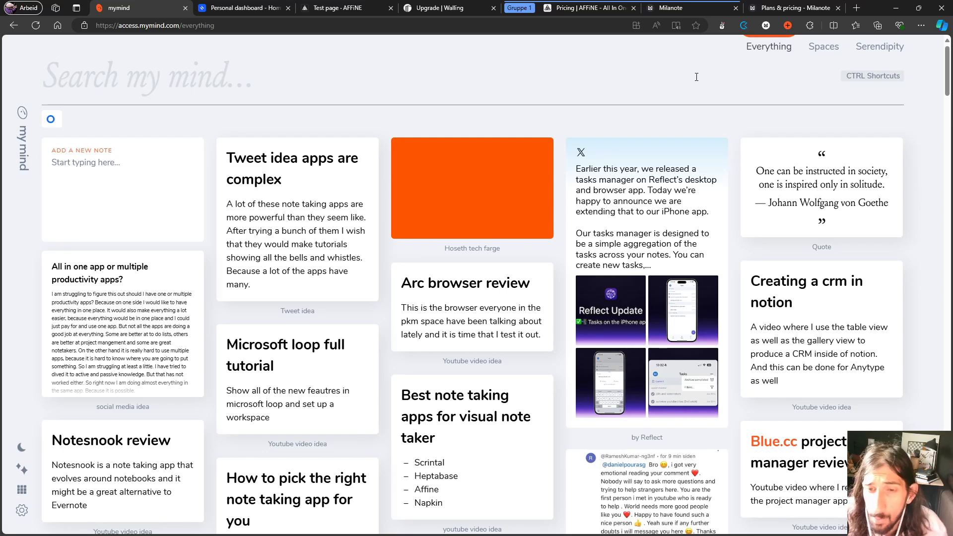
mouse_move(690, 76)
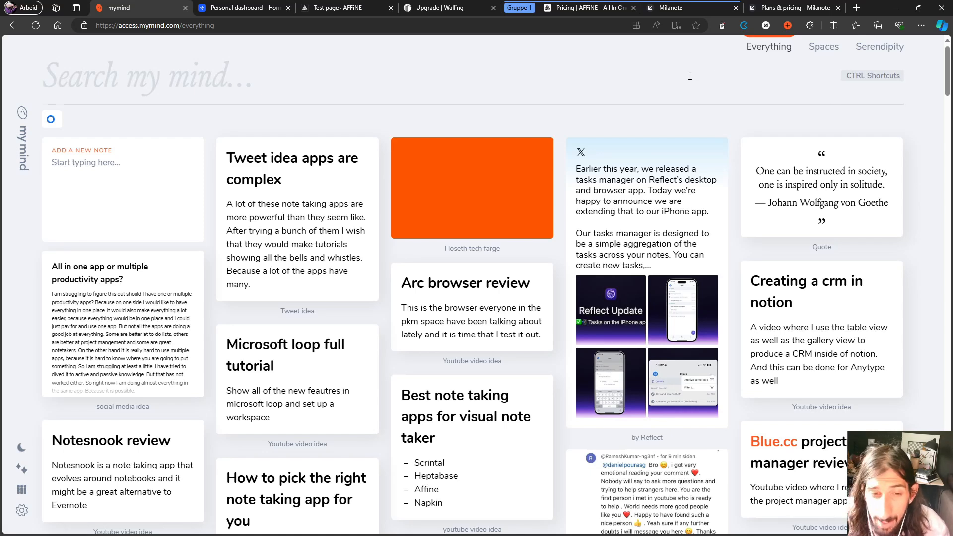
mouse_move(322, 146)
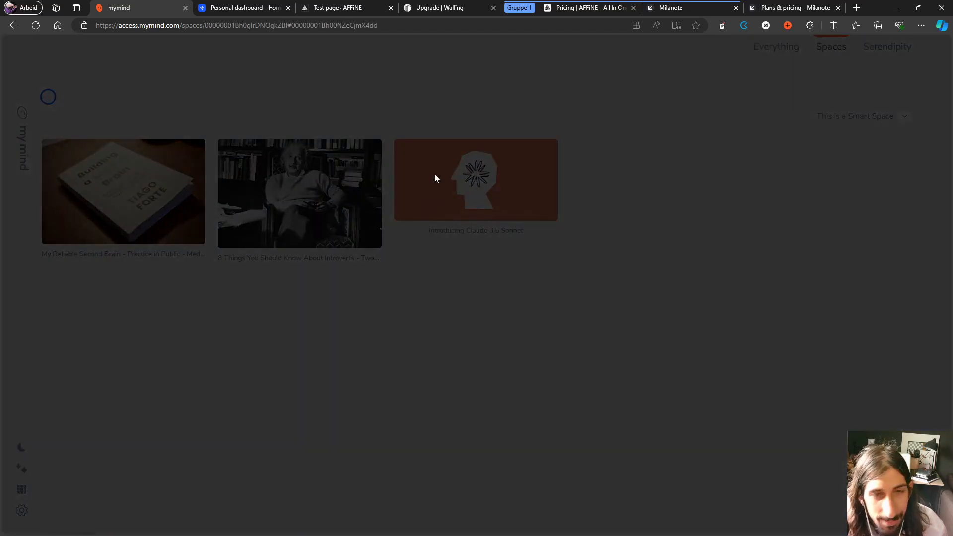
click(123, 193)
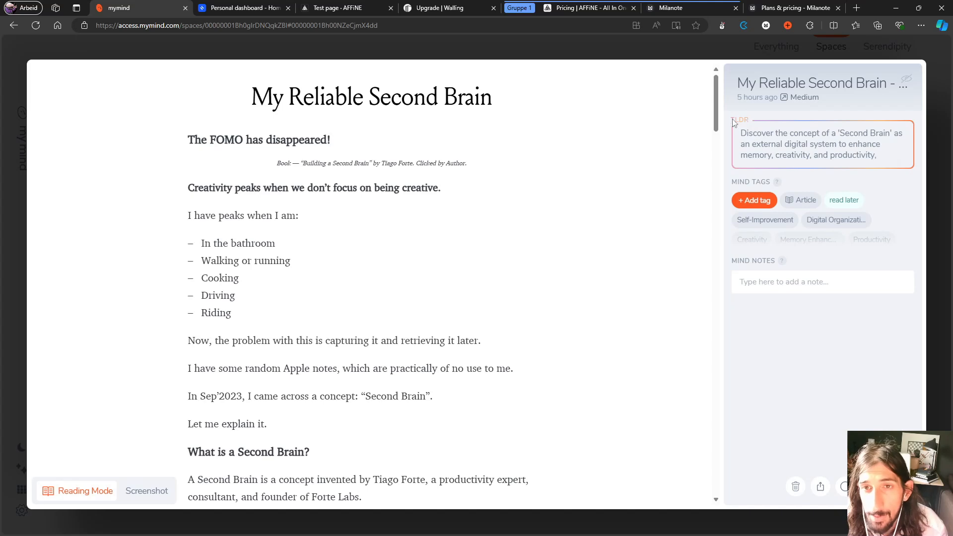
mouse_move(821, 140)
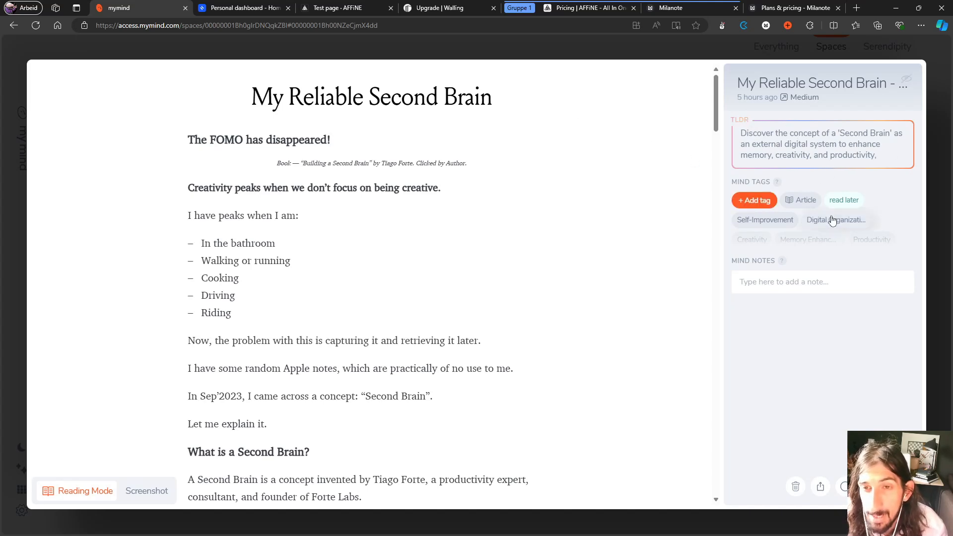
scroll(down, 3)
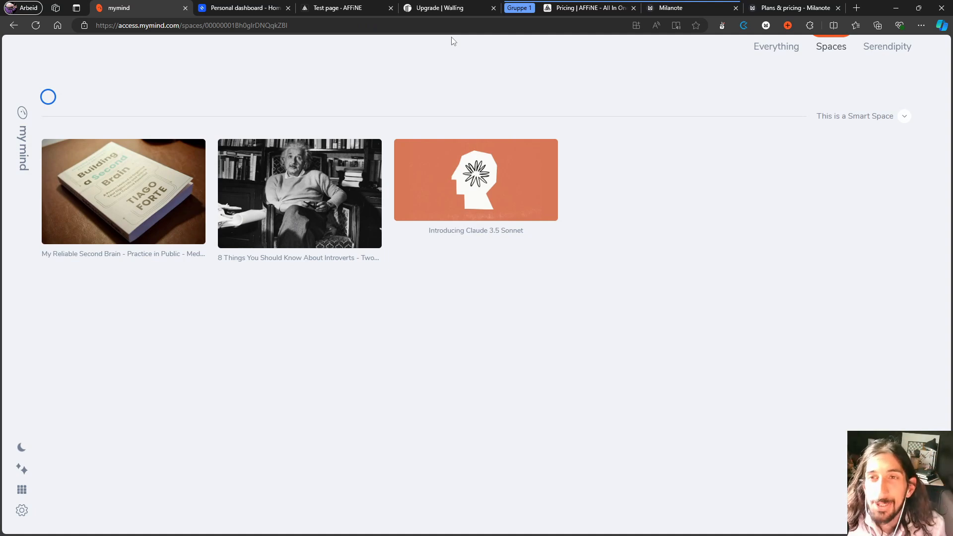
mouse_move(449, 39)
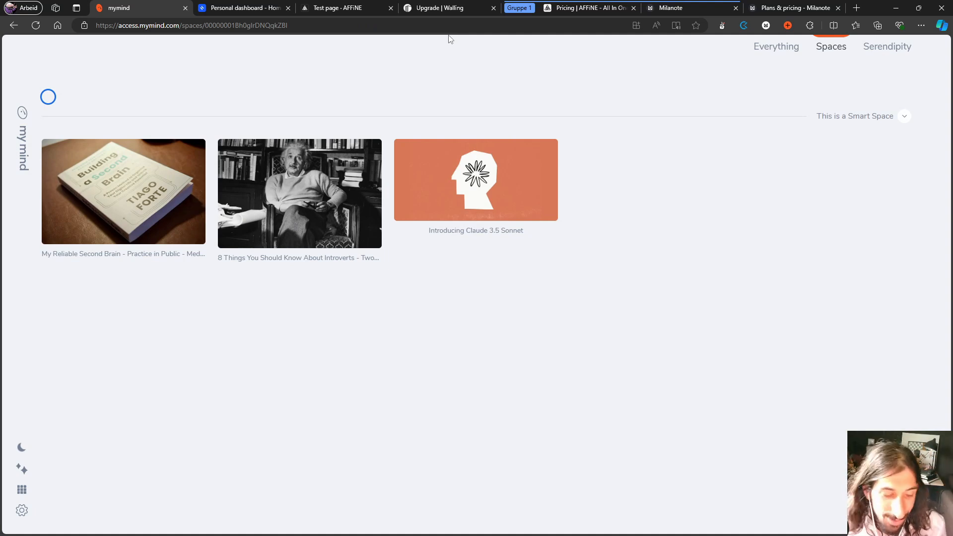
mouse_move(455, 54)
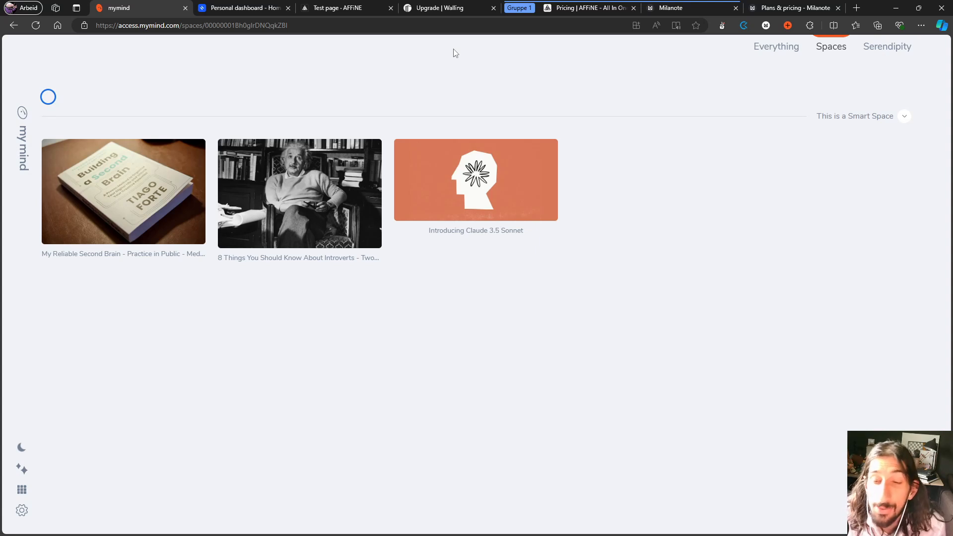
mouse_move(82, 485)
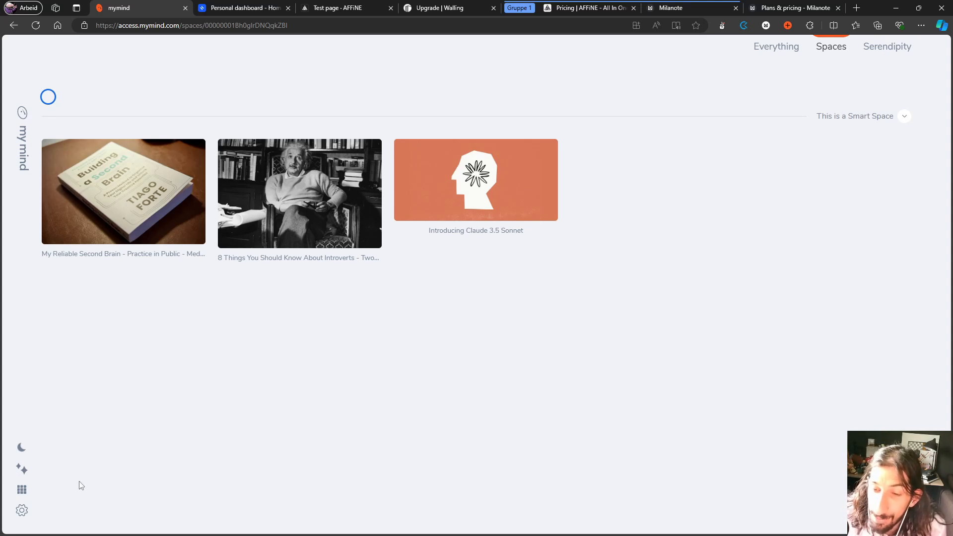